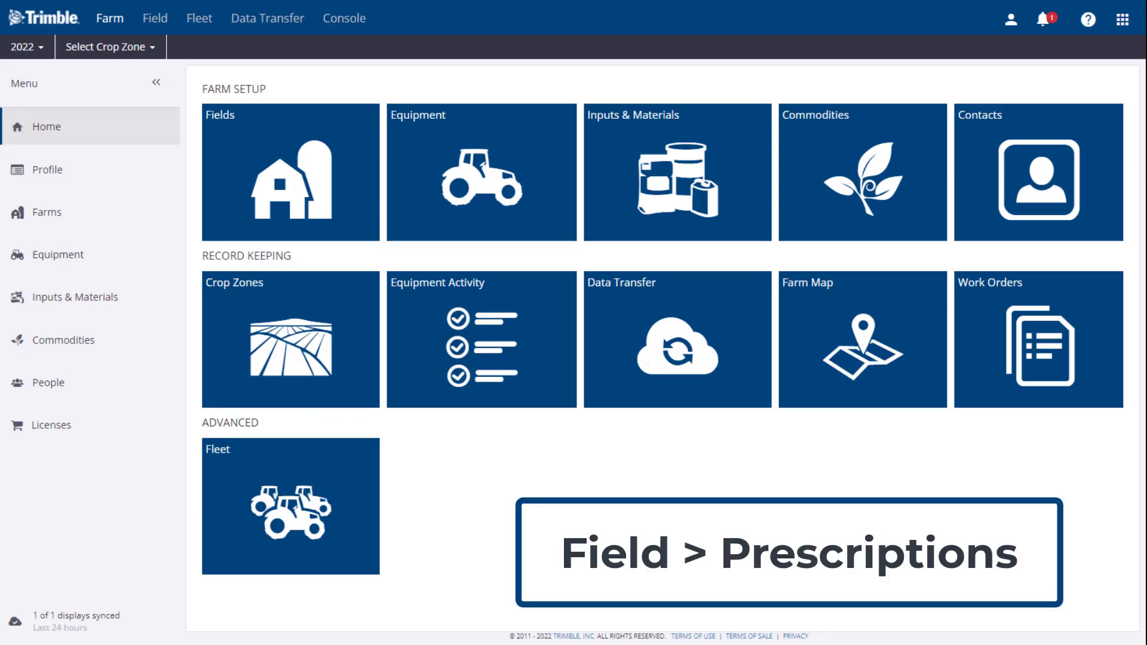
{"action": "mouse_move", "coordinate": [591, 334]}
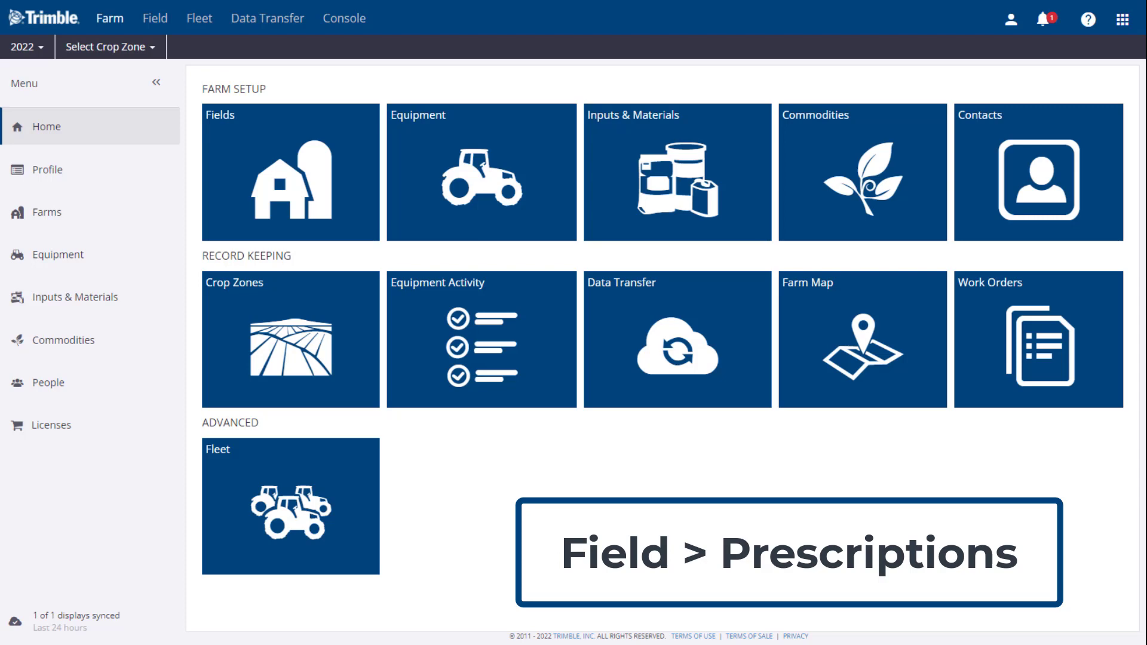
{"action": "mouse_move", "coordinate": [467, 395]}
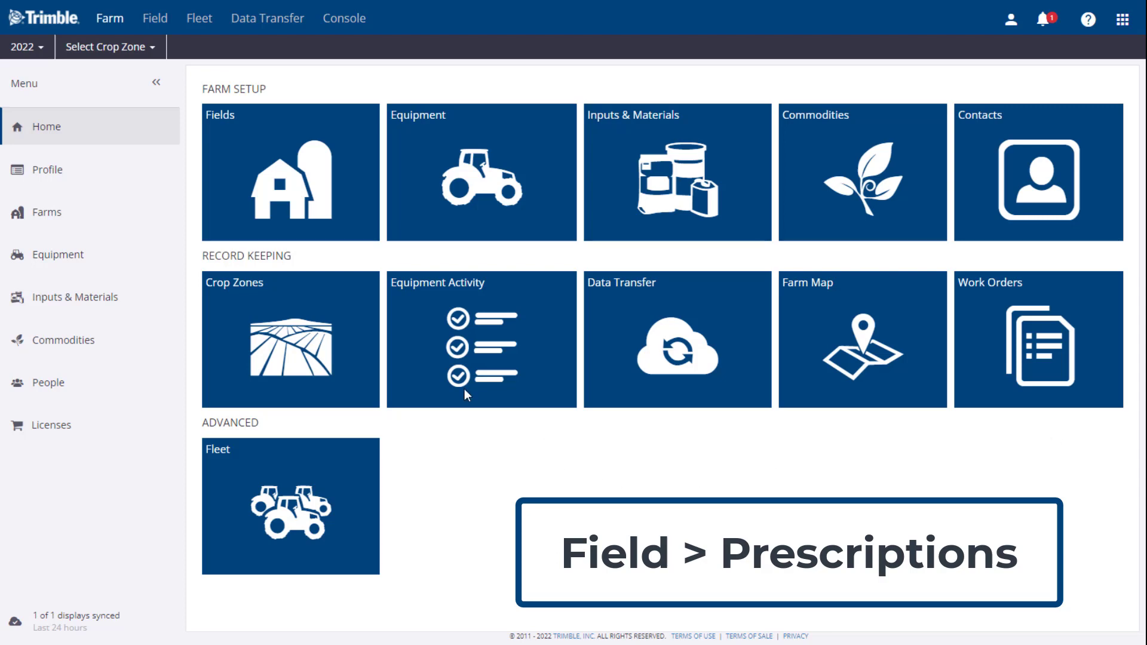
Step: Go to the Prescriptions page from the Field menu to list saved prescriptions
{"action": "left_click", "coordinate": [154, 18]}
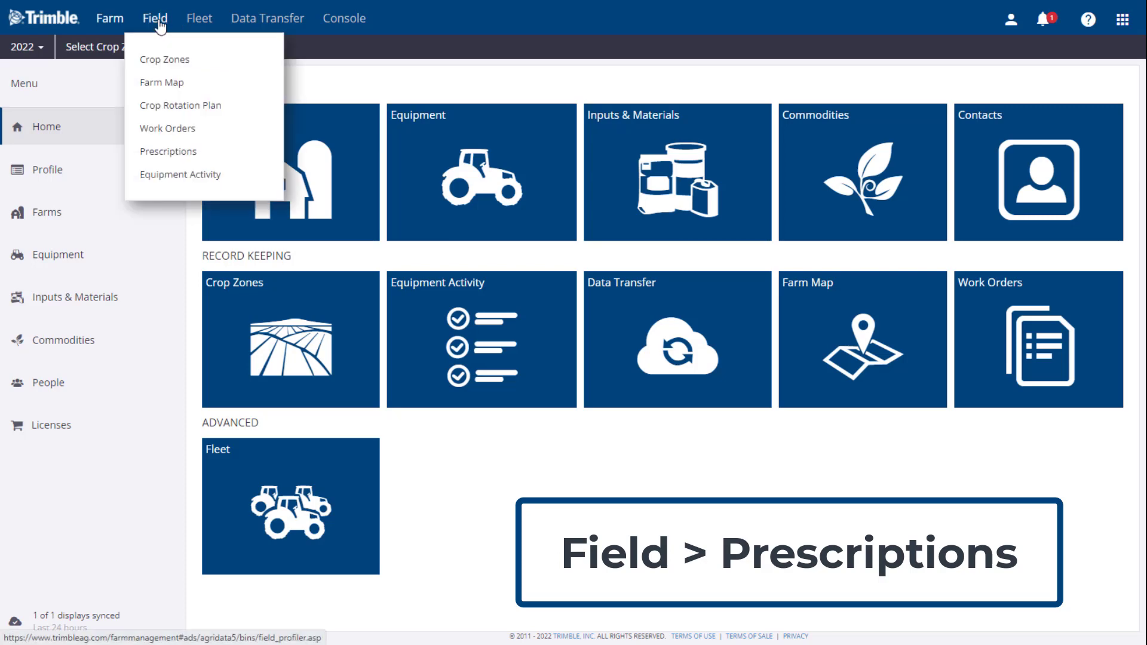
{"action": "mouse_move", "coordinate": [168, 152]}
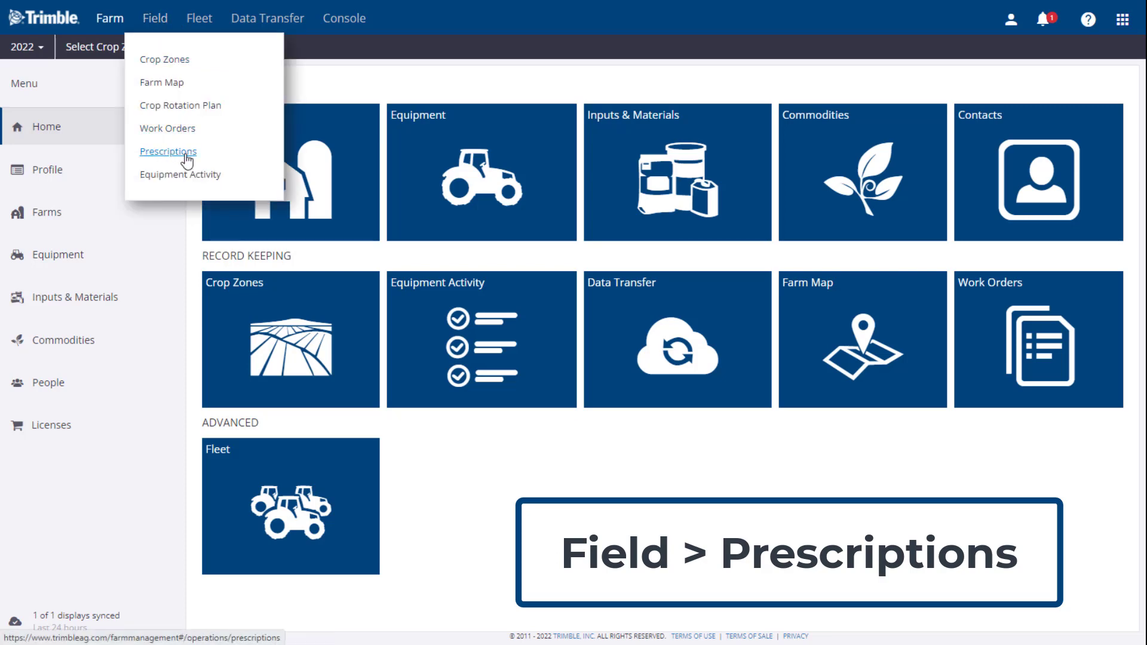
{"action": "left_click", "coordinate": [167, 152]}
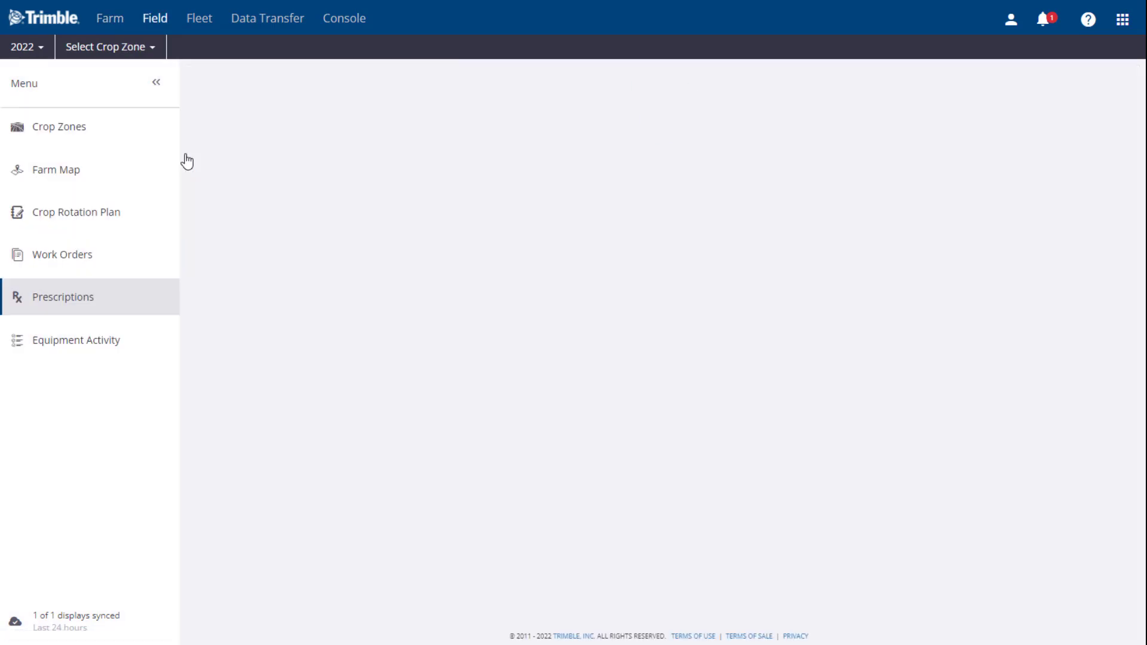
{"action": "left_click", "coordinate": [63, 297]}
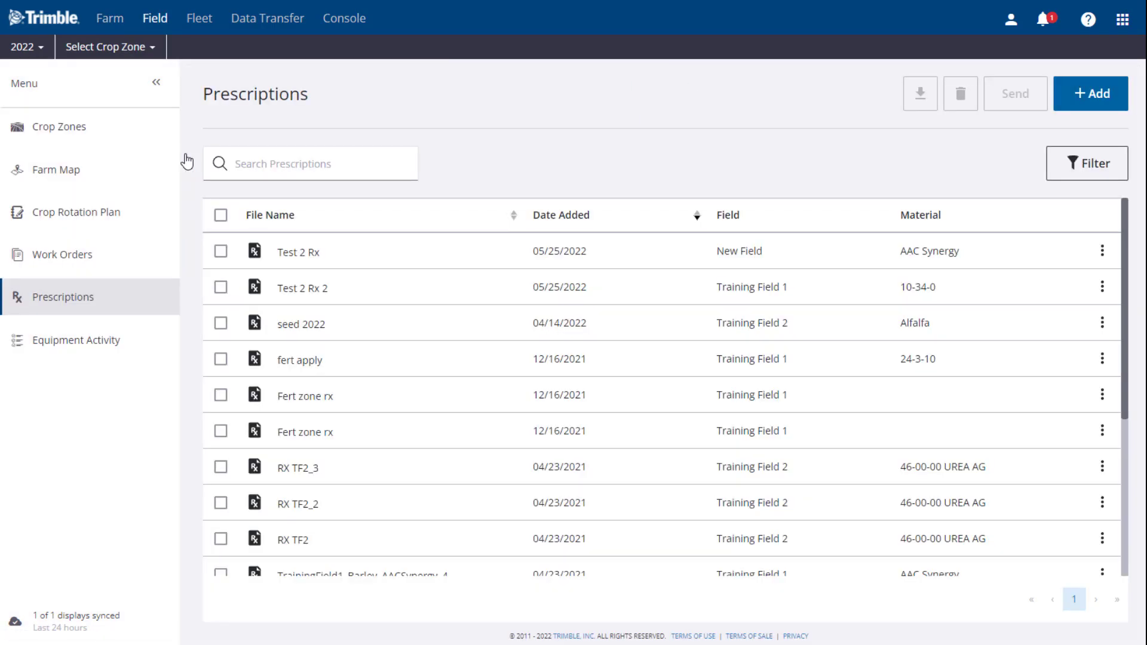
{"action": "mouse_move", "coordinate": [589, 137]}
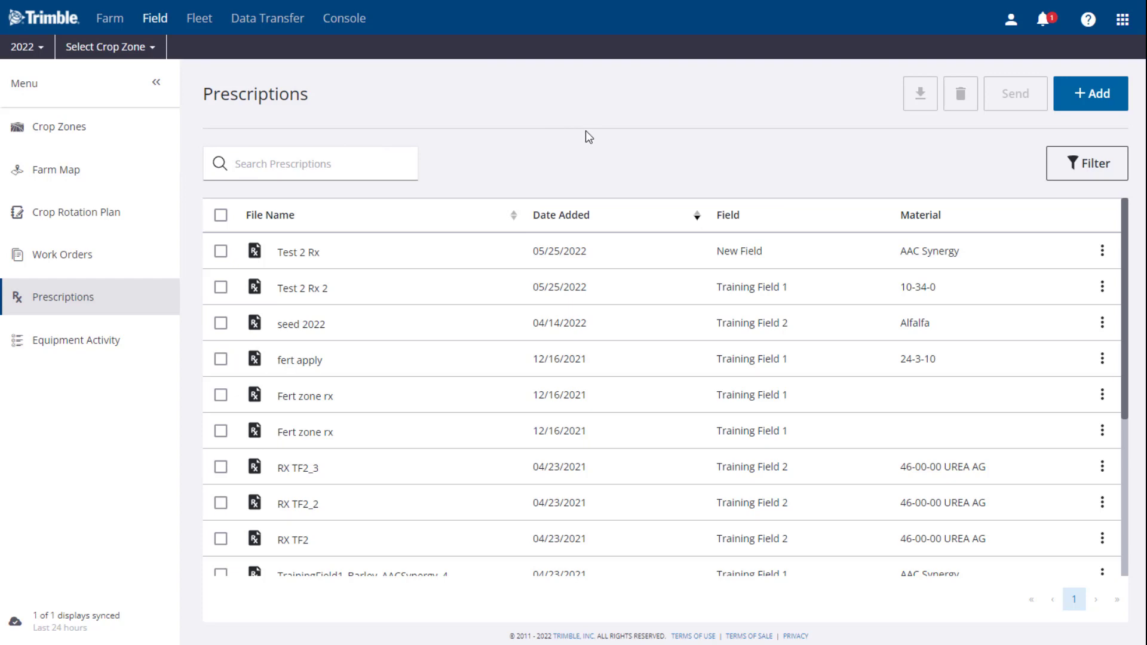
{"action": "mouse_move", "coordinate": [444, 115]}
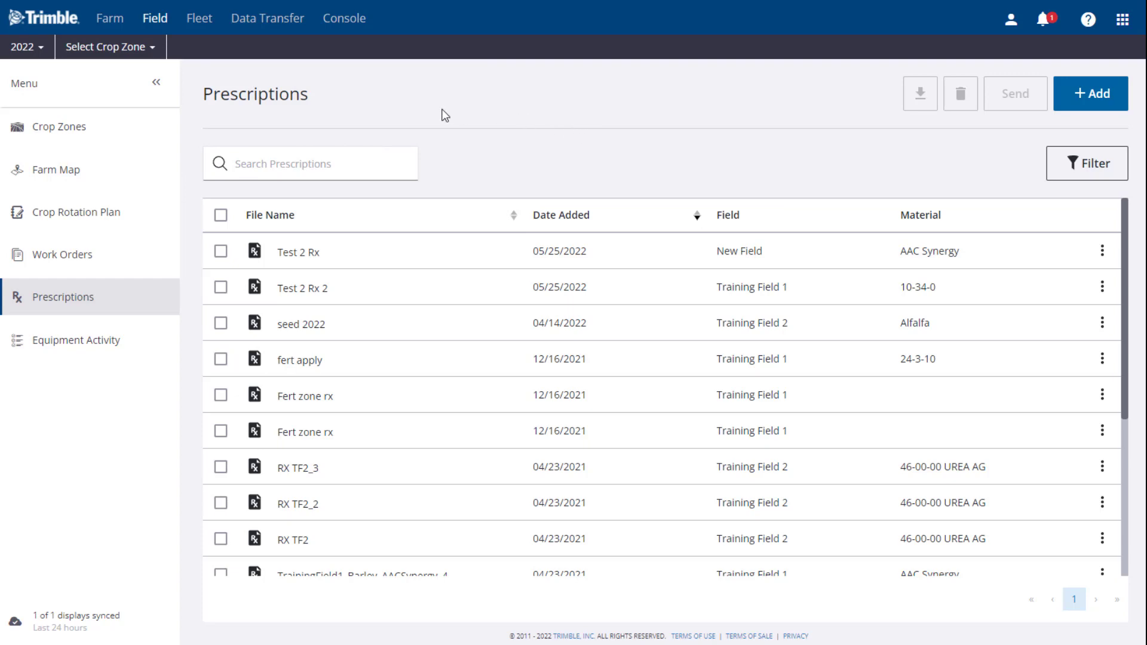
{"action": "left_click", "coordinate": [311, 164]}
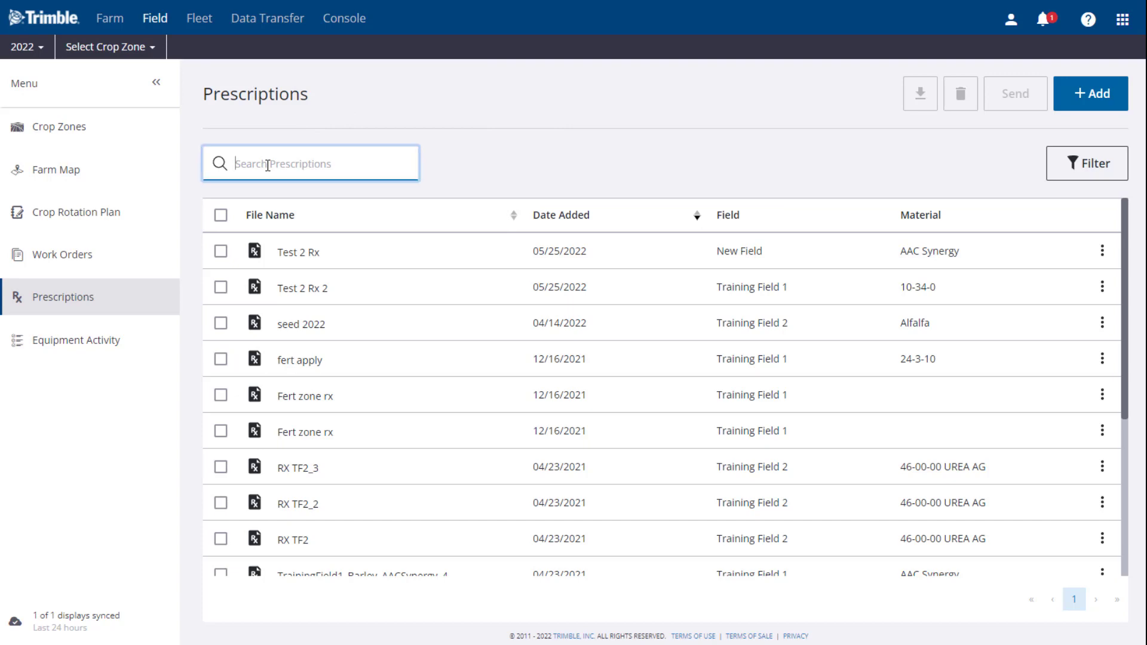
{"action": "type", "text": "test"}
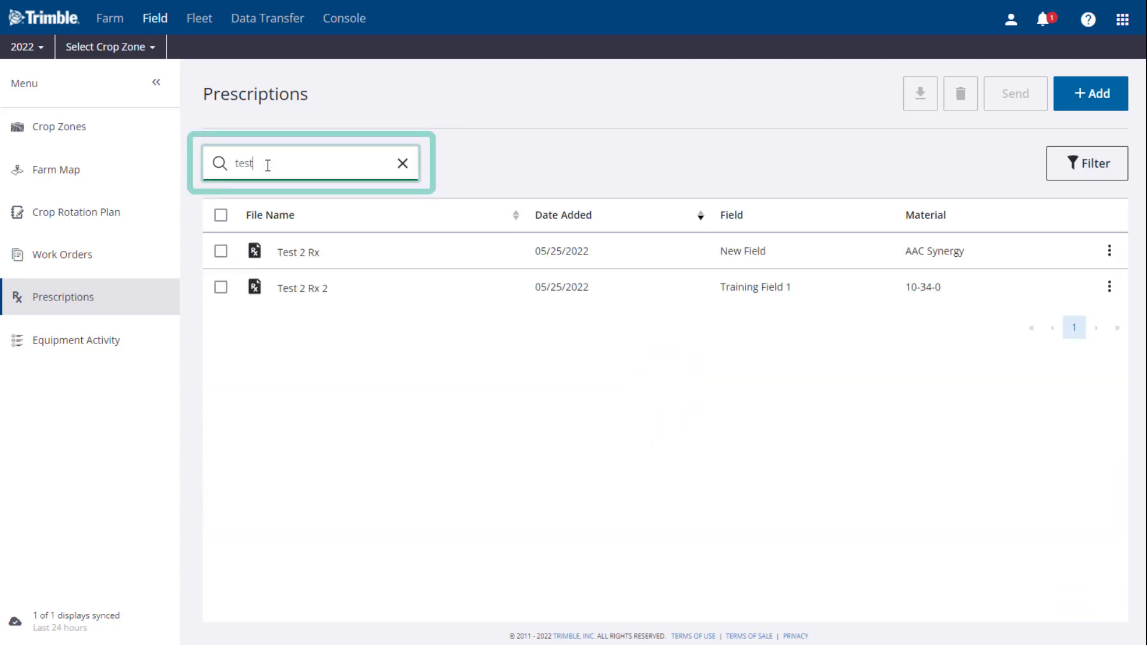
{"action": "left_click", "coordinate": [402, 164]}
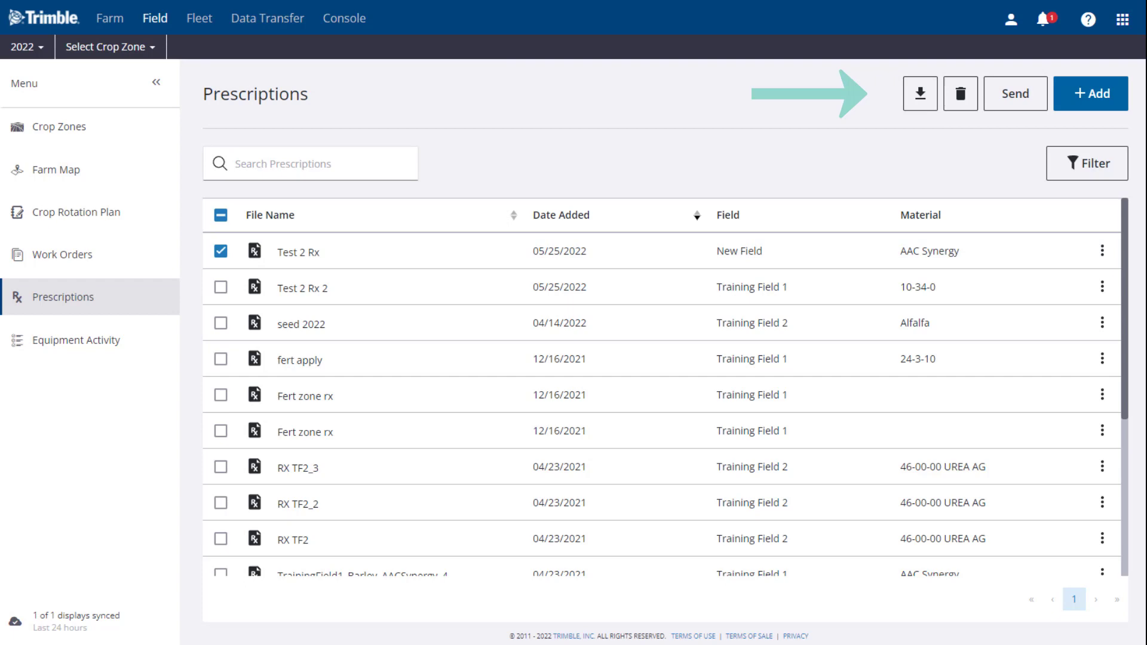
{"action": "mouse_move", "coordinate": [920, 93]}
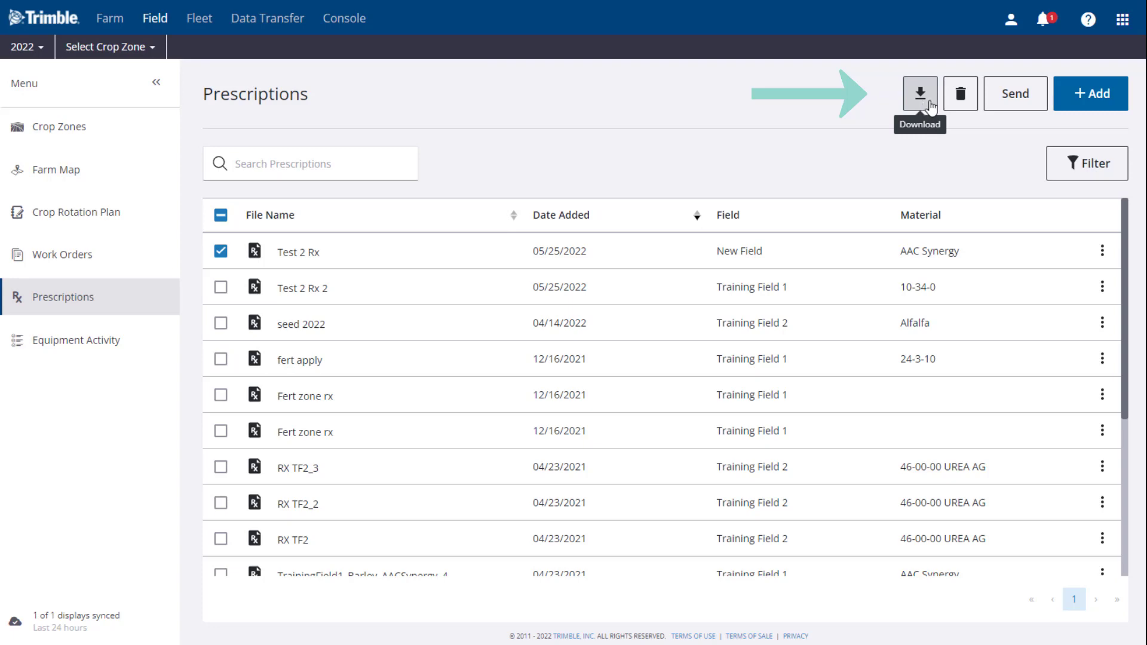
{"action": "left_click", "coordinate": [920, 93]}
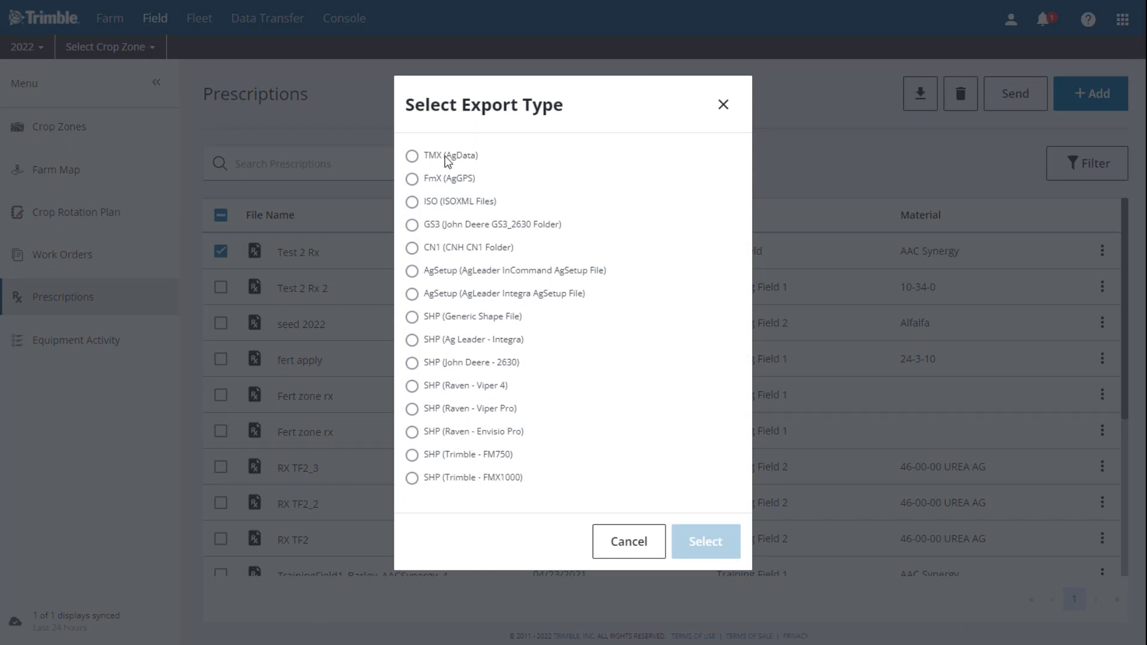
{"action": "left_click", "coordinate": [412, 178]}
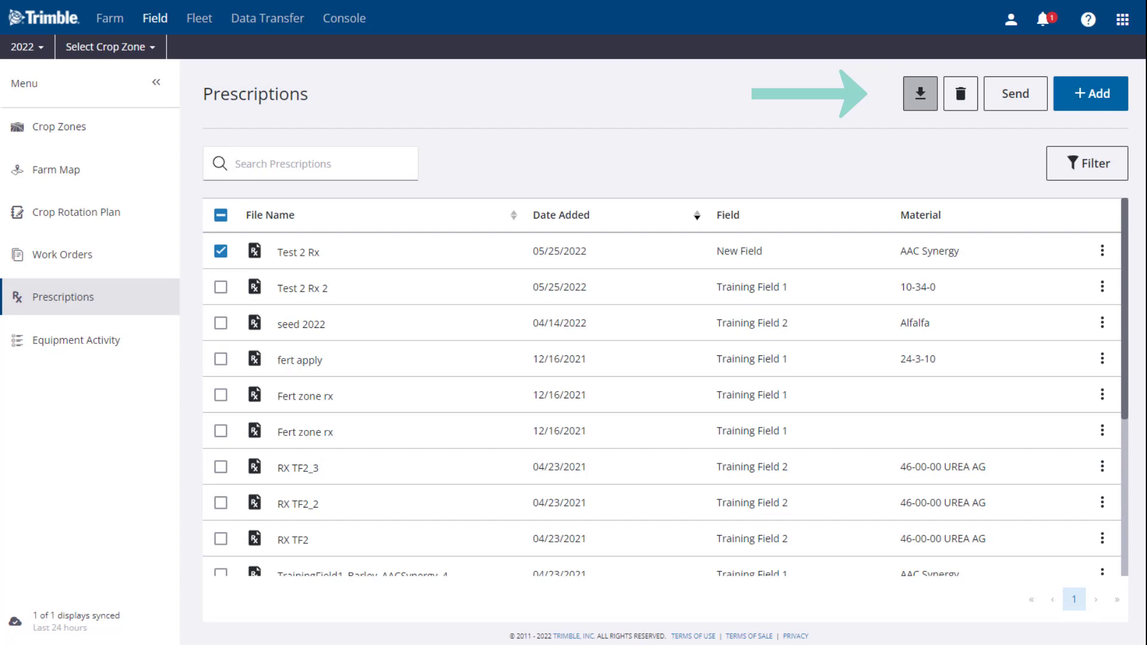
{"action": "mouse_move", "coordinate": [960, 93]}
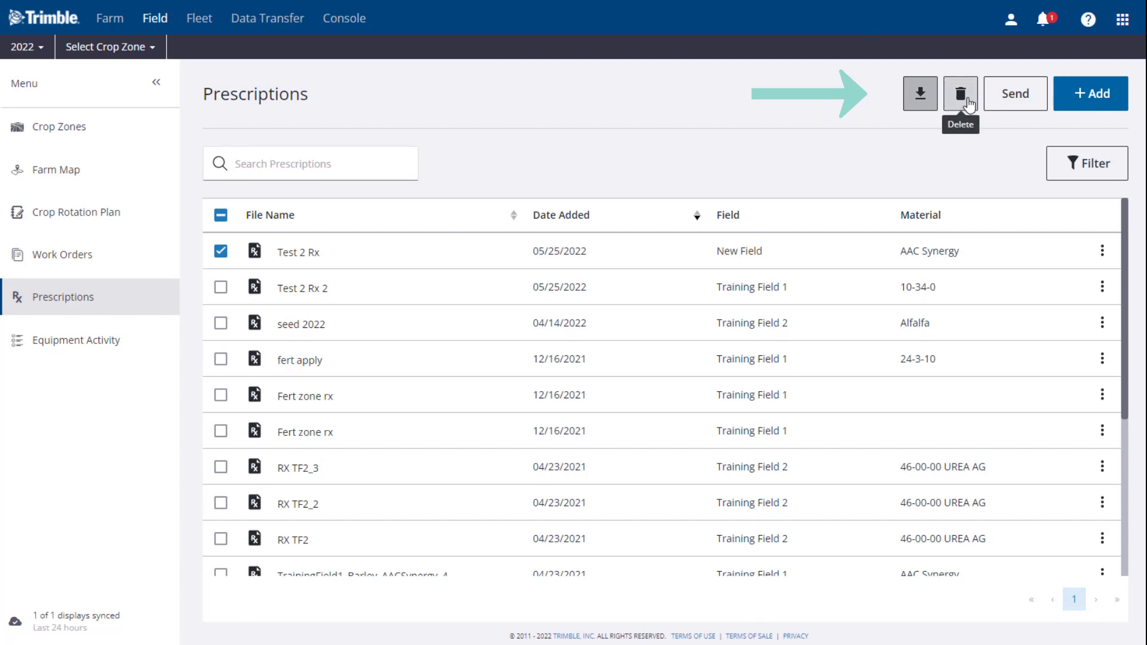
{"action": "left_click", "coordinate": [959, 93]}
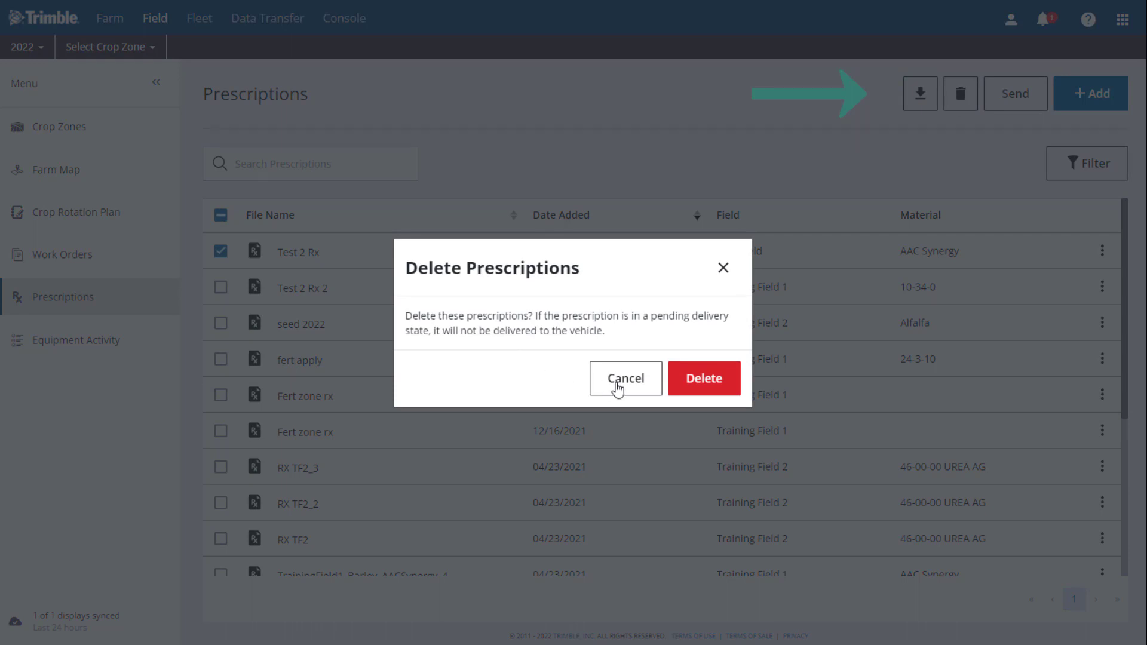
{"action": "left_click", "coordinate": [624, 379]}
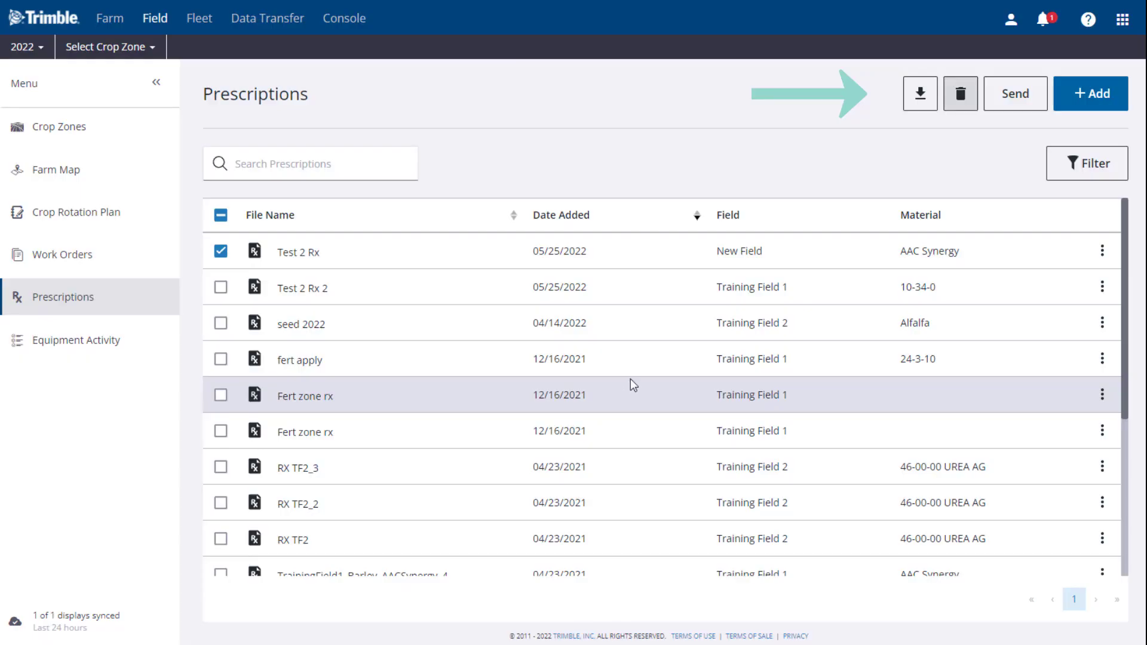
{"action": "mouse_move", "coordinate": [1016, 93]}
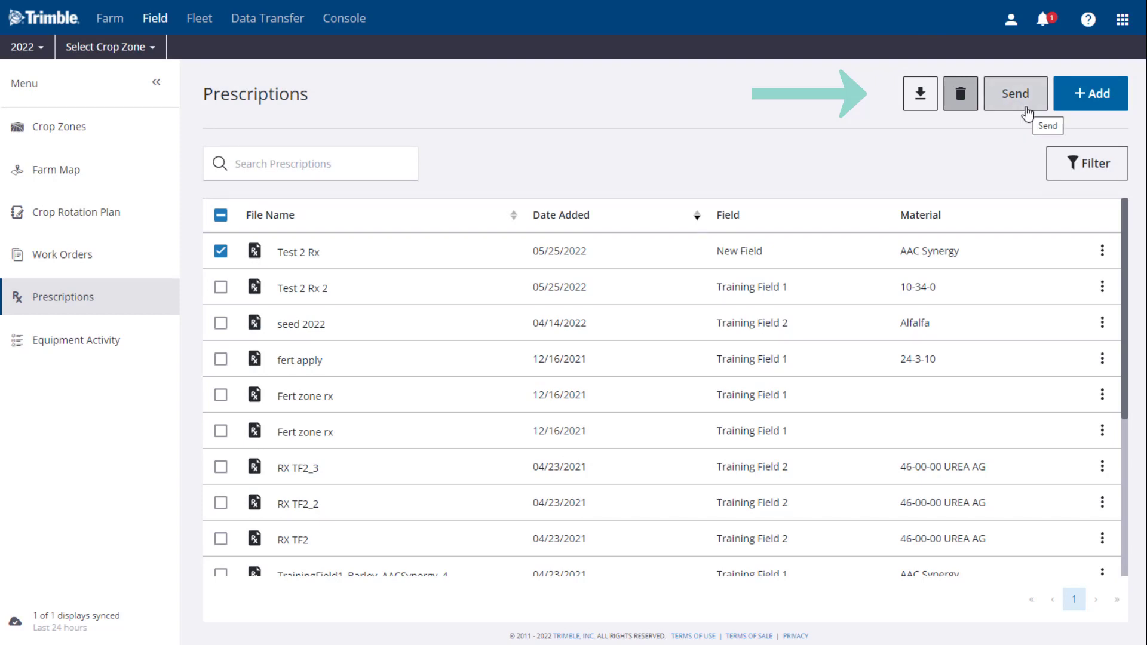
{"action": "left_click", "coordinate": [1015, 93]}
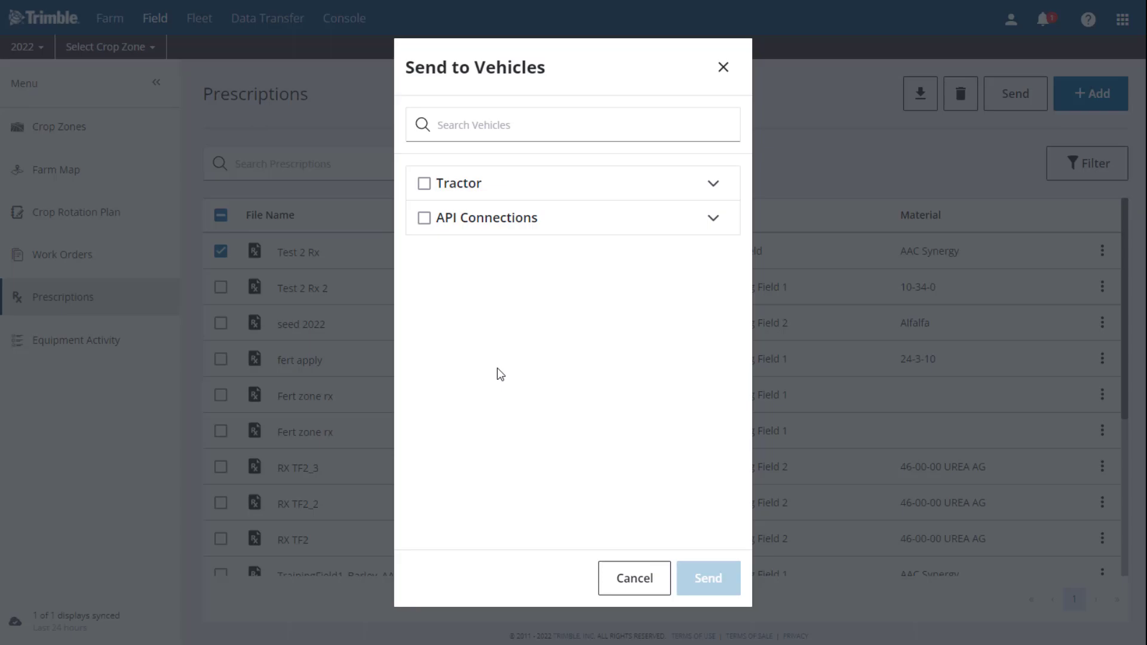
{"action": "left_click", "coordinate": [721, 67]}
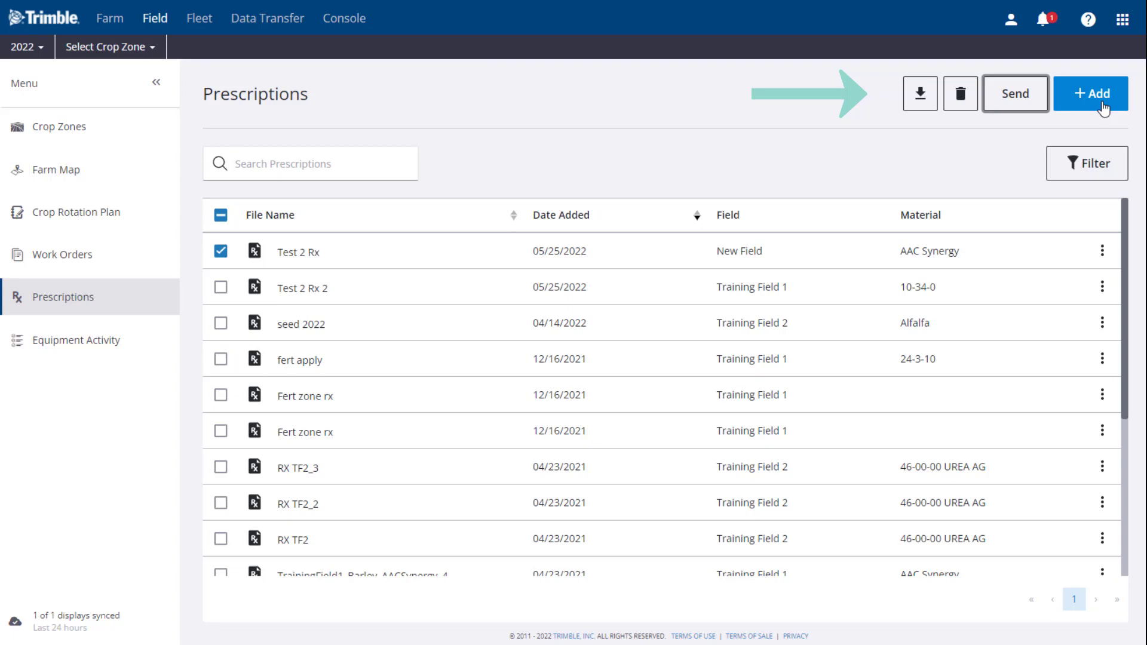
{"action": "mouse_move", "coordinate": [1080, 108]}
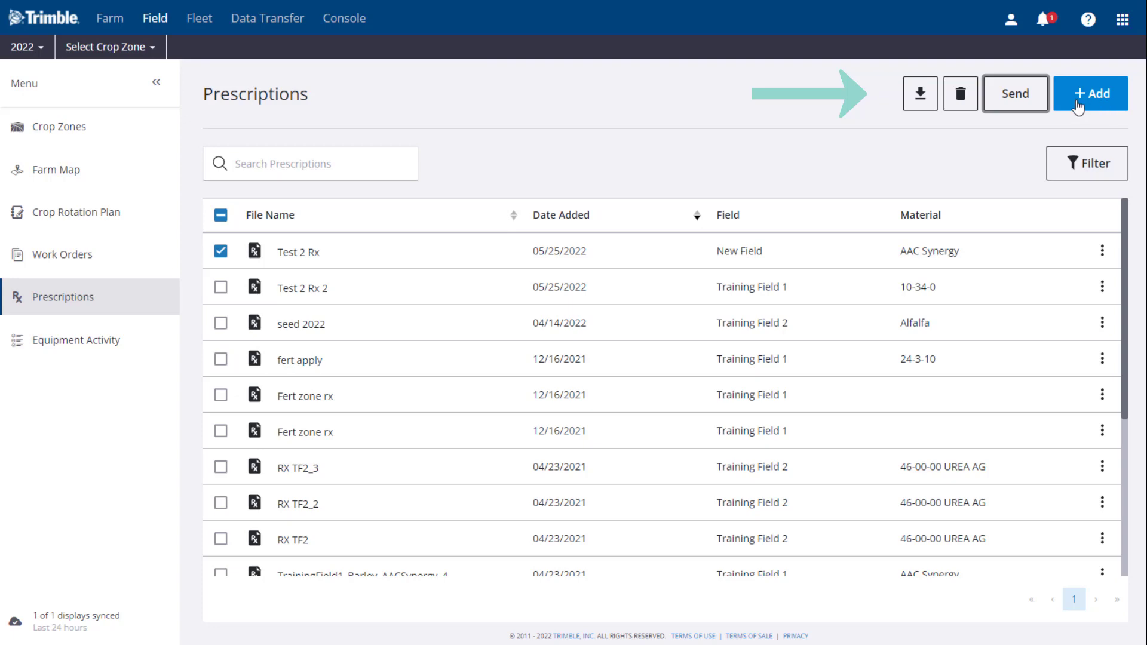
{"action": "mouse_move", "coordinate": [913, 173]}
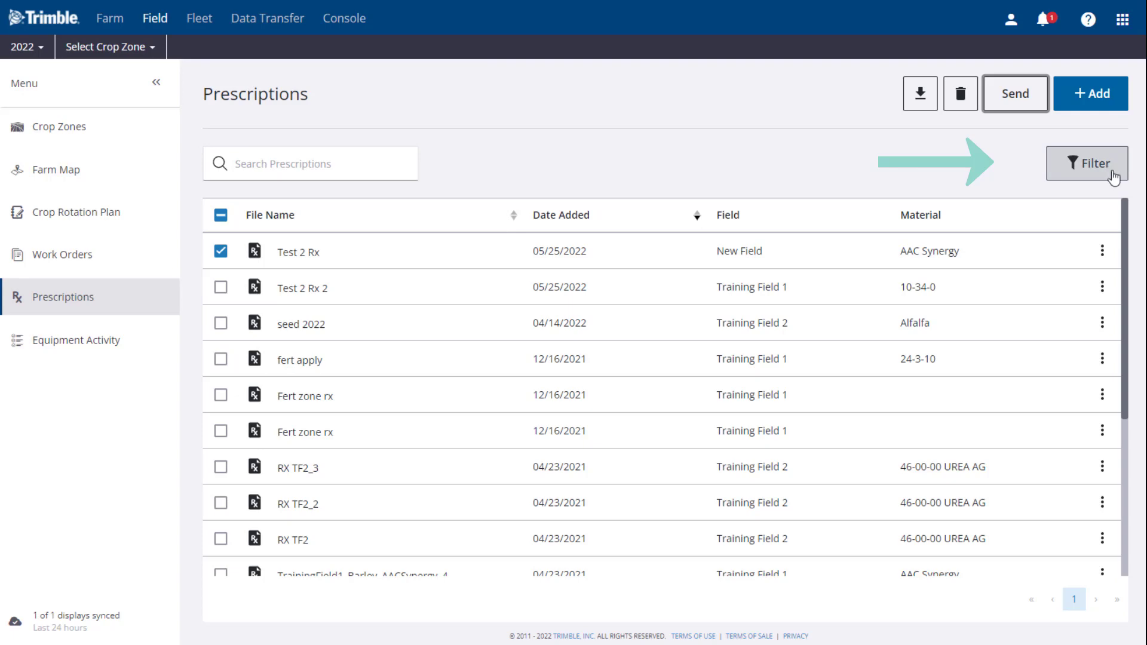
Step: Filter the prescriptions list by the material 11-52-00 (MAP)
{"action": "left_click", "coordinate": [1086, 162]}
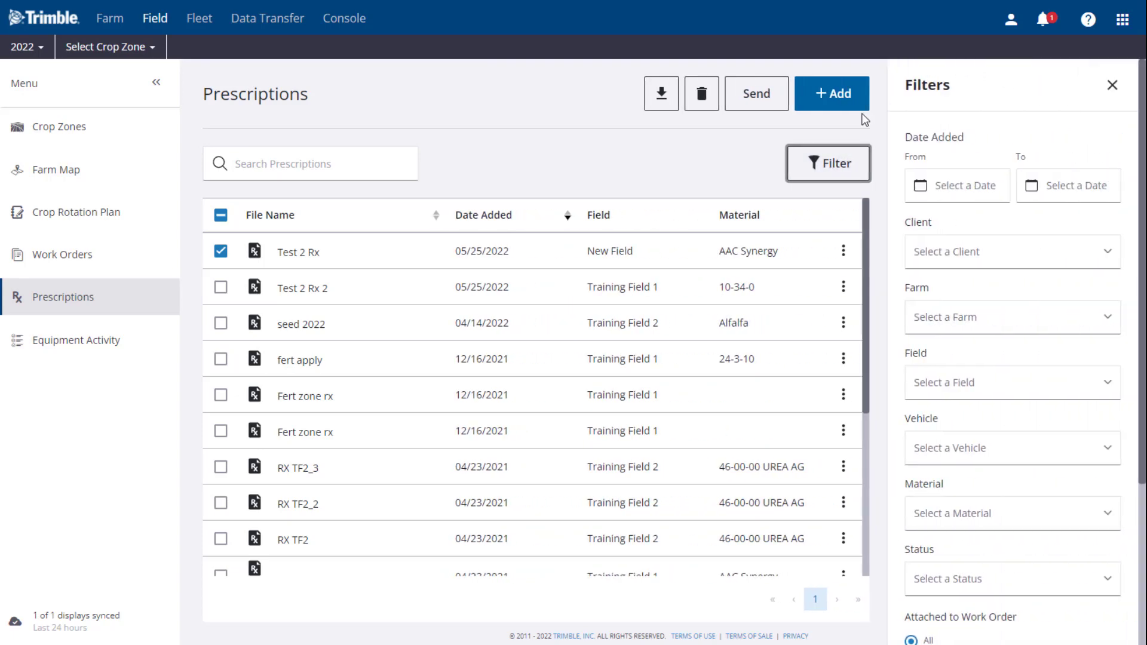
{"action": "mouse_move", "coordinate": [1049, 226]}
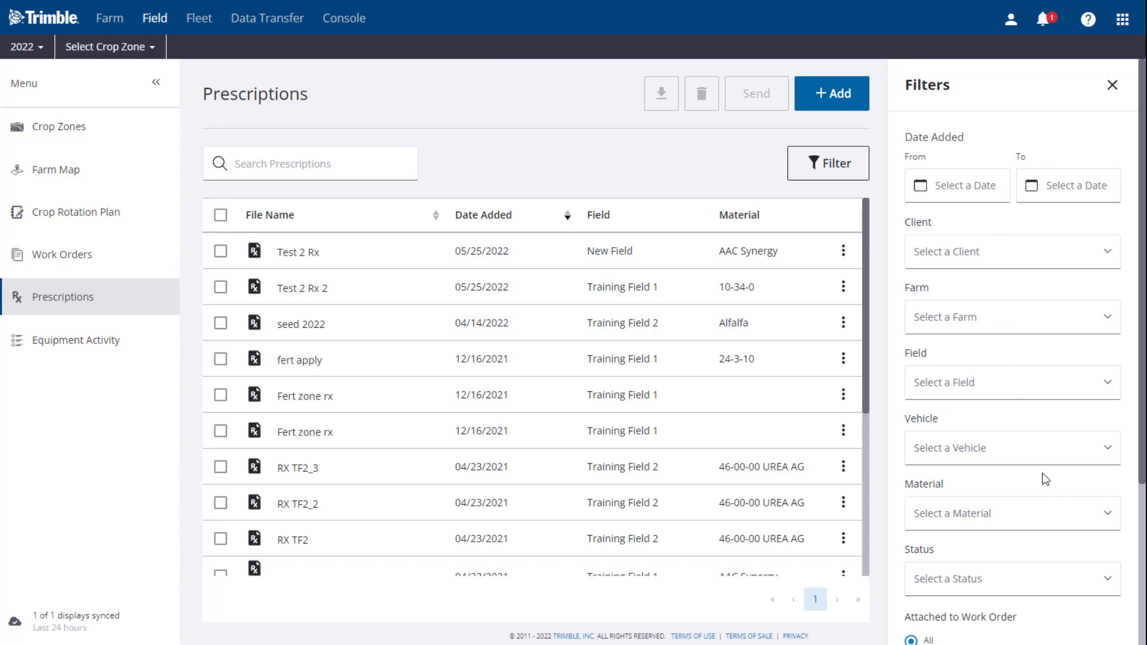
{"action": "left_click", "coordinate": [1010, 512]}
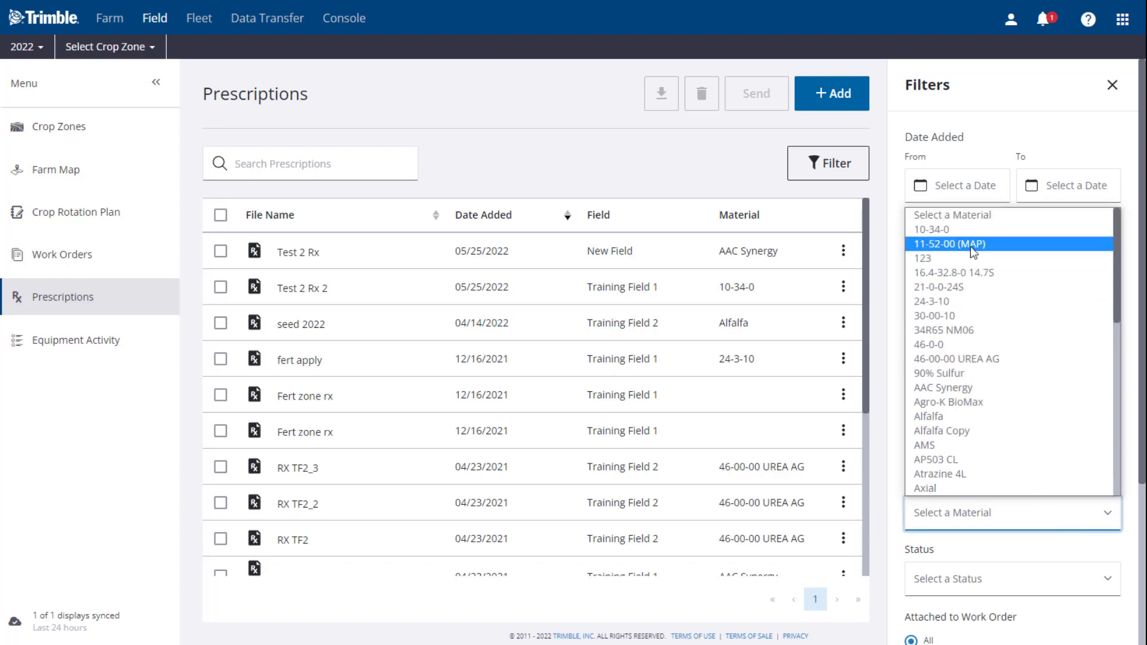
{"action": "left_click", "coordinate": [947, 244]}
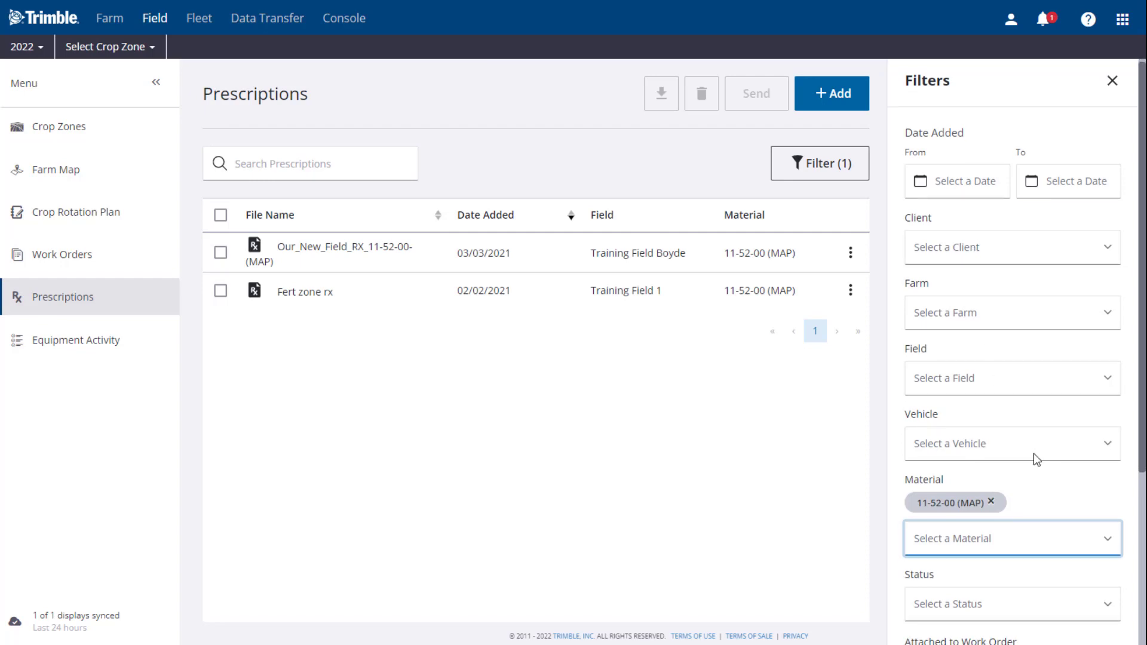
{"action": "scroll", "scroll_direction": "down", "scroll_amount": 3}
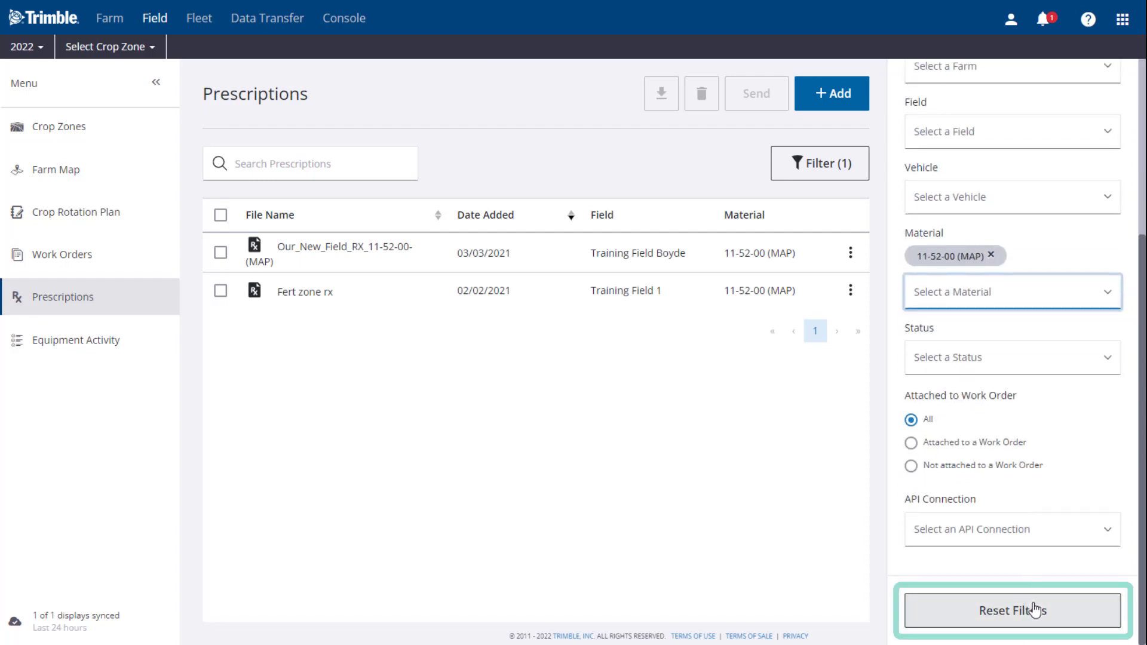
Step: Reset all prescription filters to restore the full list and close the Filters panel
{"action": "left_click", "coordinate": [1012, 611]}
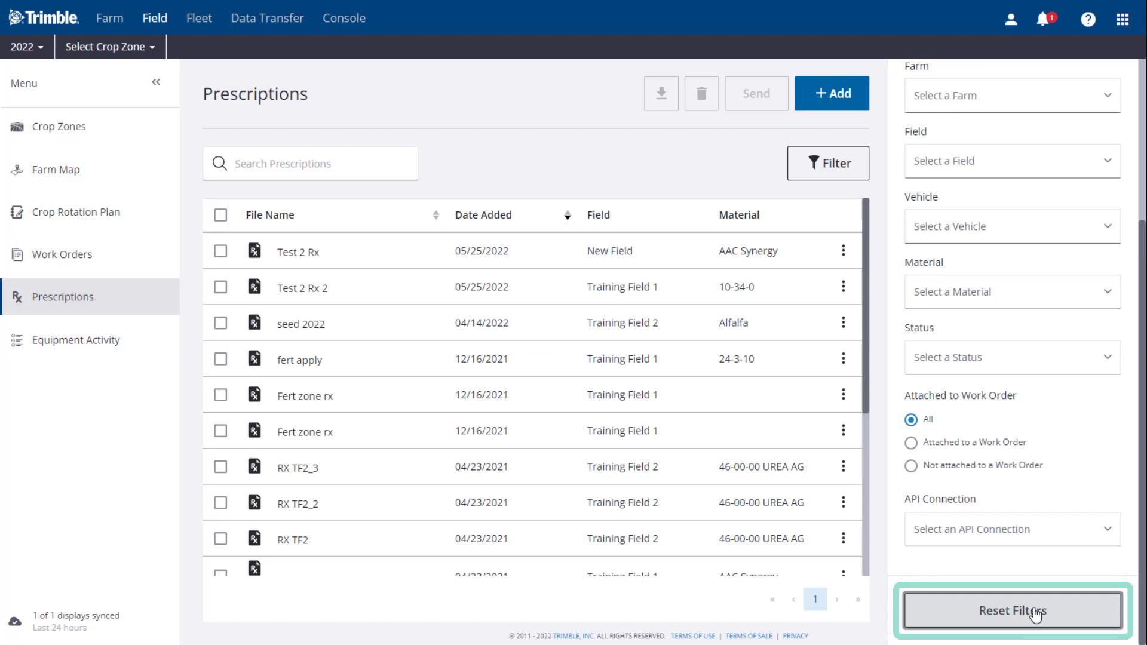
{"action": "left_click", "coordinate": [1010, 610]}
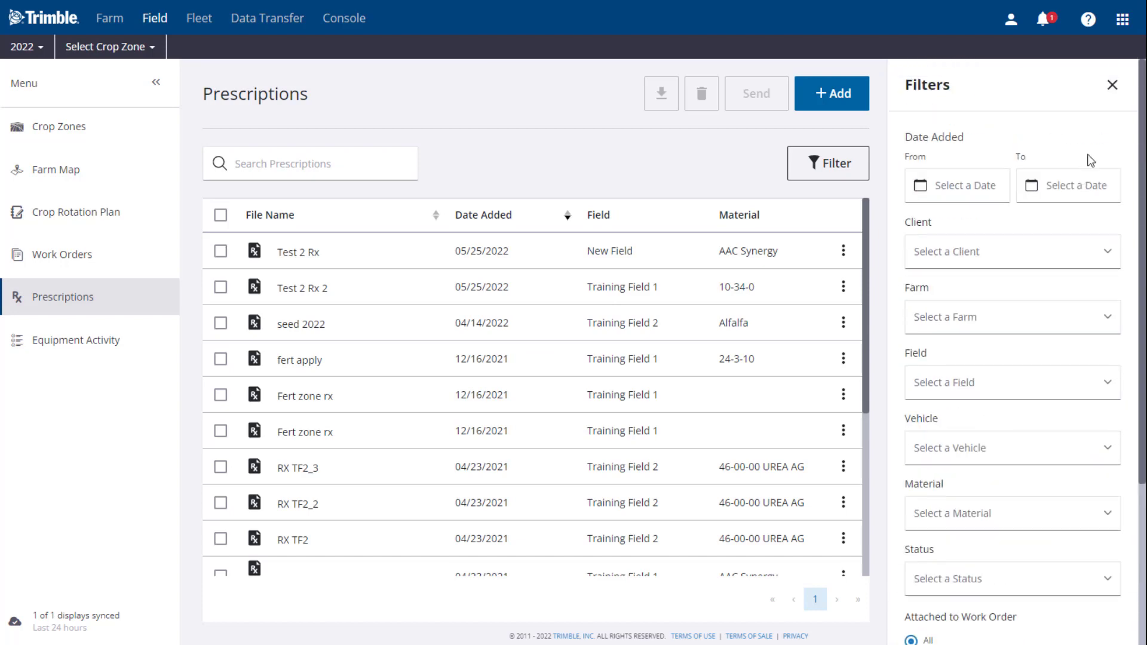
{"action": "left_click", "coordinate": [1112, 84]}
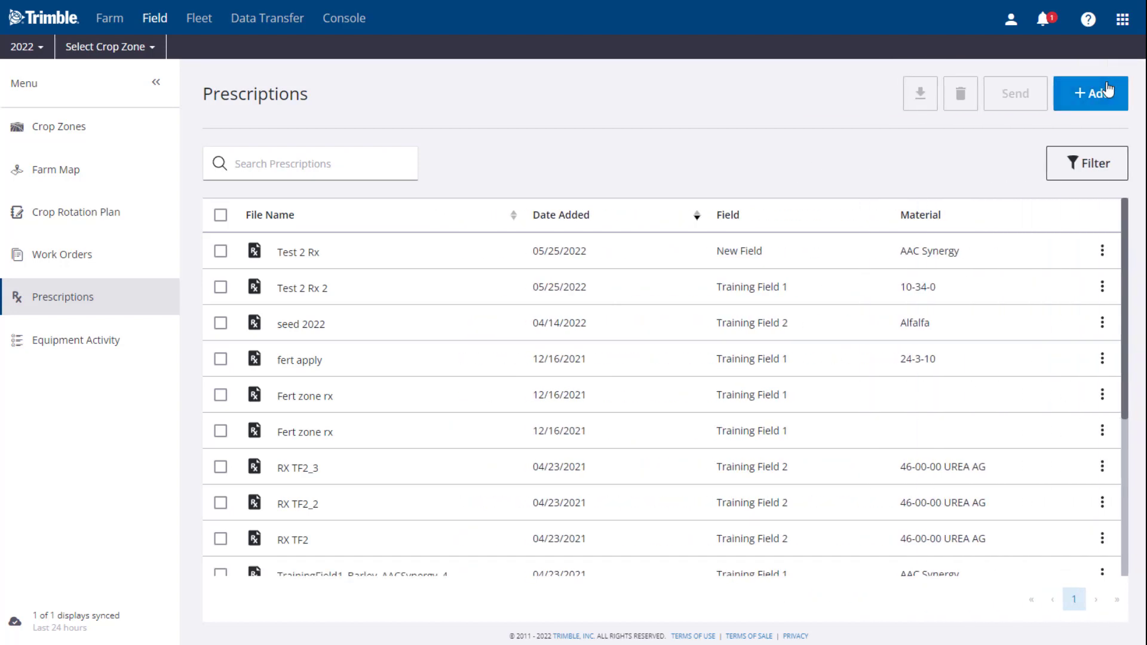
{"action": "mouse_move", "coordinate": [1125, 118]}
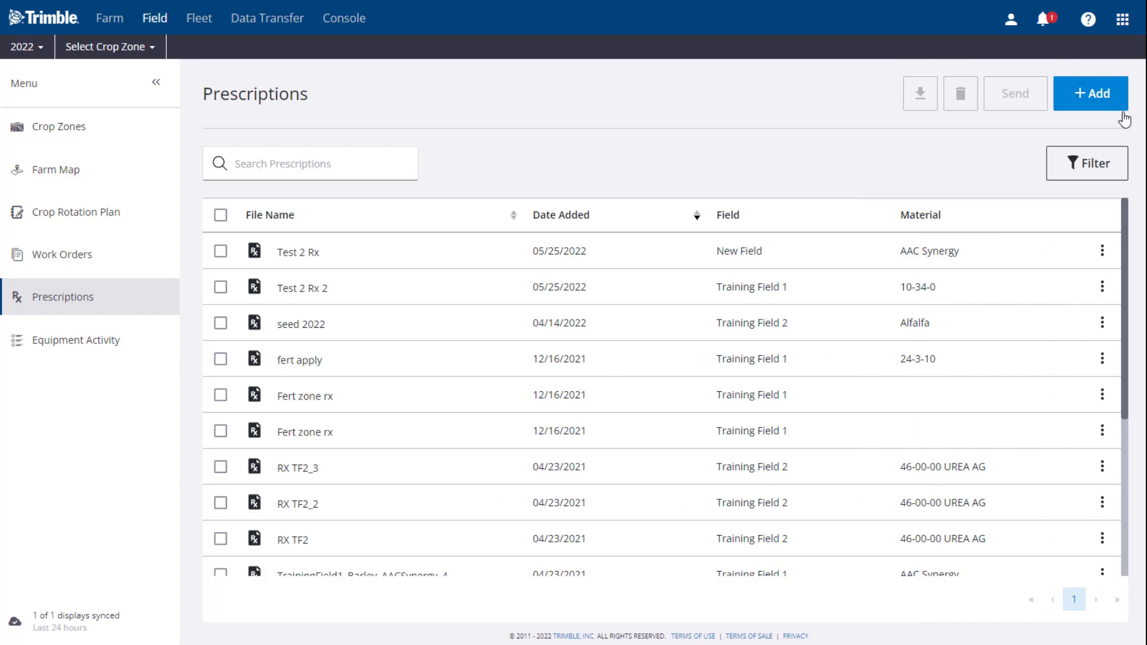
Step: Tick Test 2 Rx, then view the details of Test 2 Rx and Test 2 Rx 2 with its zone rates
{"action": "left_click", "coordinate": [221, 251]}
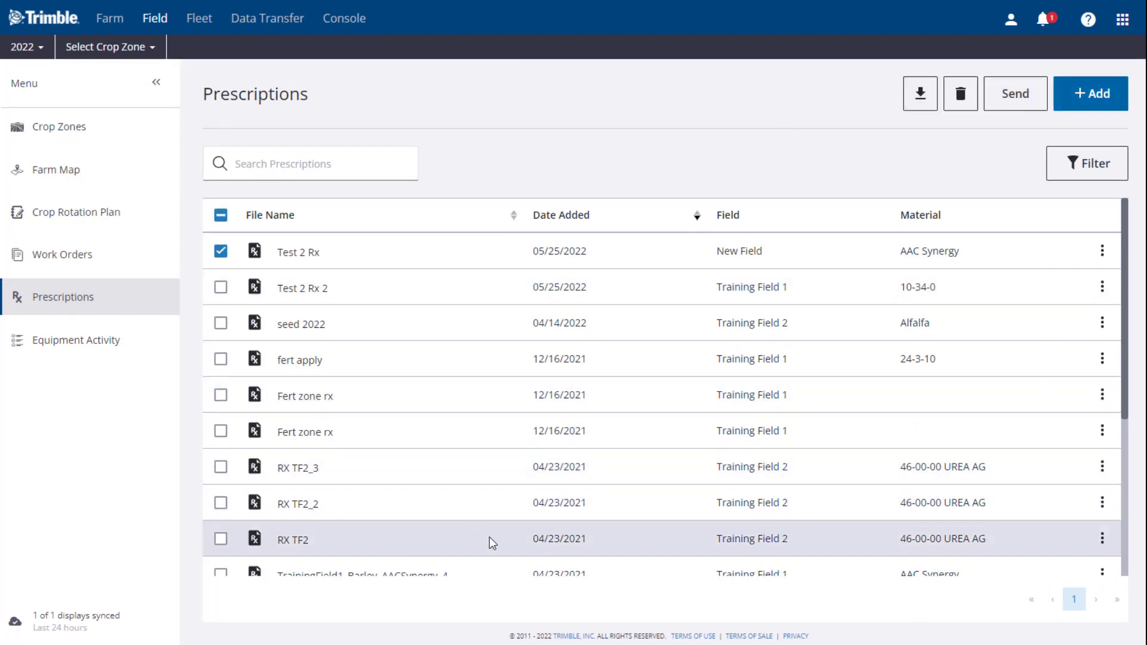
{"action": "mouse_move", "coordinate": [749, 161]}
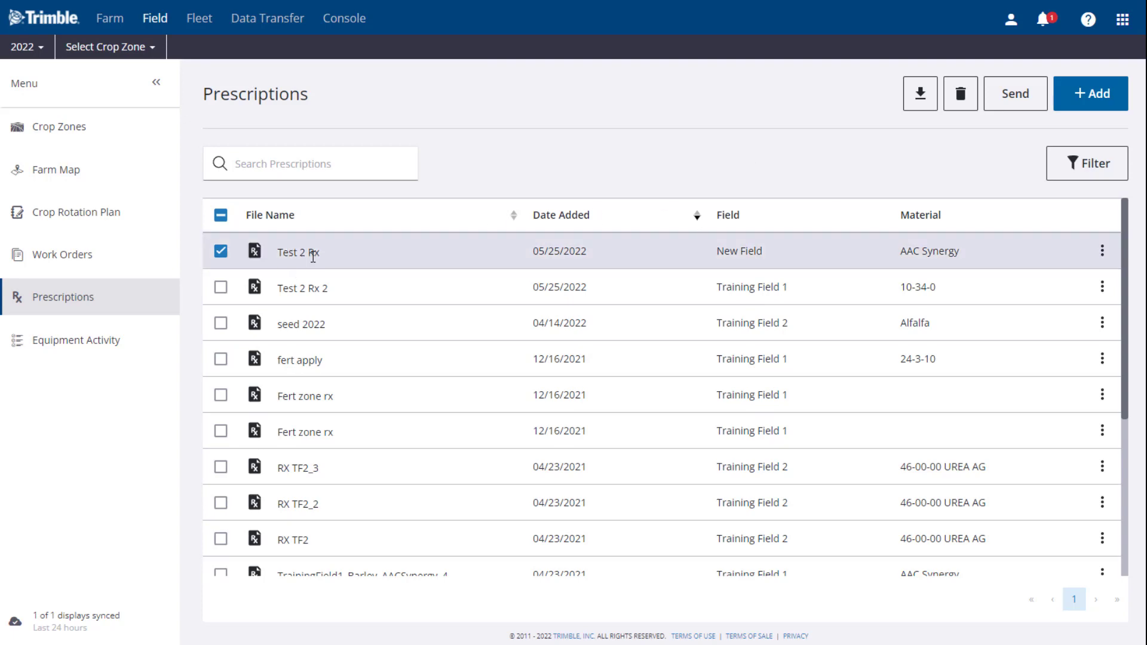
{"action": "left_click", "coordinate": [298, 252]}
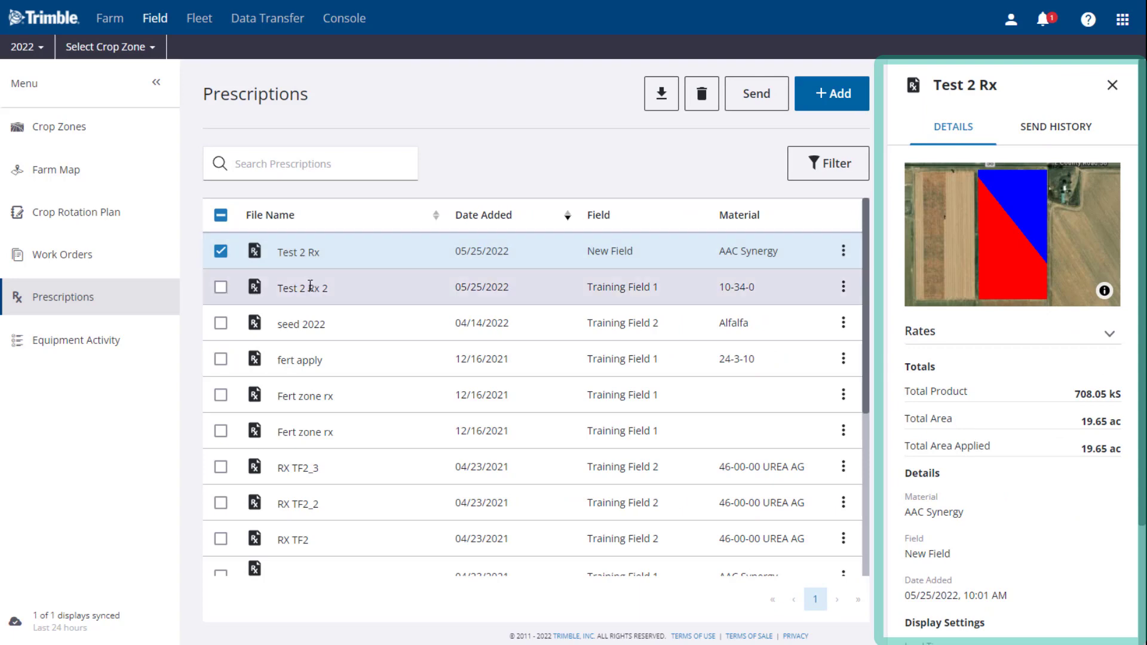
{"action": "left_click", "coordinate": [301, 286]}
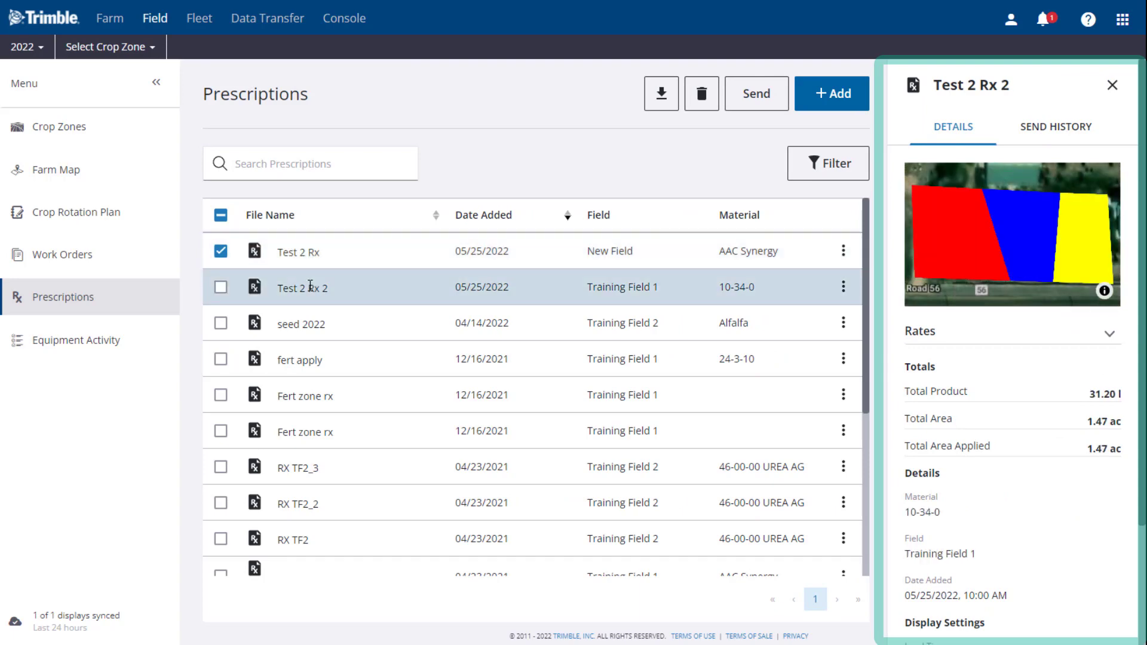
{"action": "mouse_move", "coordinate": [1036, 251]}
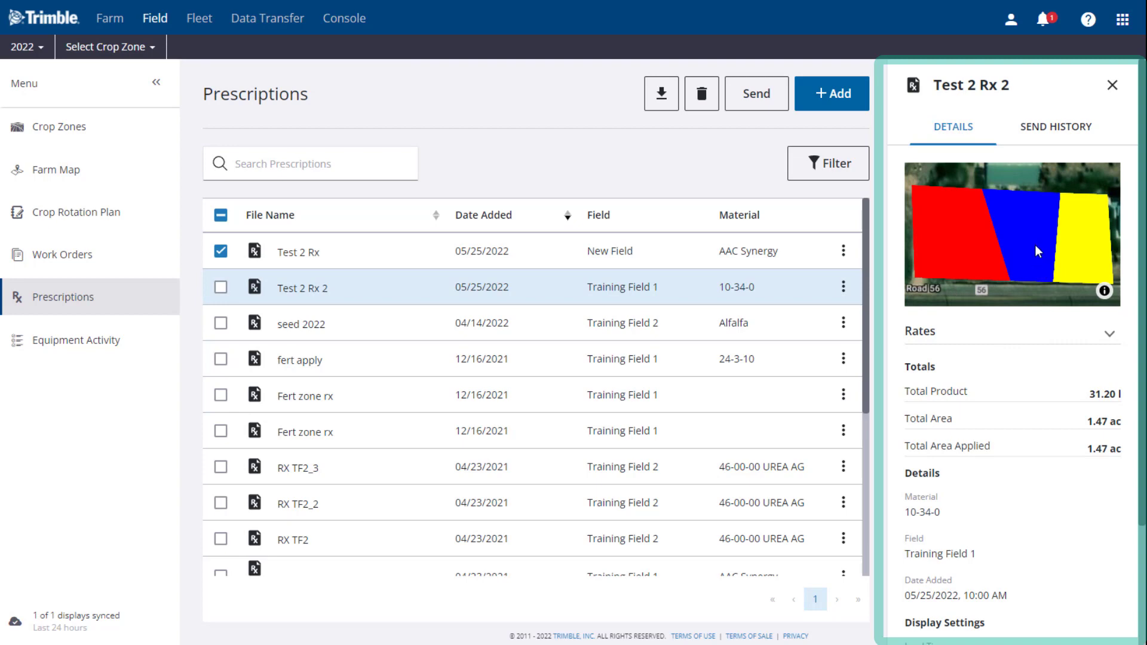
{"action": "mouse_move", "coordinate": [1005, 345]}
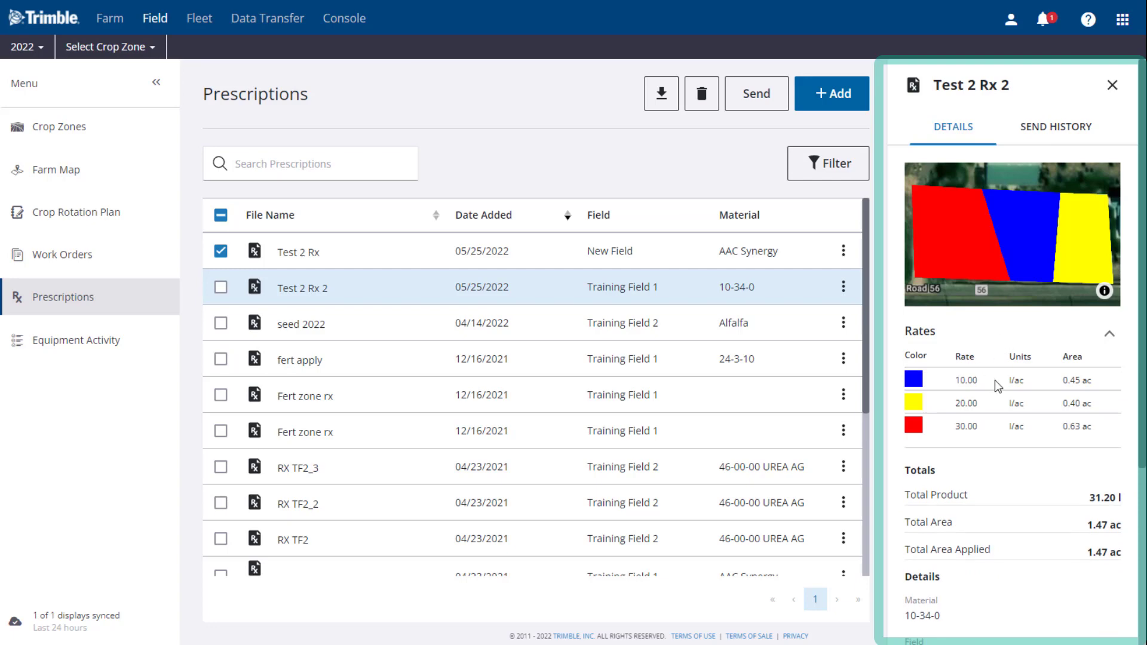
{"action": "mouse_move", "coordinate": [993, 435]}
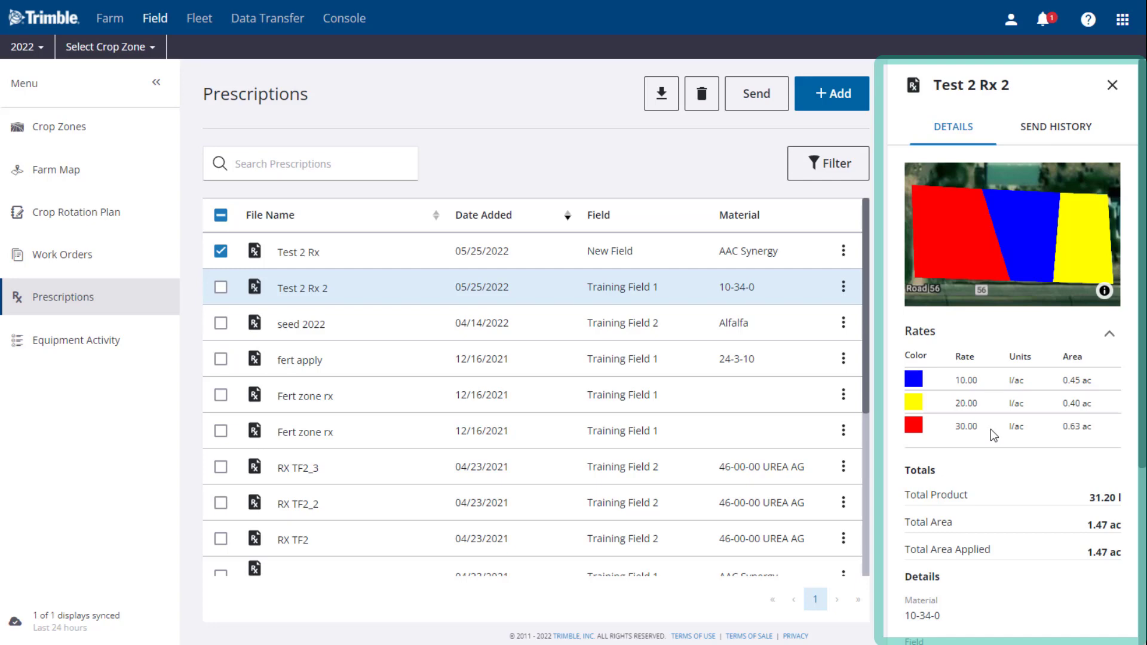
{"action": "mouse_move", "coordinate": [1082, 425]}
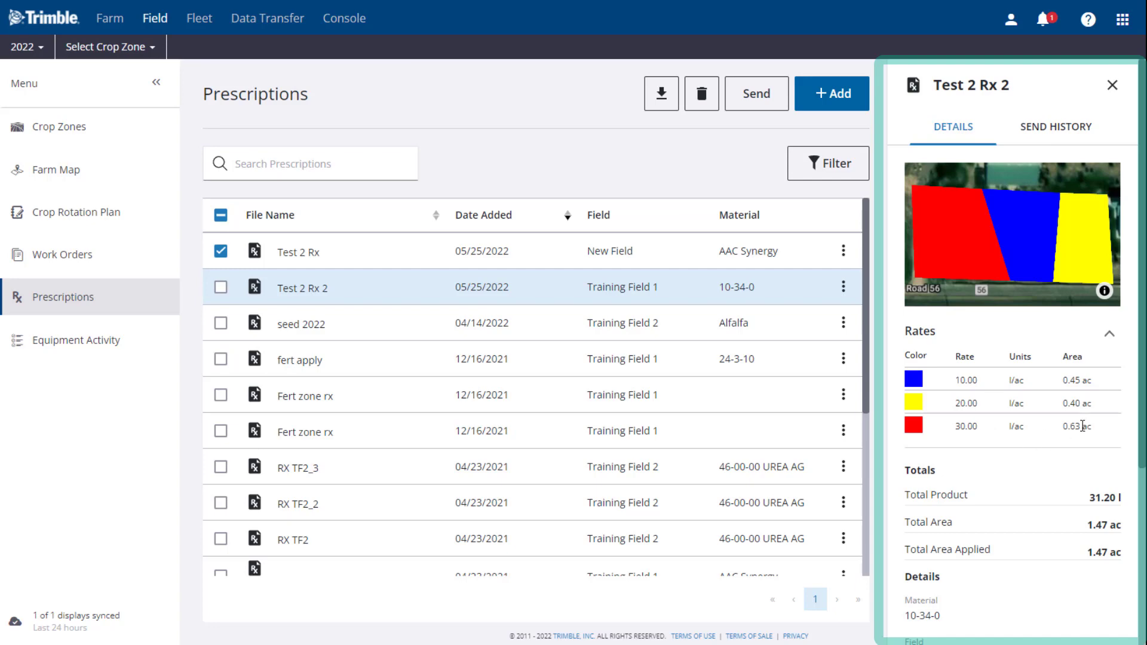
{"action": "mouse_move", "coordinate": [1106, 432]}
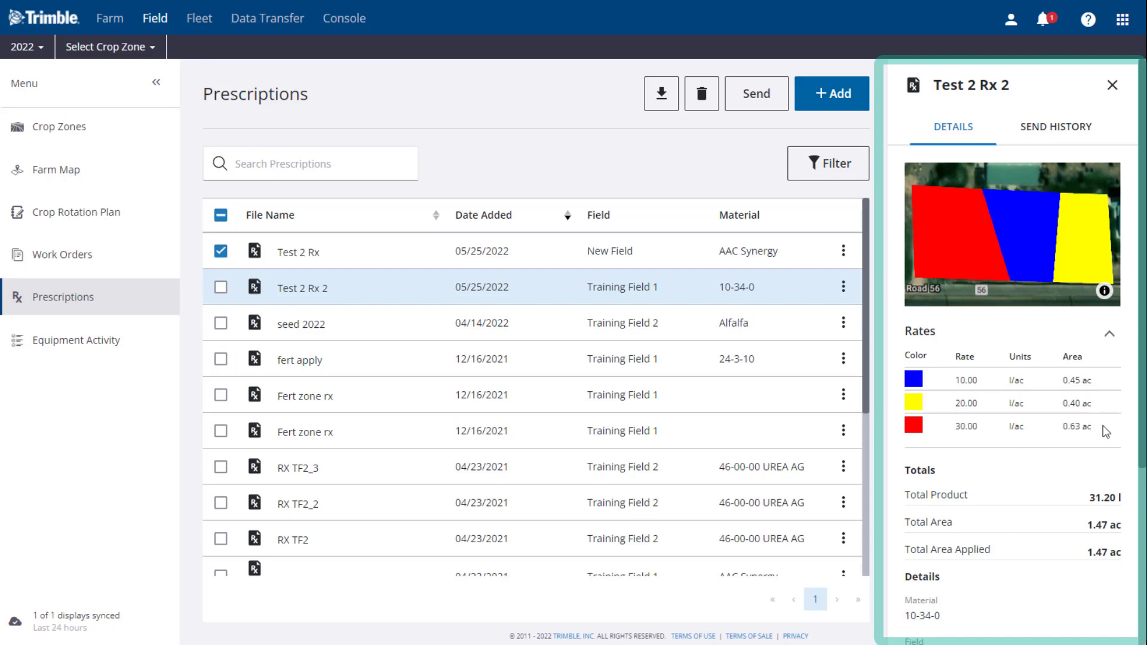
{"action": "mouse_move", "coordinate": [1016, 497]}
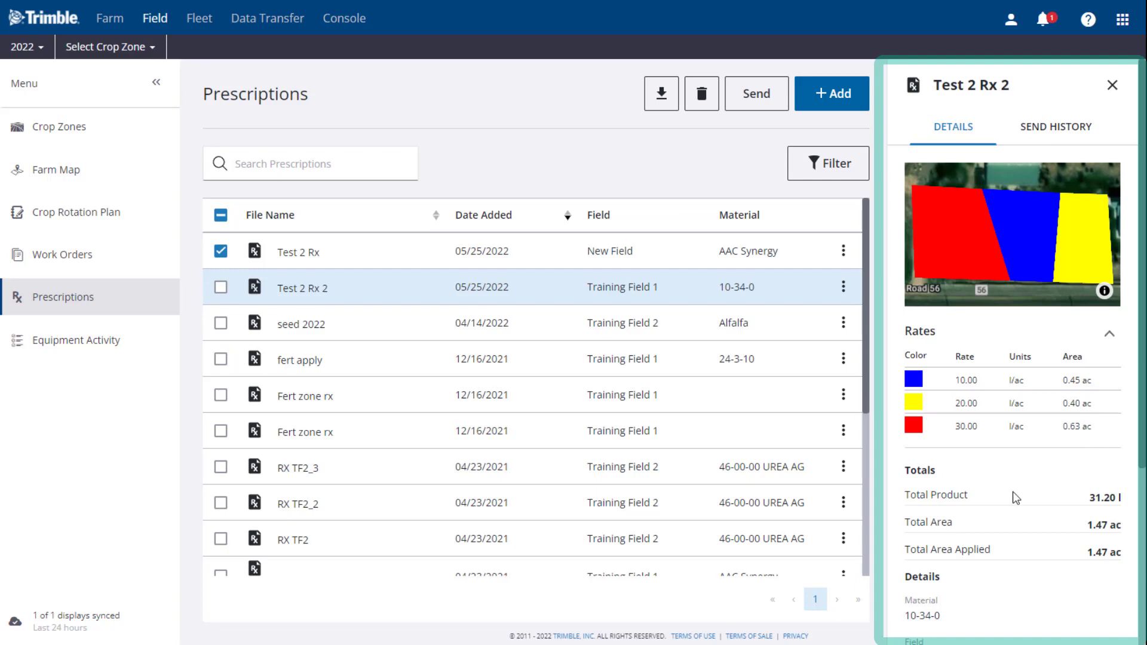
{"action": "mouse_move", "coordinate": [1054, 559]}
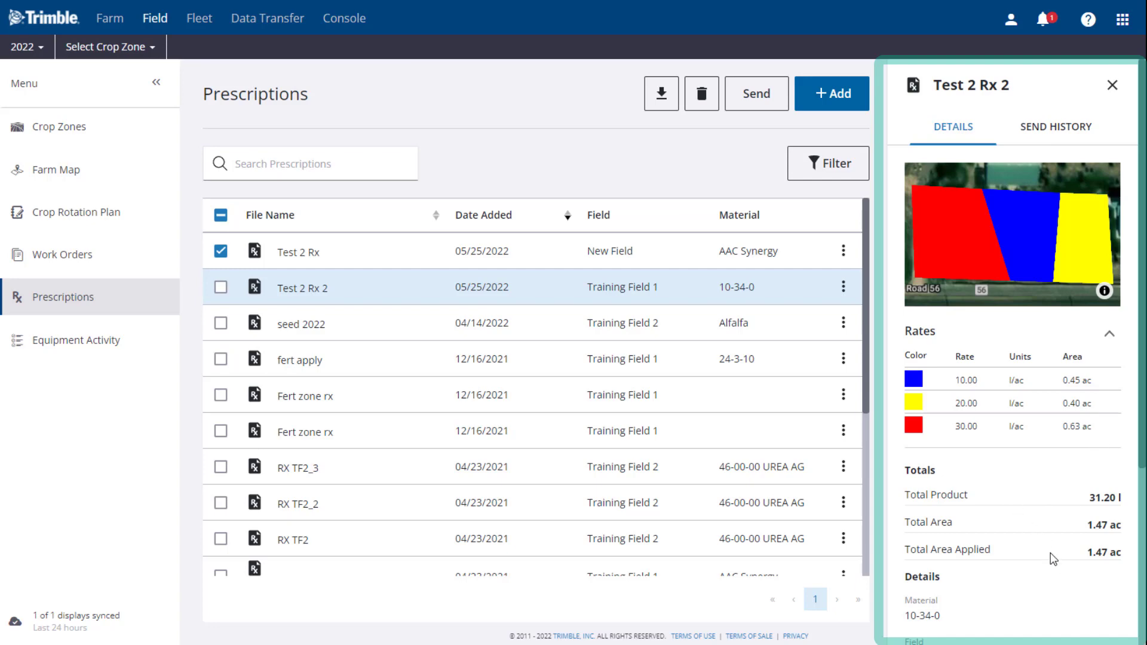
{"action": "scroll", "scroll_direction": "down", "scroll_amount": 3}
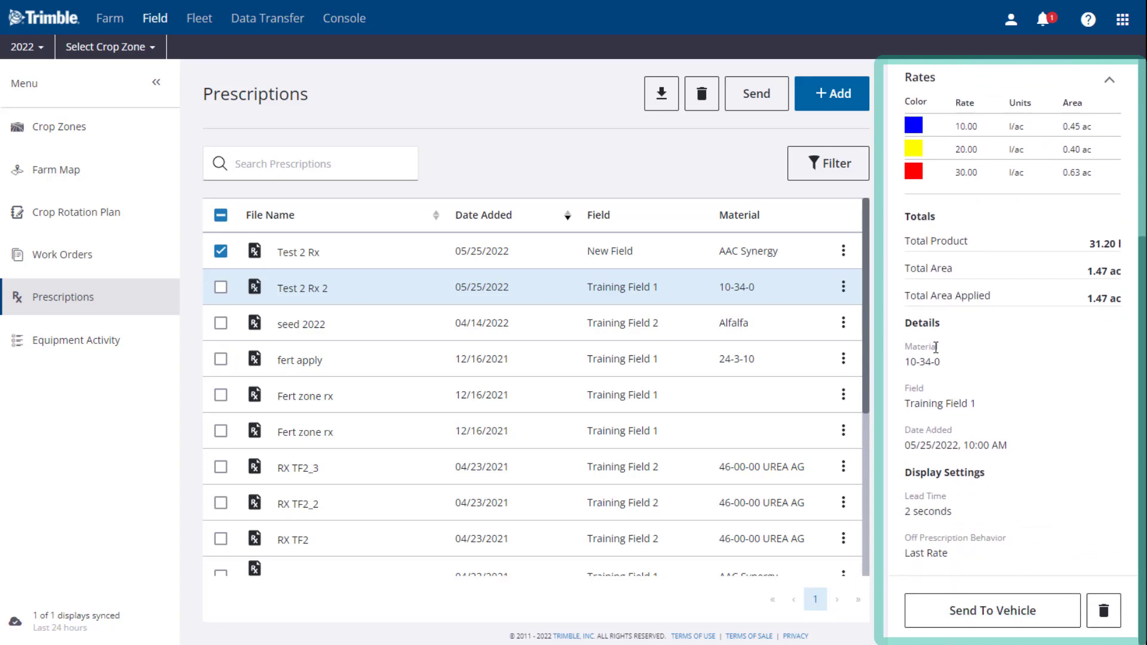
{"action": "mouse_move", "coordinate": [1024, 443]}
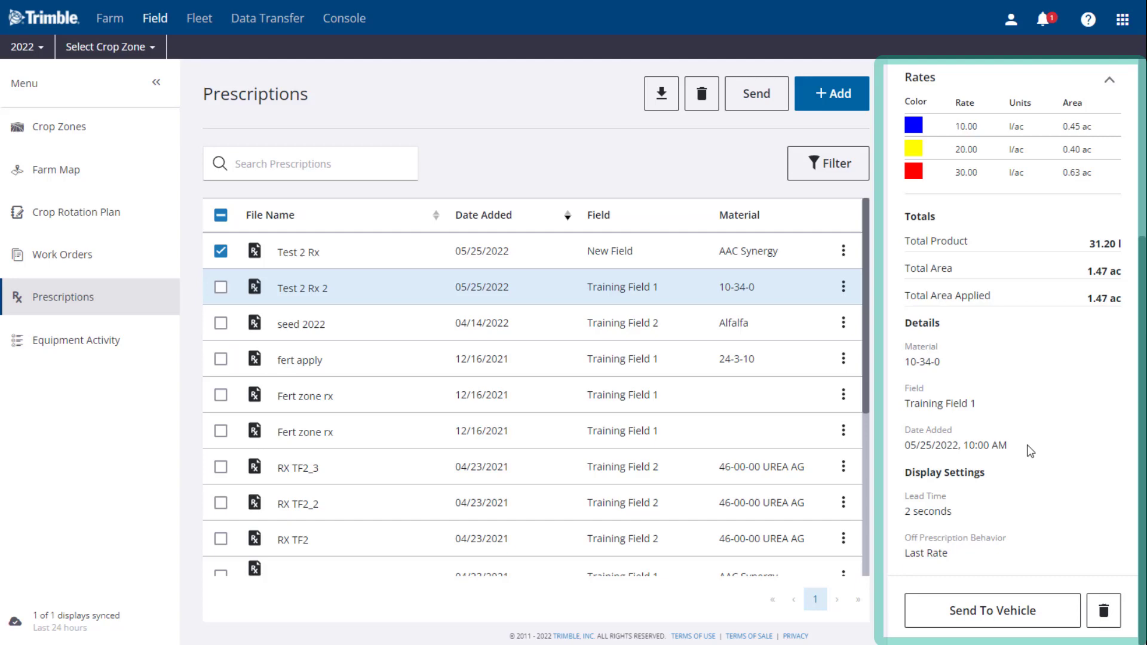
{"action": "mouse_move", "coordinate": [1013, 502]}
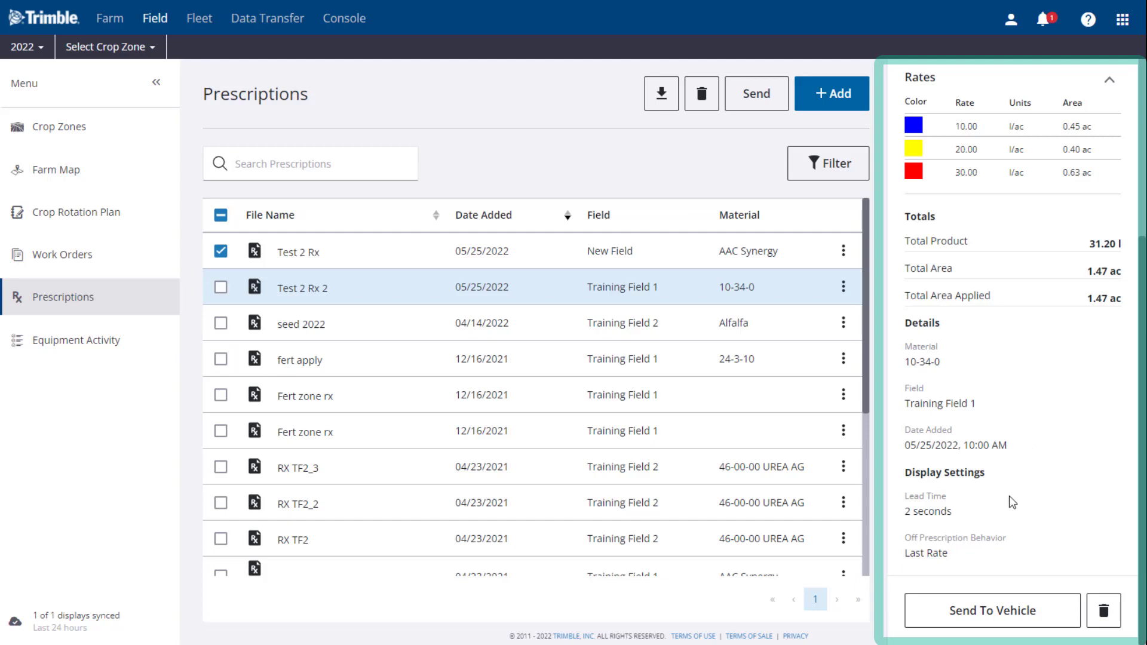
{"action": "mouse_move", "coordinate": [1002, 553]}
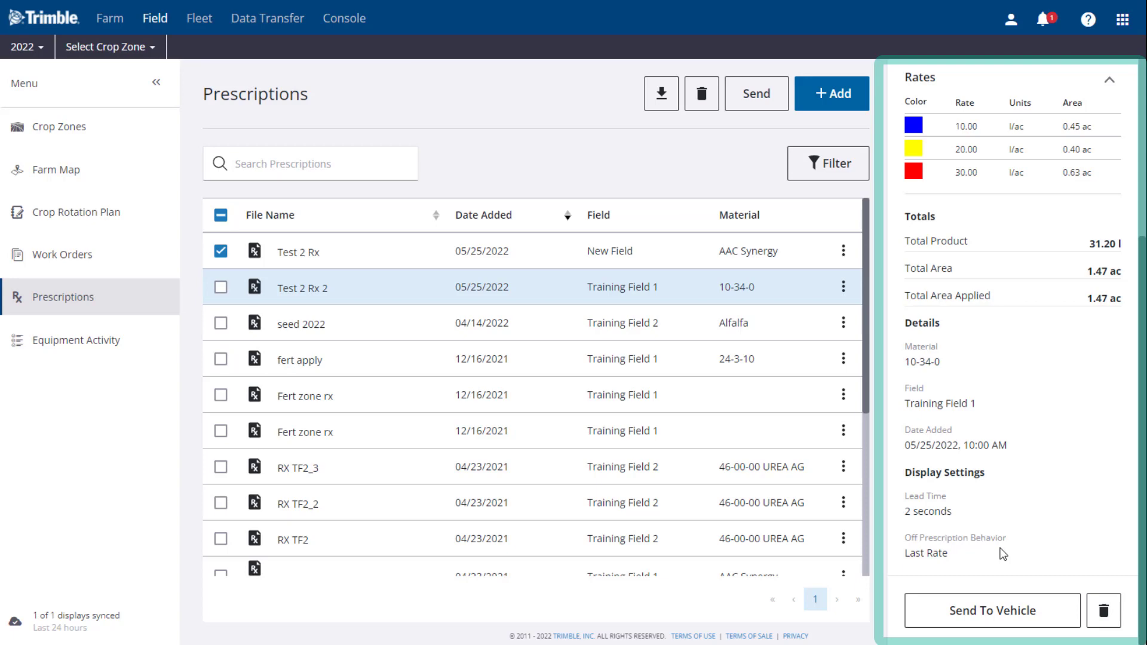
{"action": "mouse_move", "coordinate": [1063, 422]}
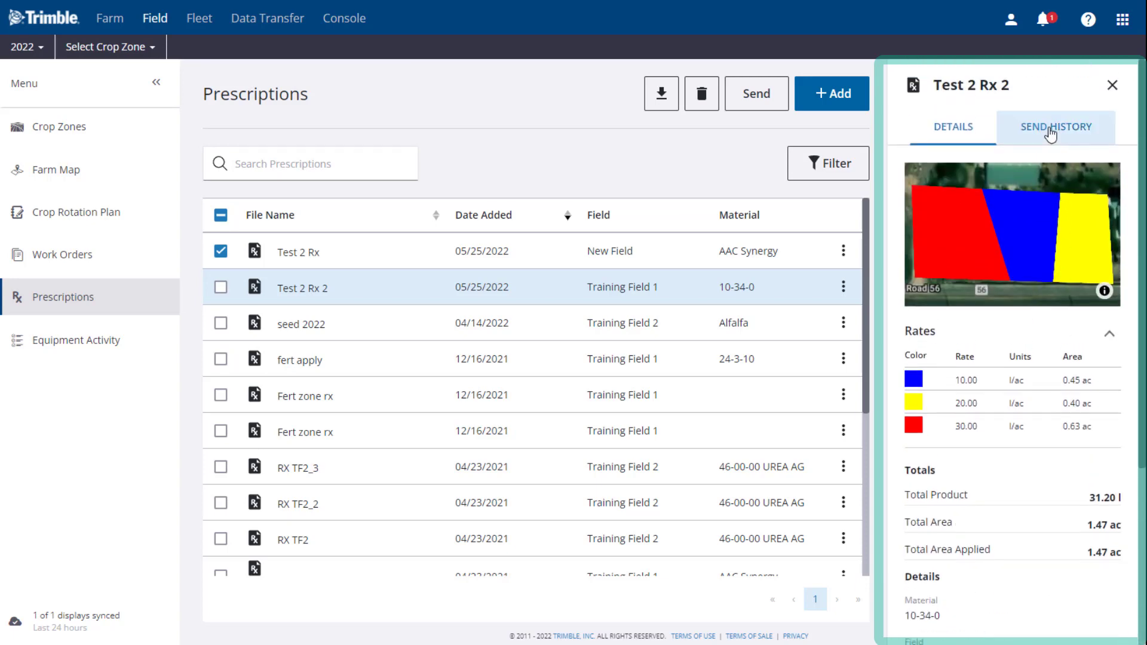
Step: View the Send History of Test 2 Rx 2 and Test 2 Rx, then close the details pane
{"action": "left_click", "coordinate": [1055, 127]}
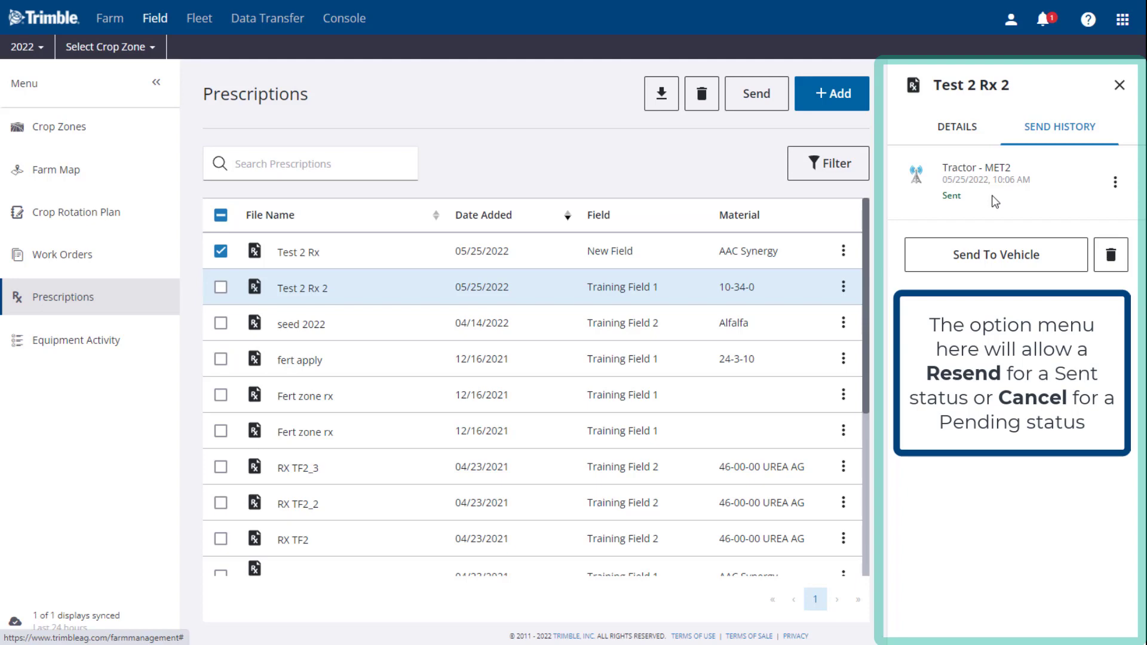
{"action": "left_click", "coordinate": [297, 250]}
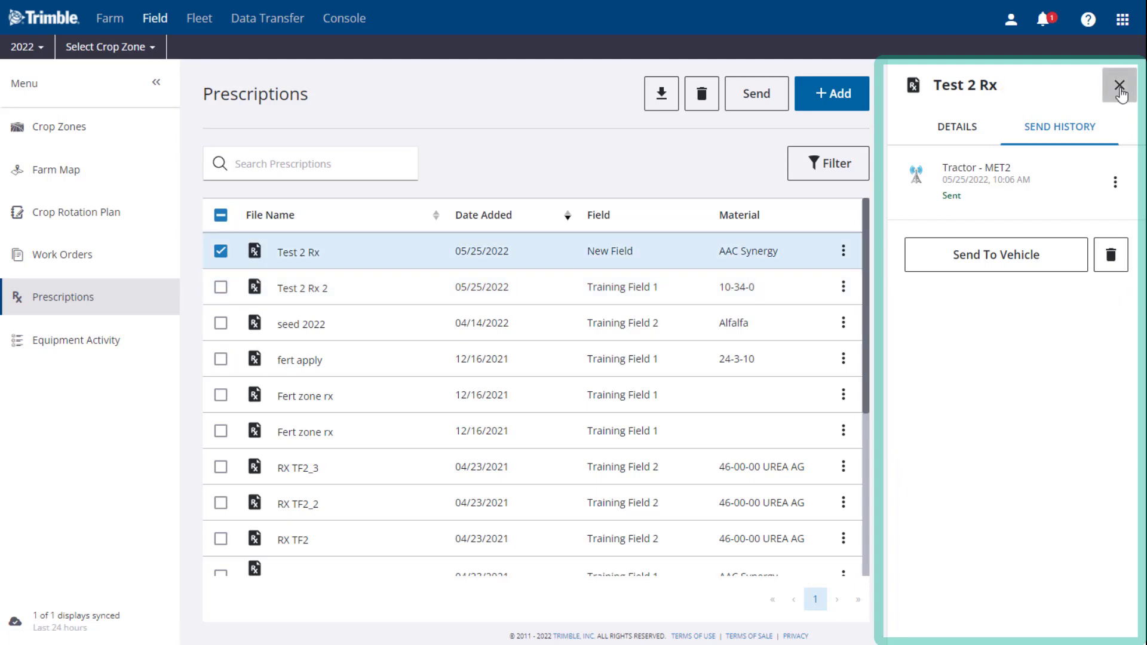
{"action": "left_click", "coordinate": [1119, 85]}
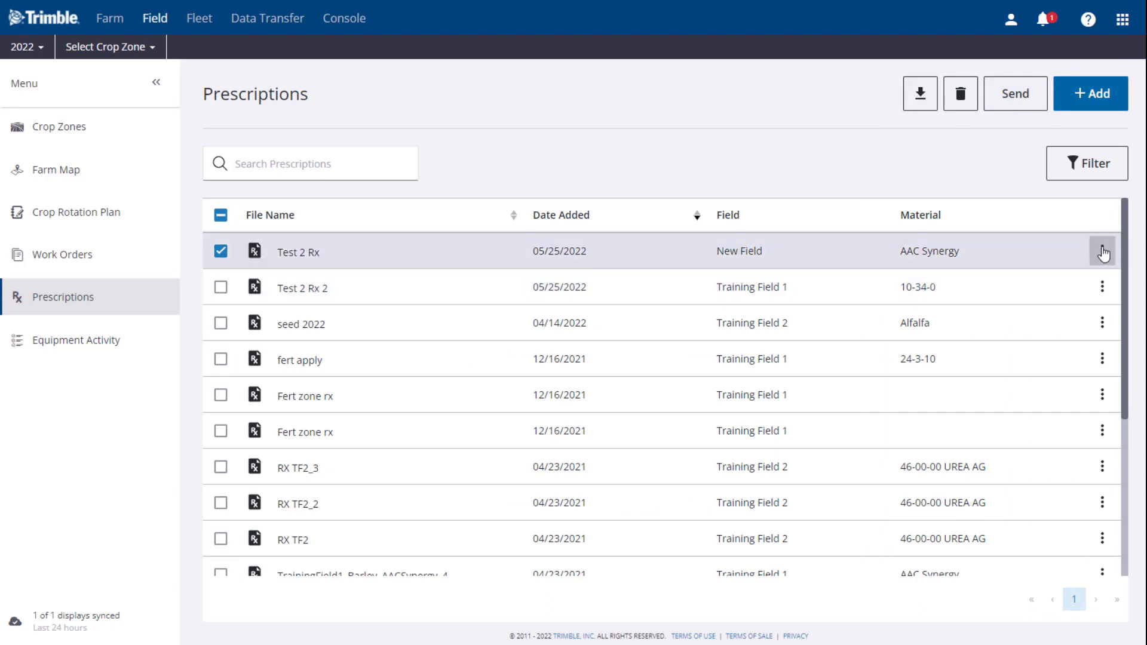
Step: Show the row actions for Test 2 Rx: Send to Vehicle, Download and Delete
{"action": "left_click", "coordinate": [1101, 252]}
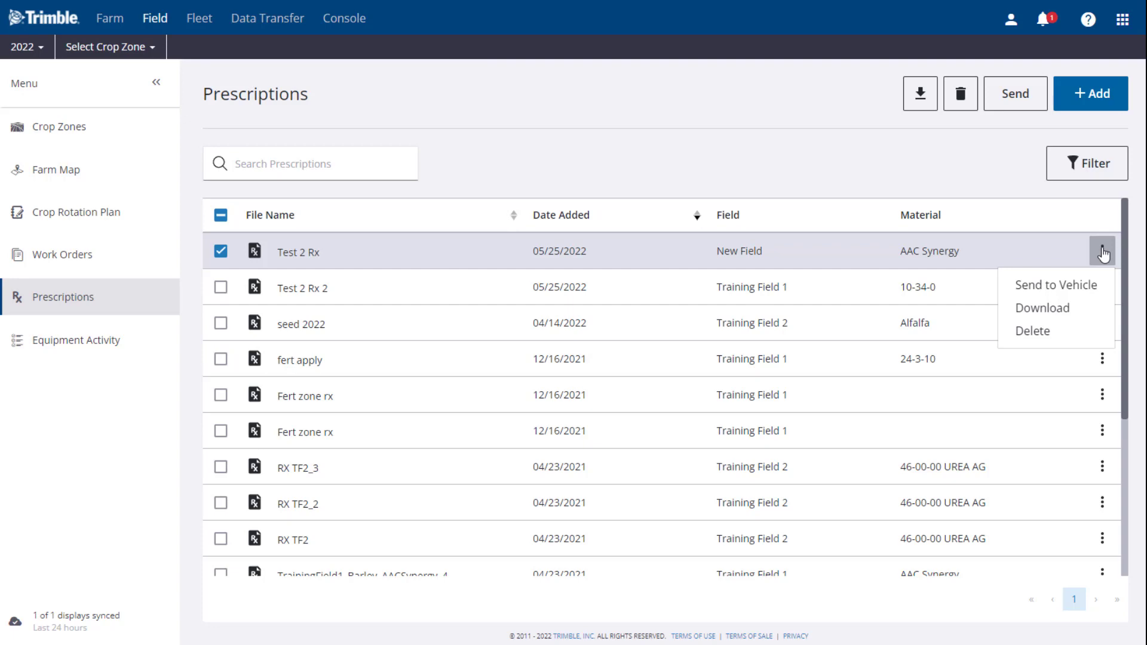
{"action": "mouse_move", "coordinate": [1056, 285]}
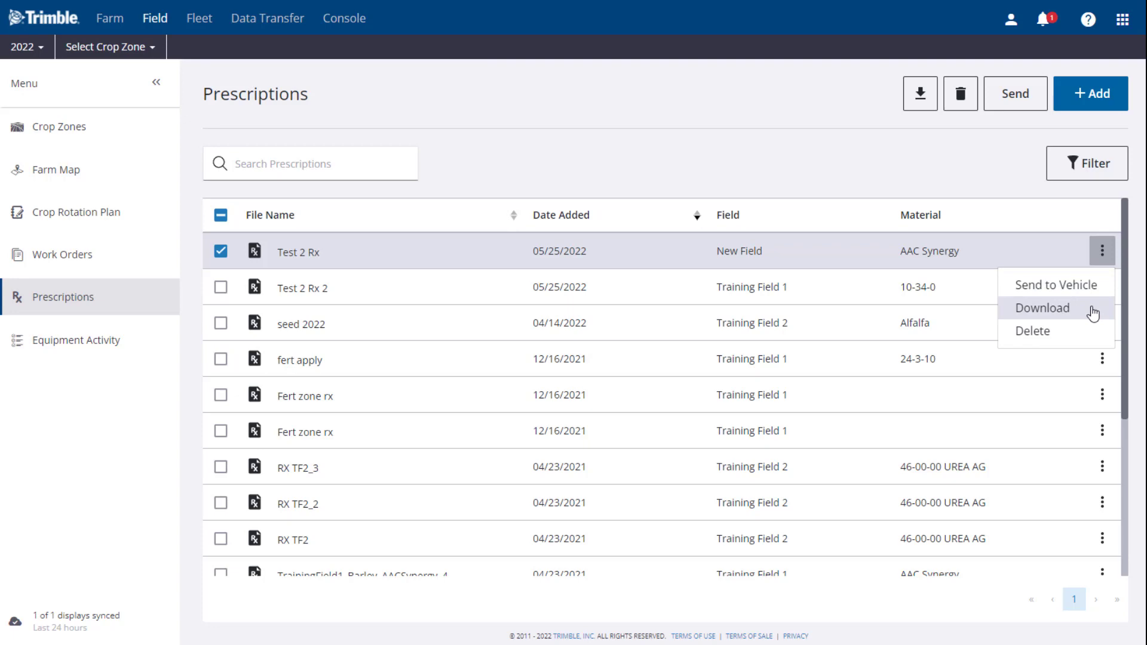
{"action": "mouse_move", "coordinate": [1094, 343]}
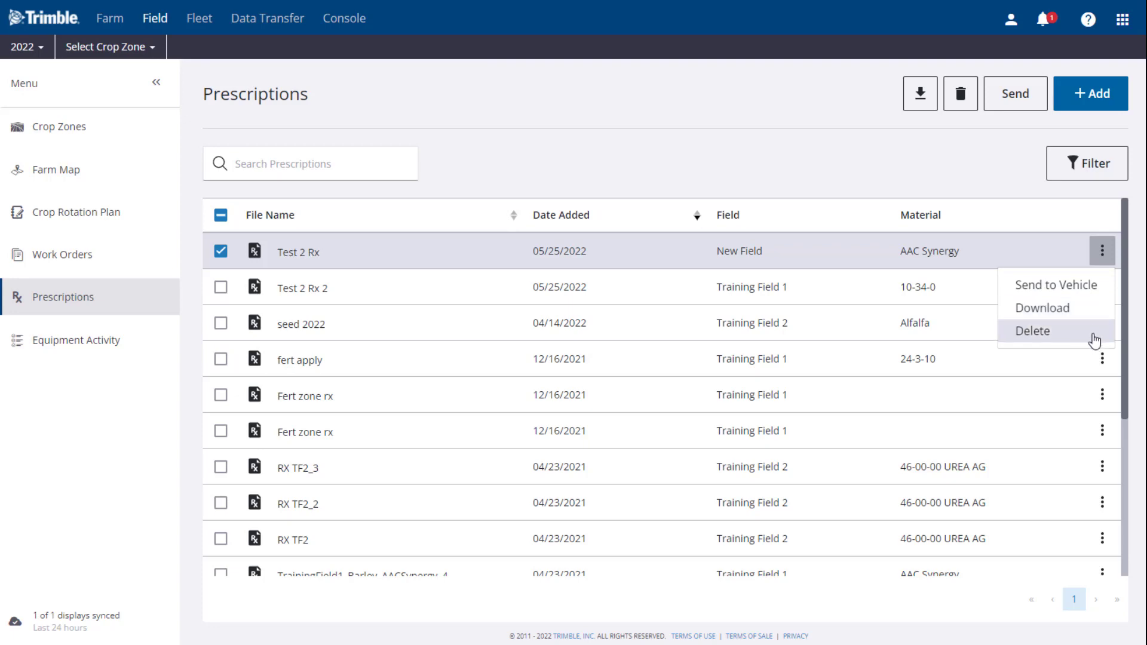
{"action": "mouse_move", "coordinate": [962, 144]}
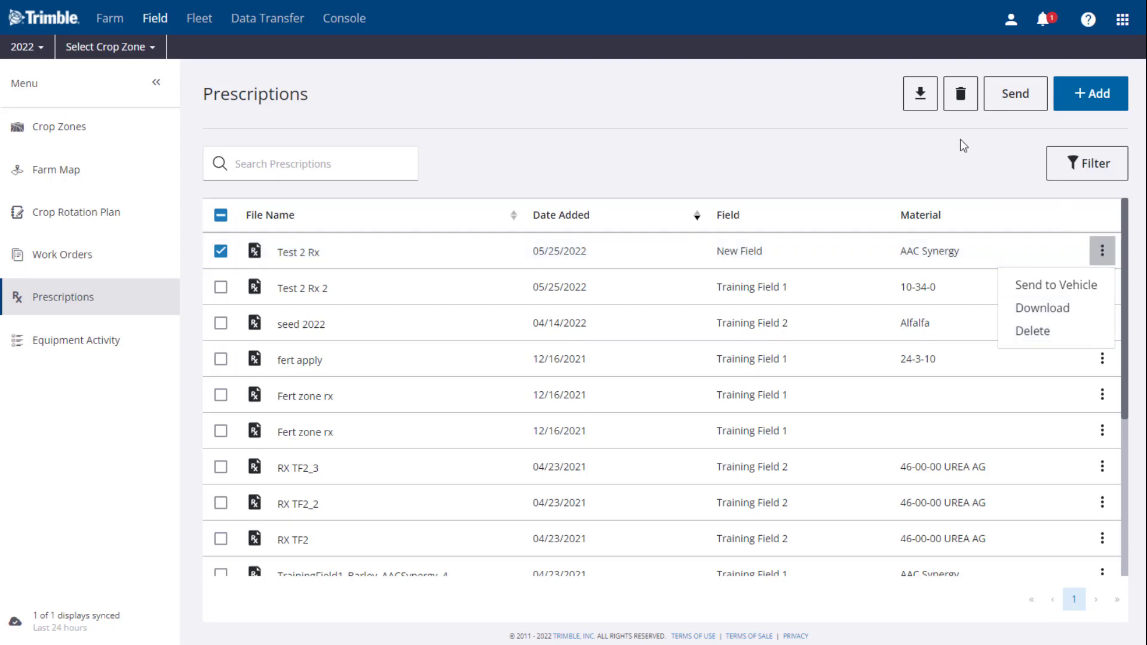
{"action": "mouse_move", "coordinate": [1070, 159]}
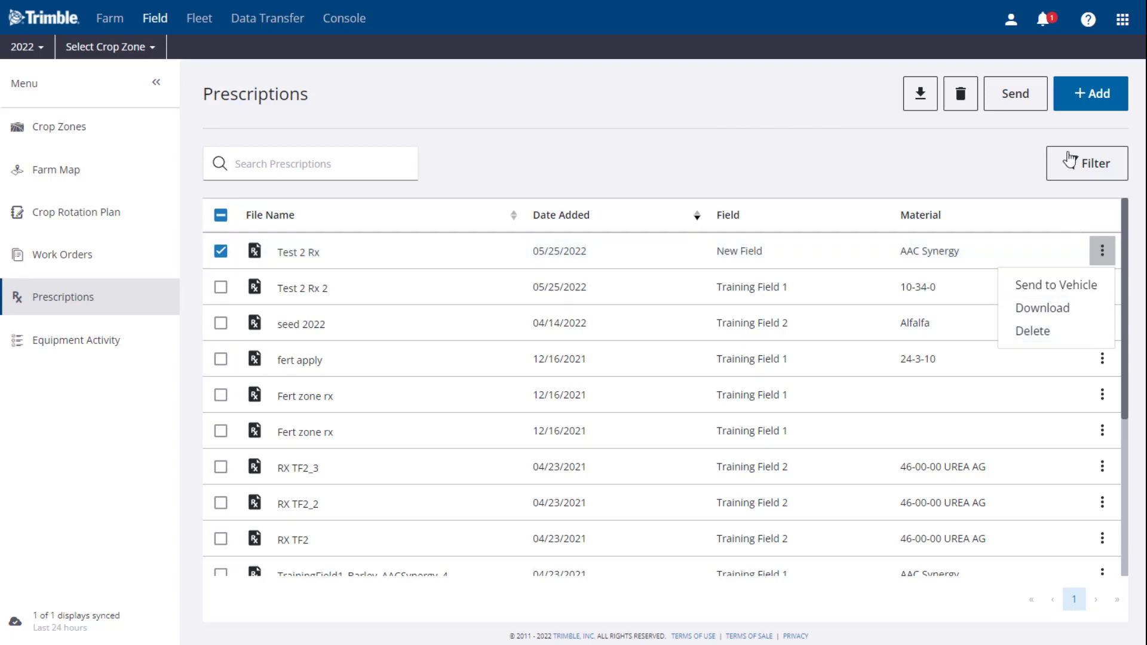
Step: Create a new prescription from scratch via + Add, showing the empty details form
{"action": "left_click", "coordinate": [1089, 93]}
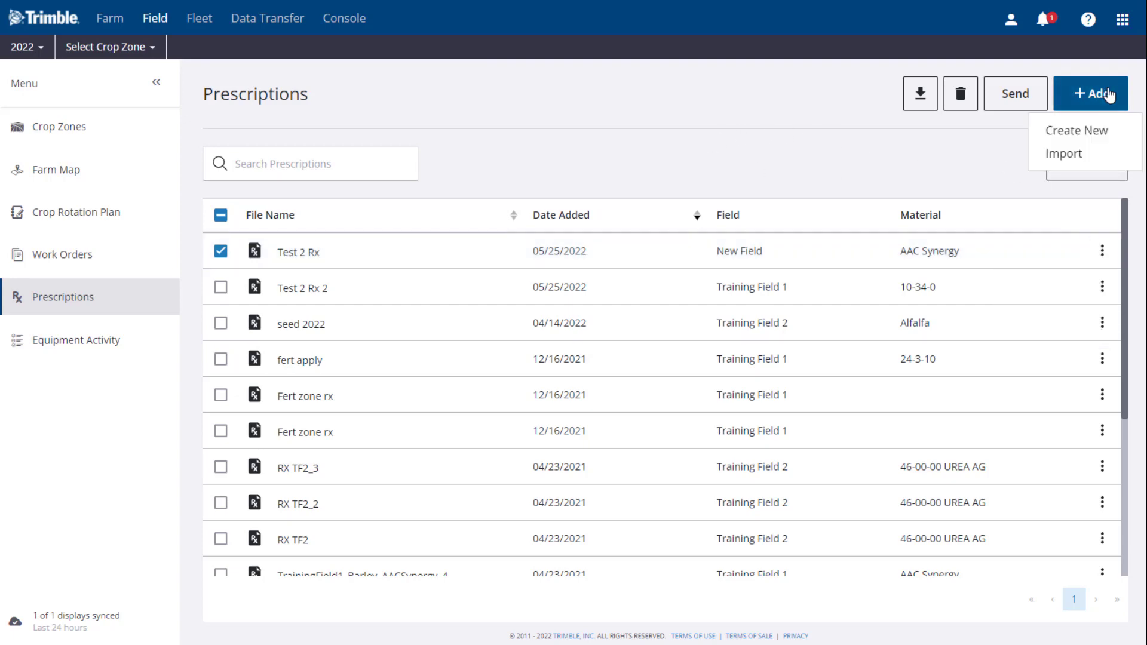
{"action": "mouse_move", "coordinate": [1111, 130]}
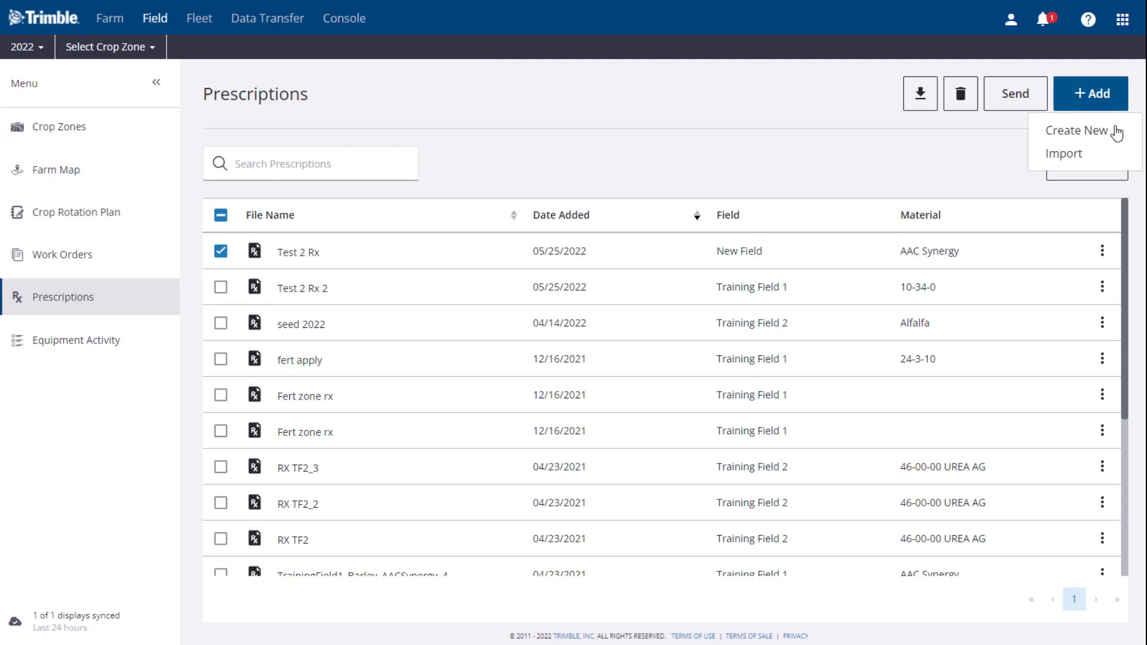
{"action": "mouse_move", "coordinate": [1064, 154]}
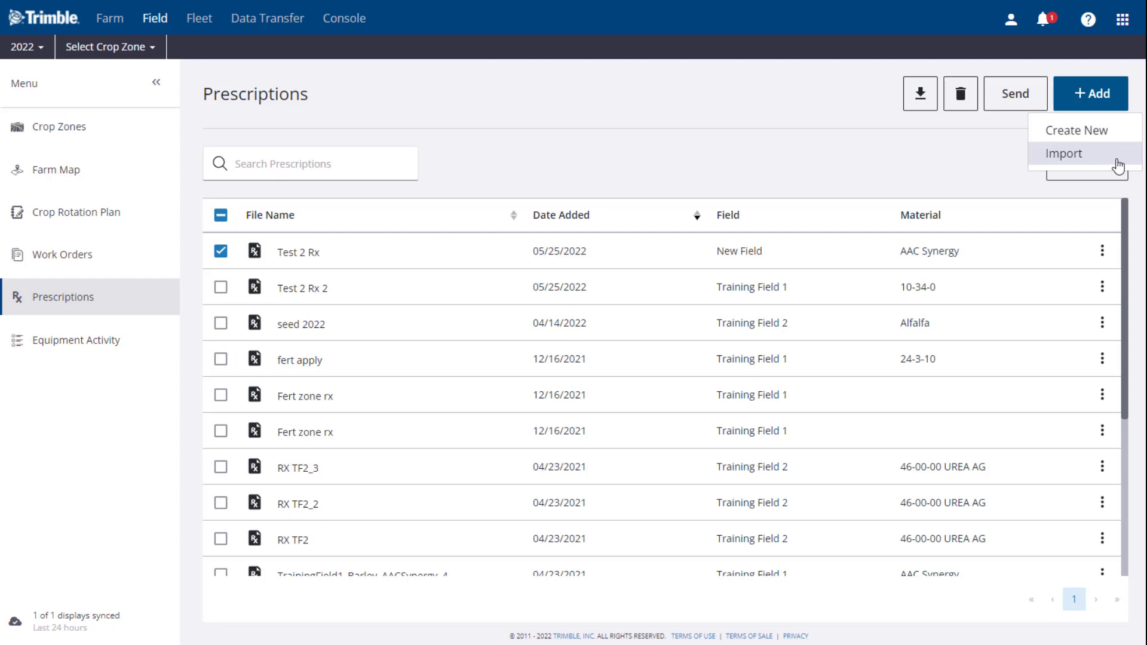
{"action": "mouse_move", "coordinate": [1112, 140]}
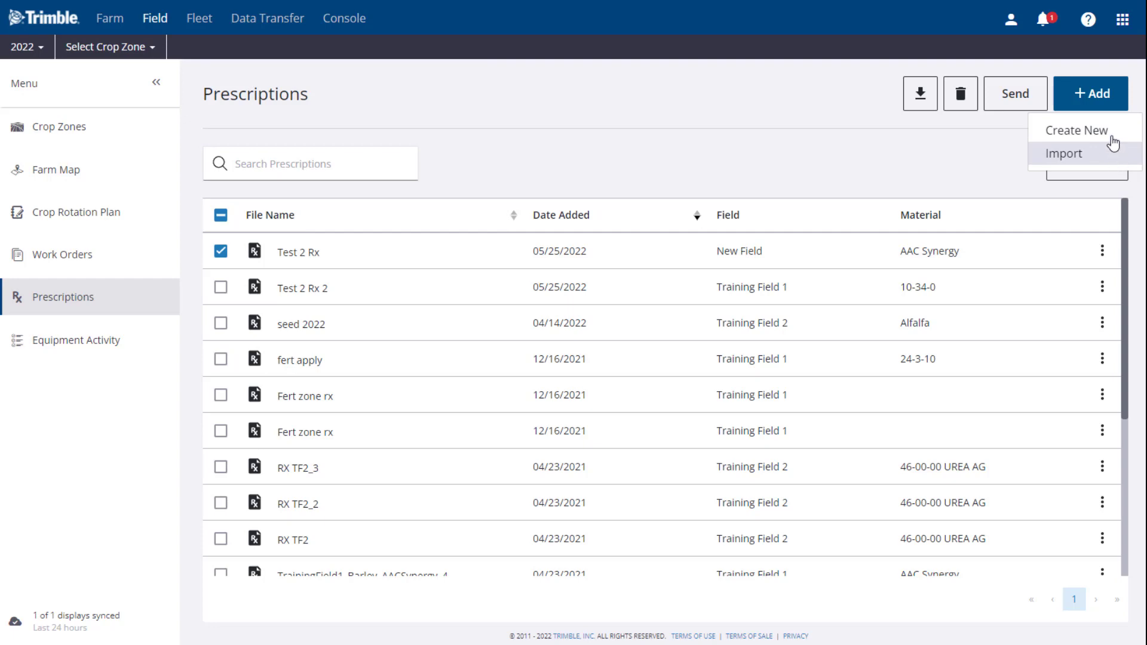
{"action": "left_click", "coordinate": [1075, 130]}
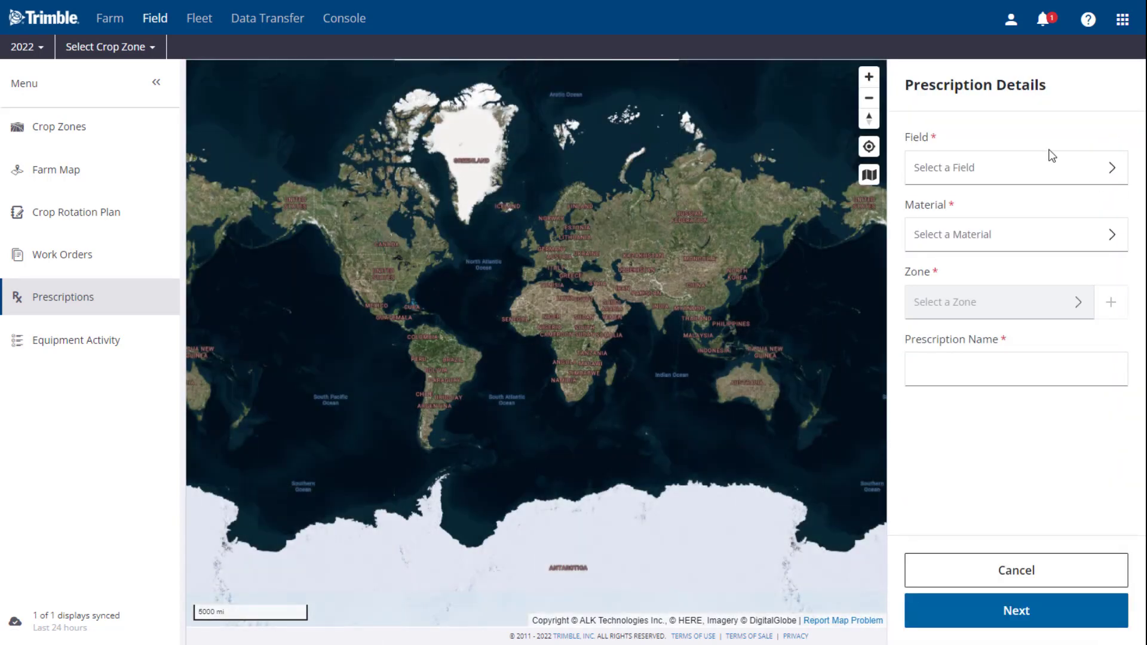
Step: Set the prescription's Field to Training Field 2 under ARDEC
{"action": "left_click", "coordinate": [1015, 167]}
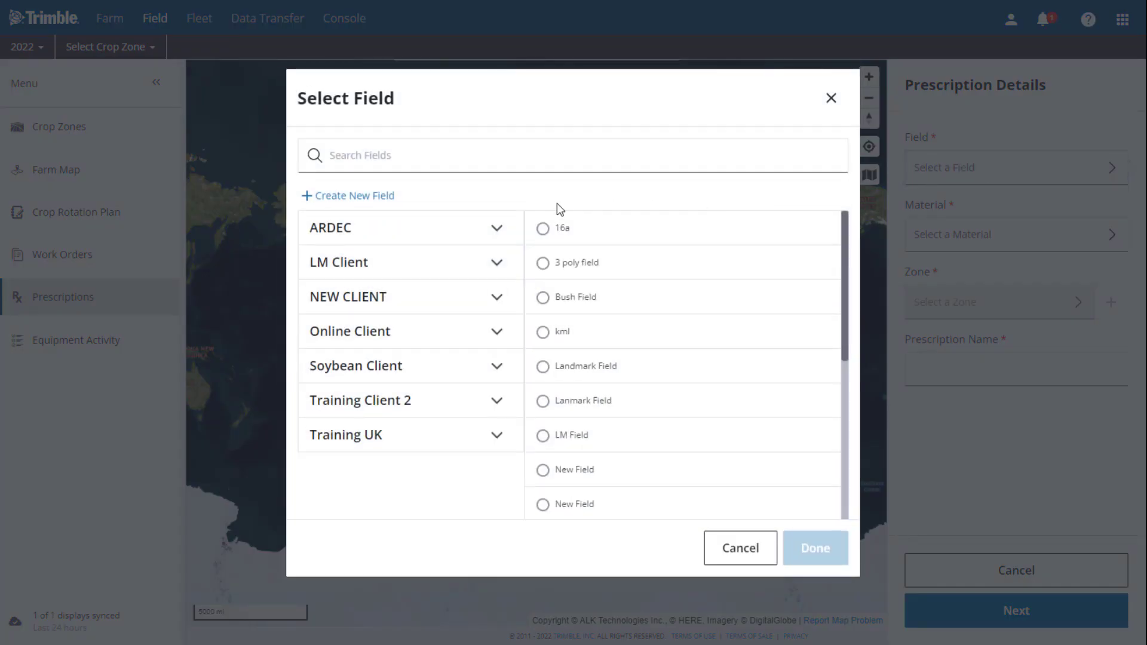
{"action": "left_click", "coordinate": [410, 227]}
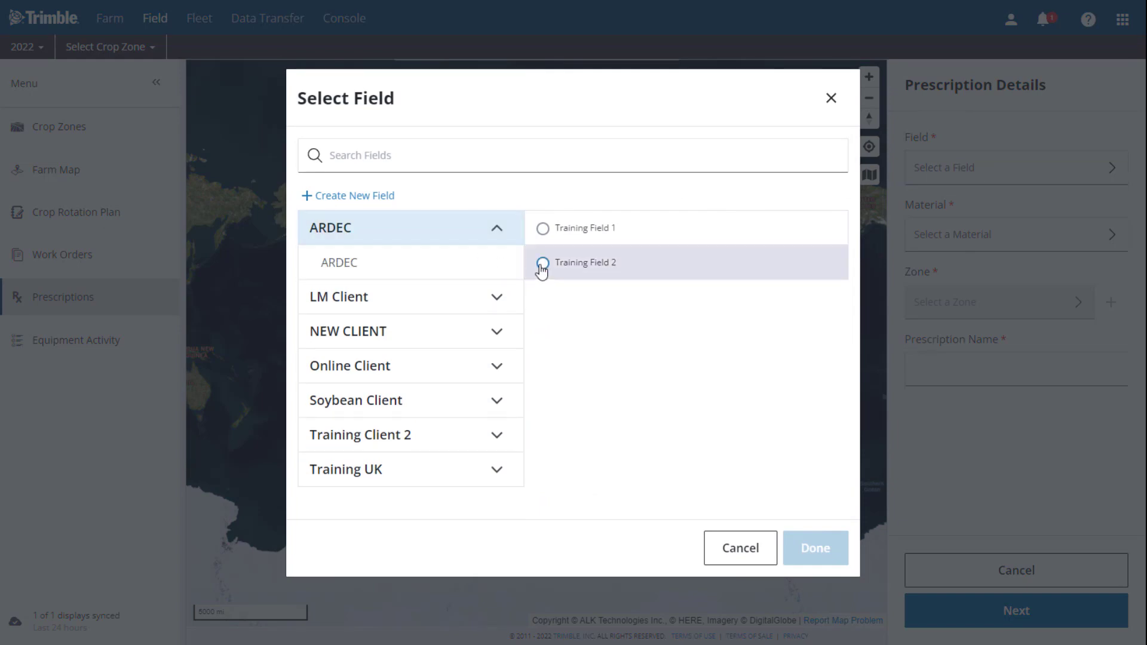
{"action": "left_click", "coordinate": [542, 261]}
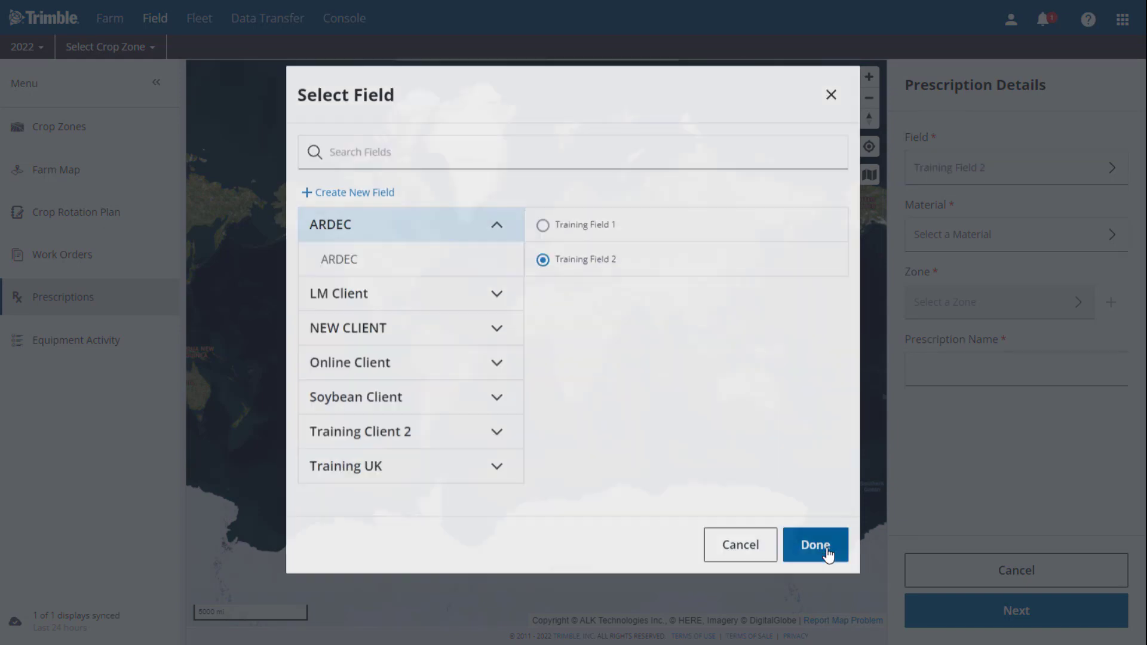
{"action": "left_click", "coordinate": [815, 545]}
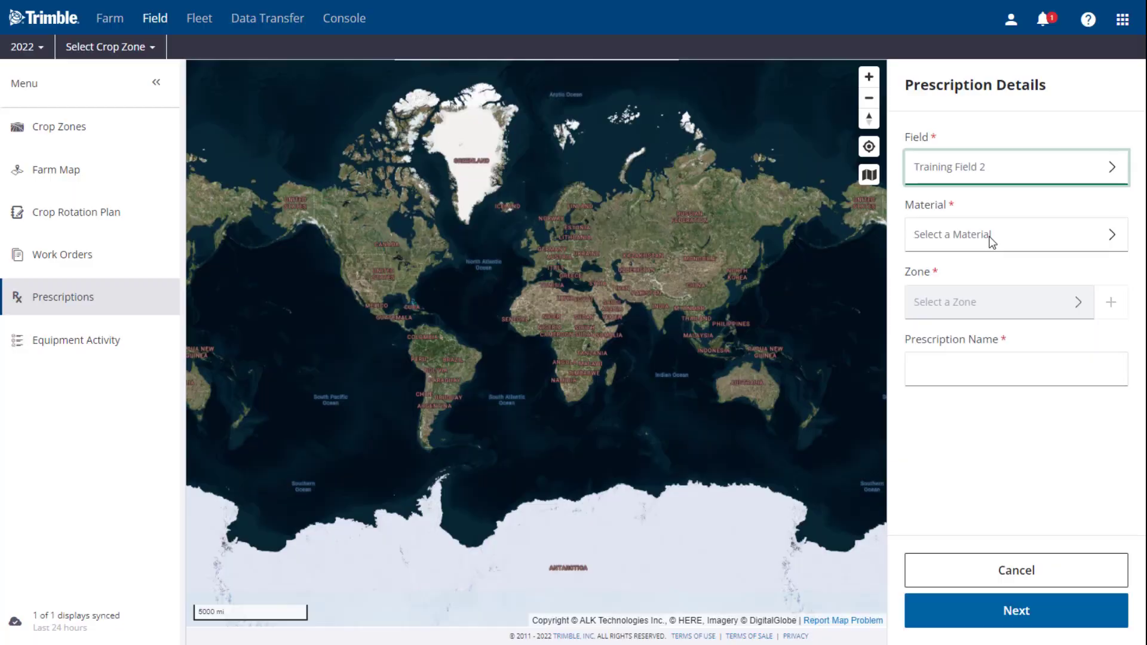
Step: Set the material to 11-52-00 (MAP) under Fertilizer, leaving the zone unchosen
{"action": "left_click", "coordinate": [1015, 234]}
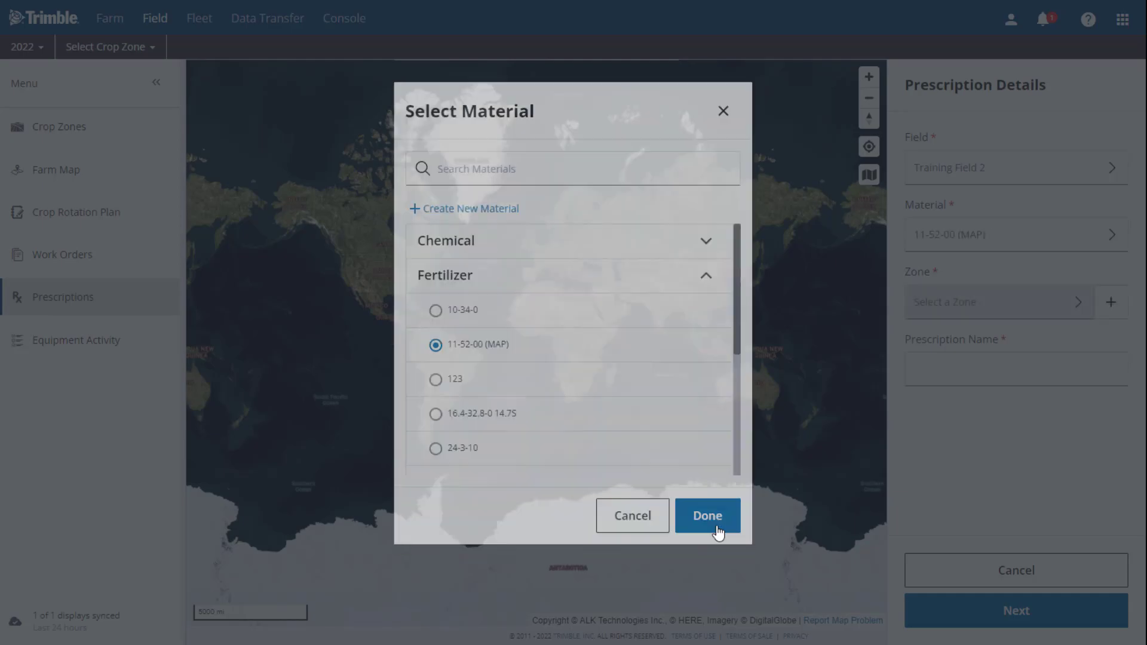
{"action": "left_click", "coordinate": [706, 516]}
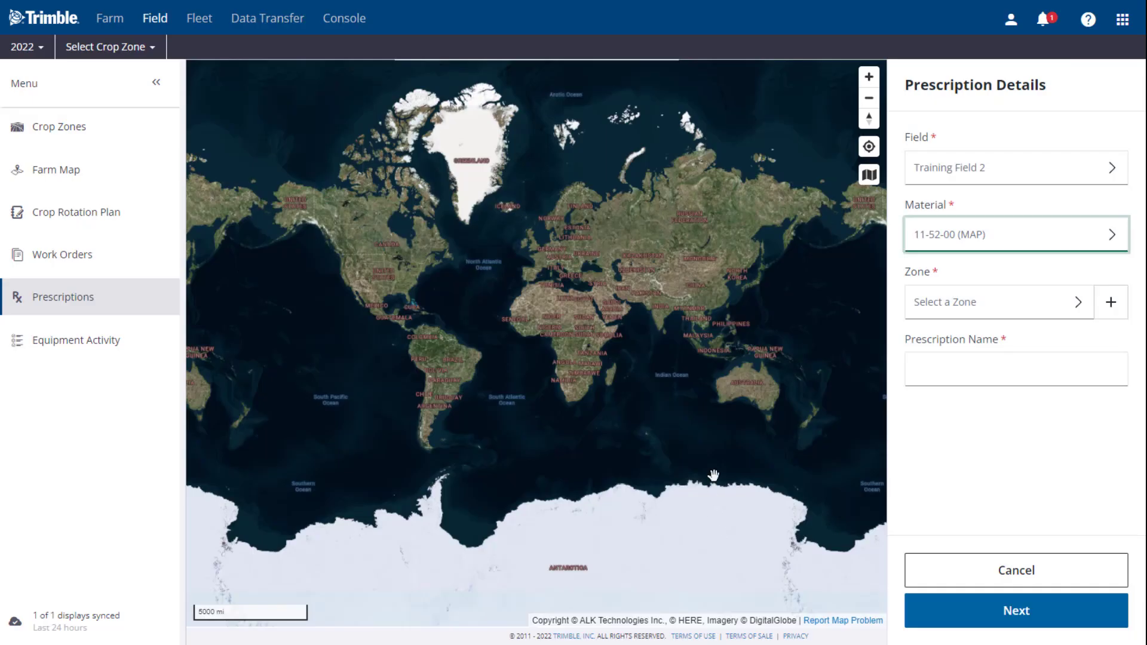
{"action": "mouse_move", "coordinate": [724, 449]}
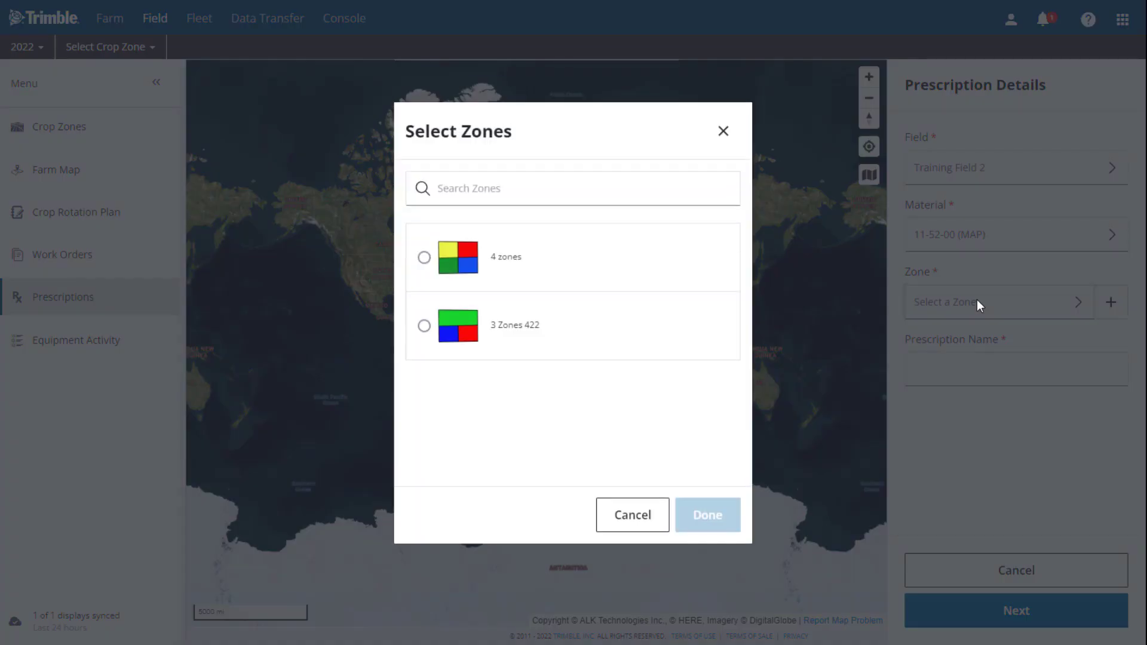
{"action": "mouse_move", "coordinate": [623, 498]}
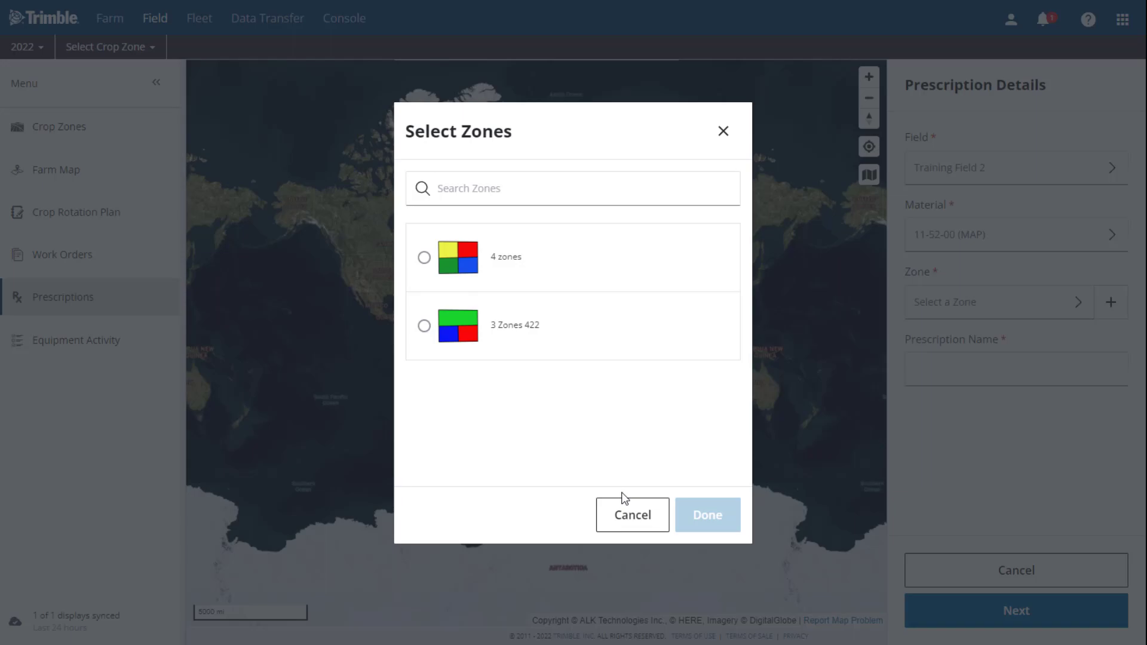
{"action": "left_click", "coordinate": [631, 514]}
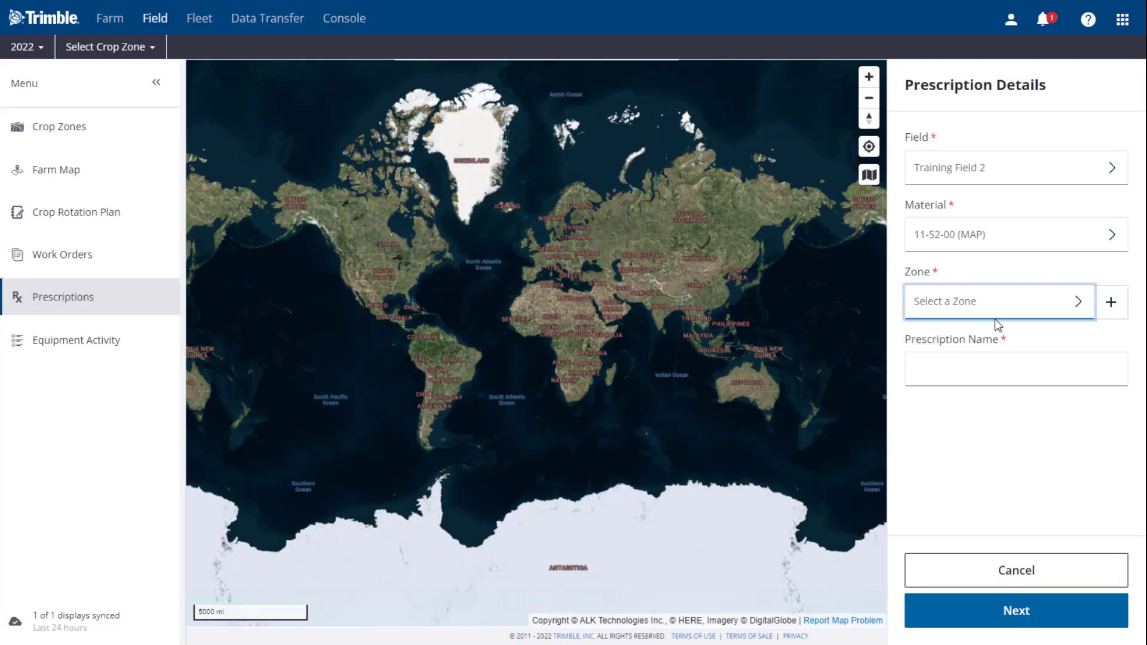
{"action": "left_click", "coordinate": [1110, 301]}
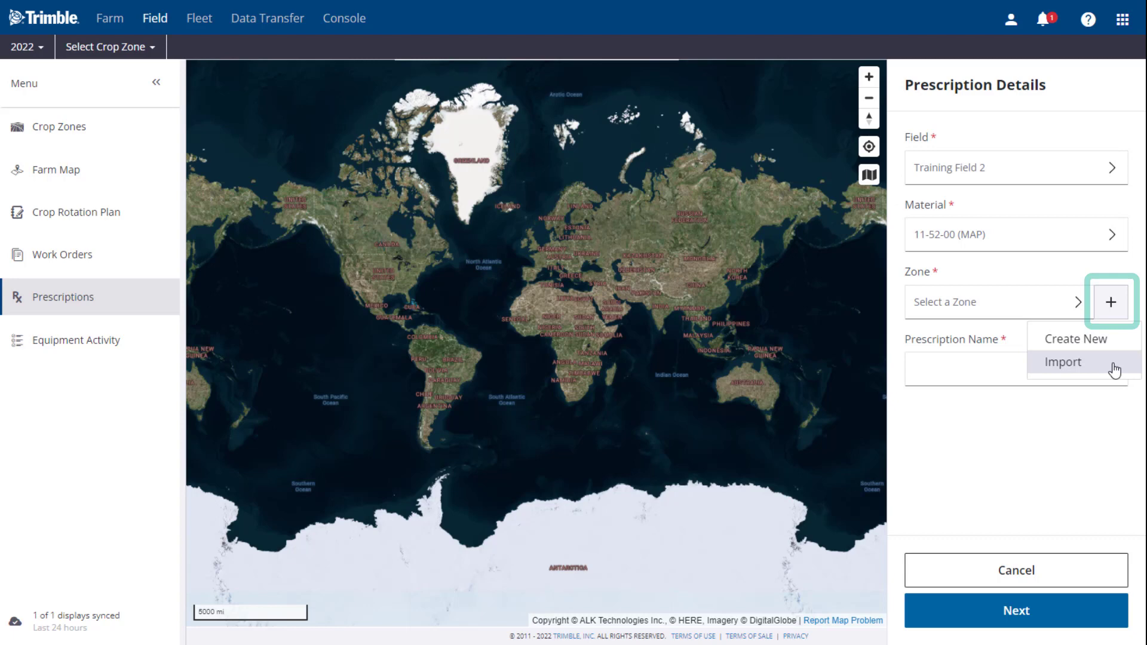
{"action": "mouse_move", "coordinate": [1115, 365]}
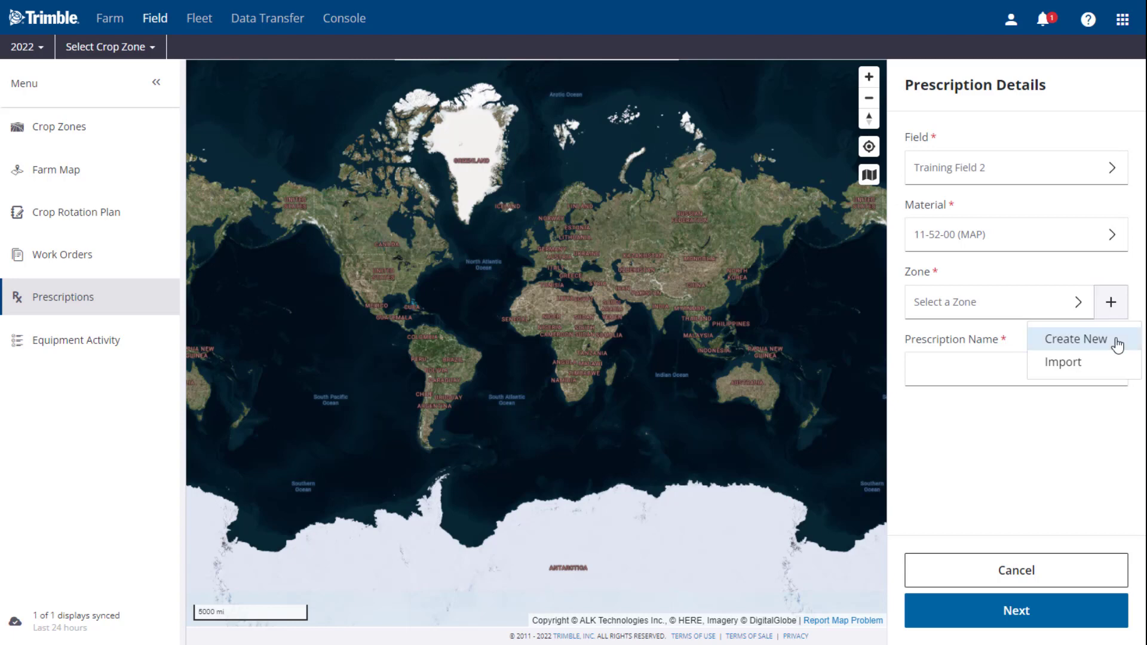
Step: Choose Create New for the zone to open the management zone drawing screen over Training Field 2
{"action": "left_click", "coordinate": [1075, 338]}
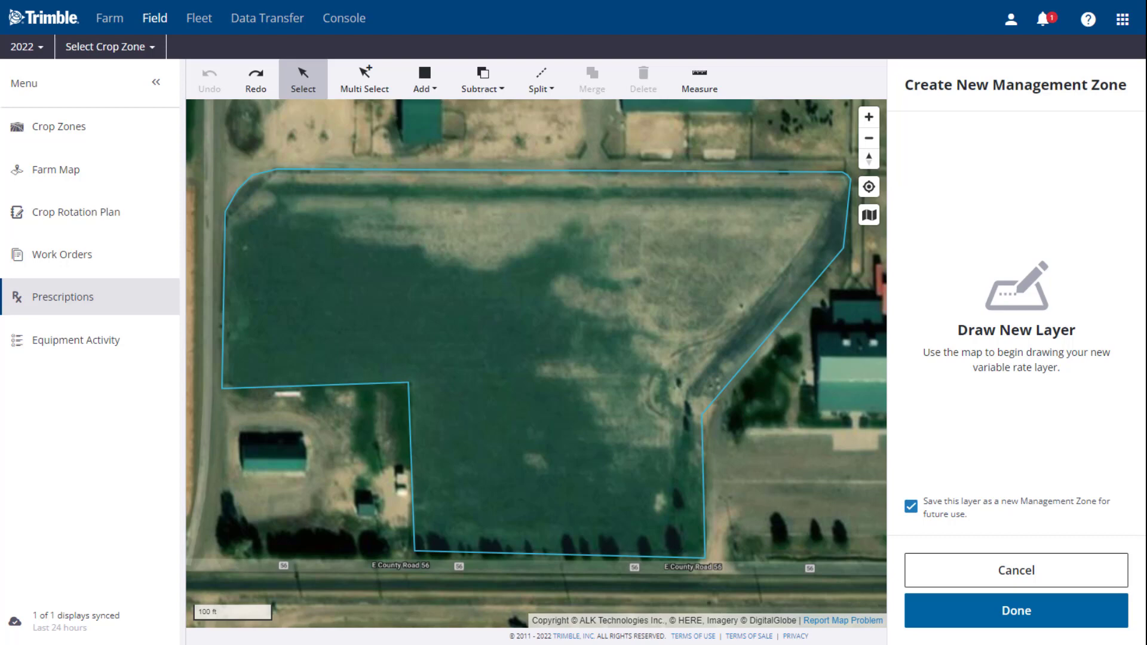
Step: Split Training Field 2 into three zones using two dividing lines
{"action": "left_click", "coordinate": [540, 79]}
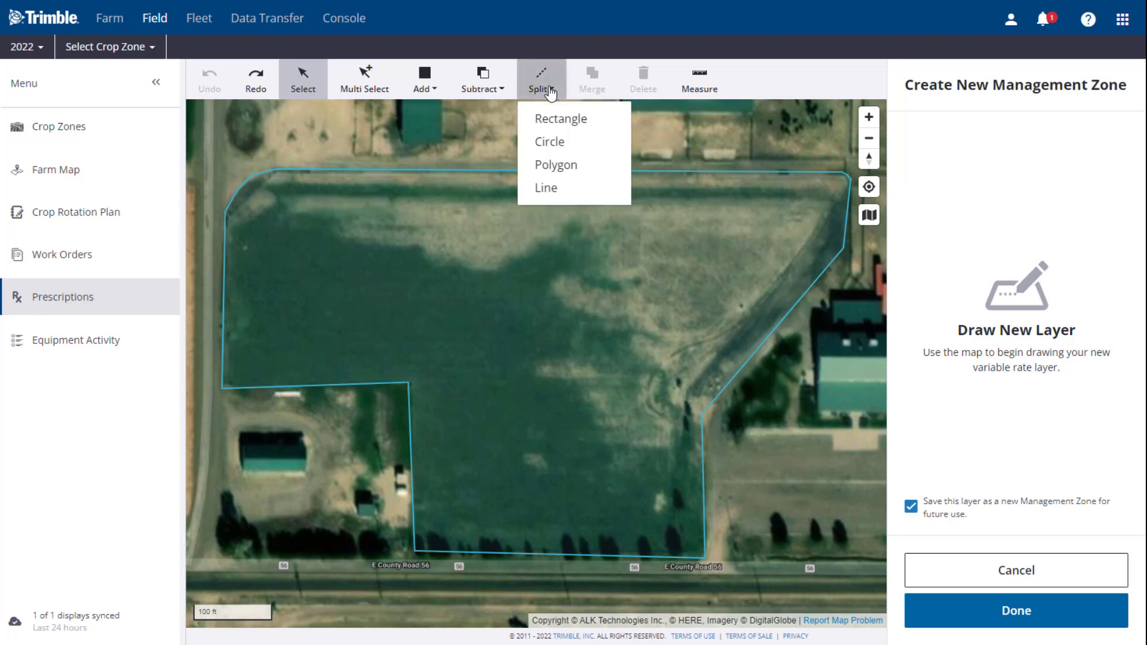
{"action": "left_click", "coordinate": [545, 188]}
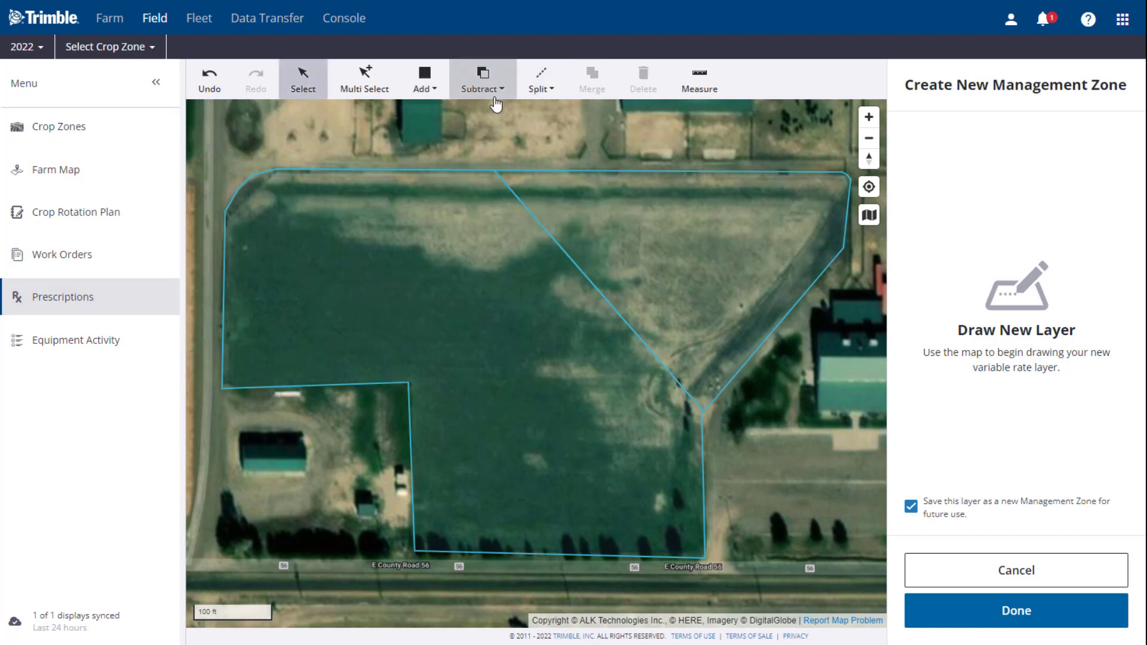
{"action": "left_click", "coordinate": [539, 79]}
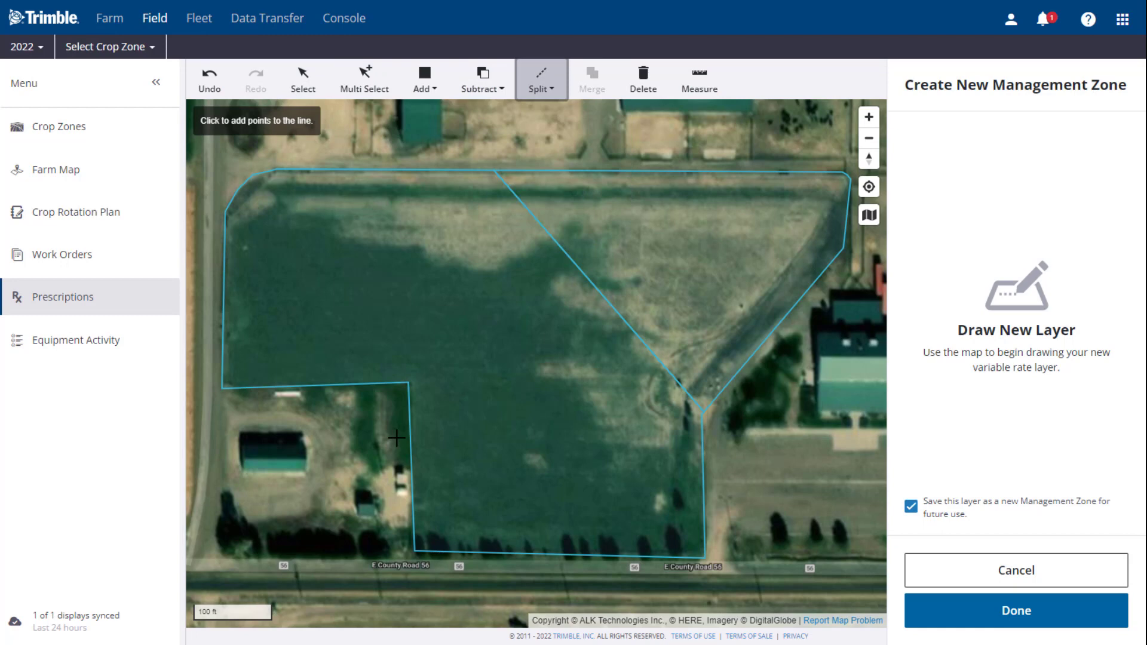
{"action": "left_click", "coordinate": [395, 396]}
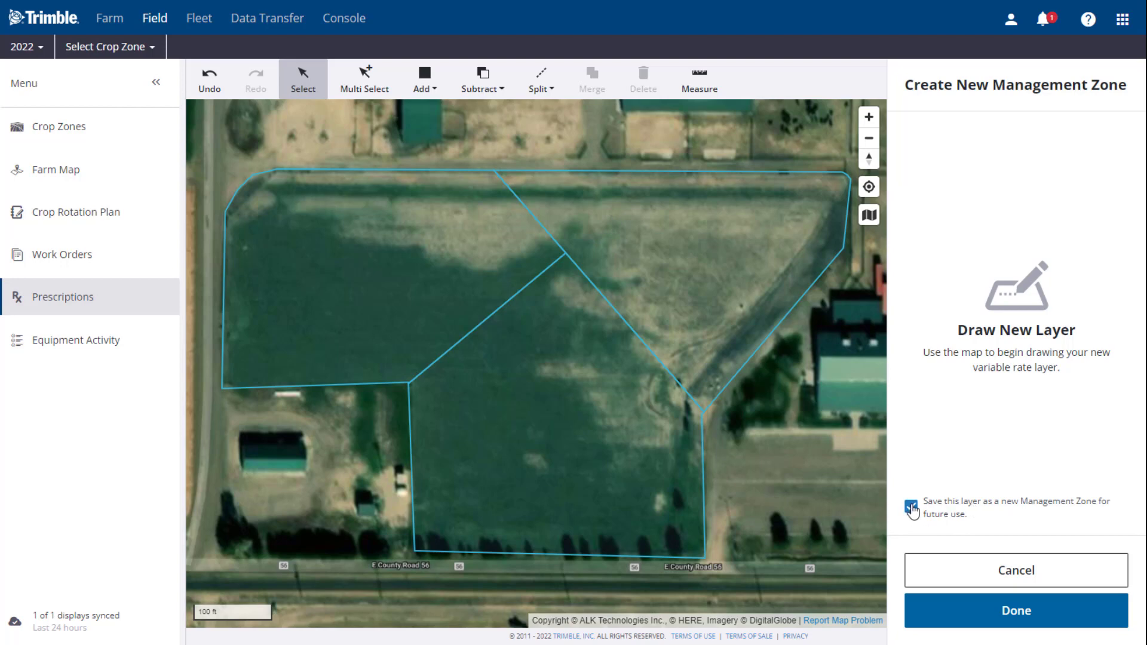
Step: Keep the layer as a reusable management zone and finish it to open Management Zone Details
{"action": "left_click", "coordinate": [911, 506]}
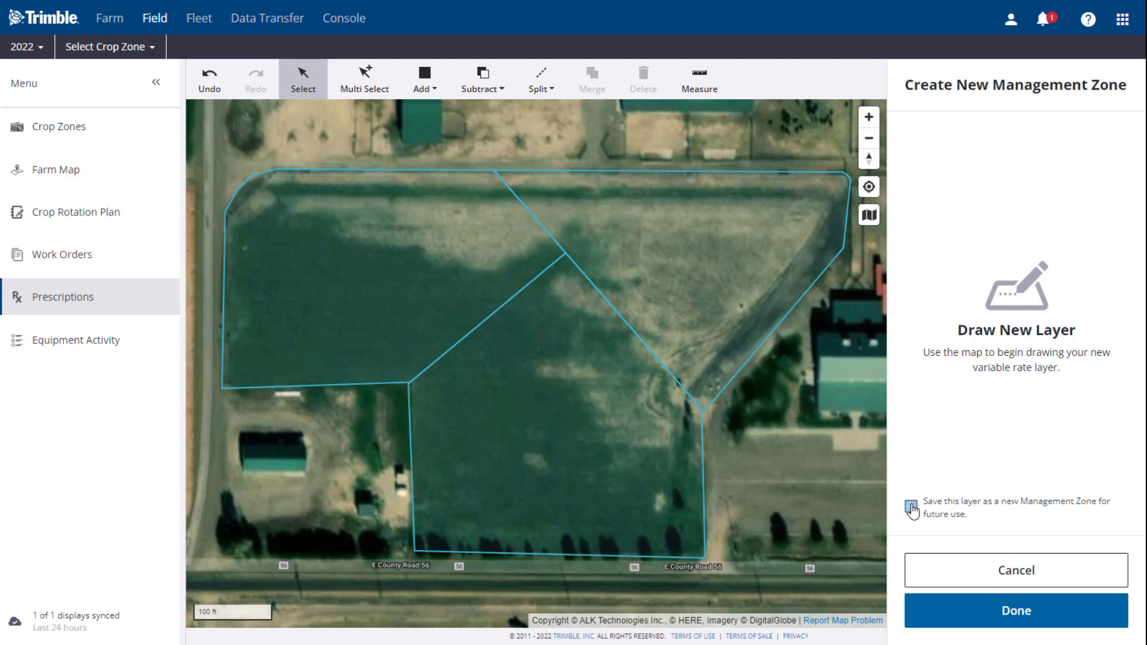
{"action": "left_click", "coordinate": [910, 507]}
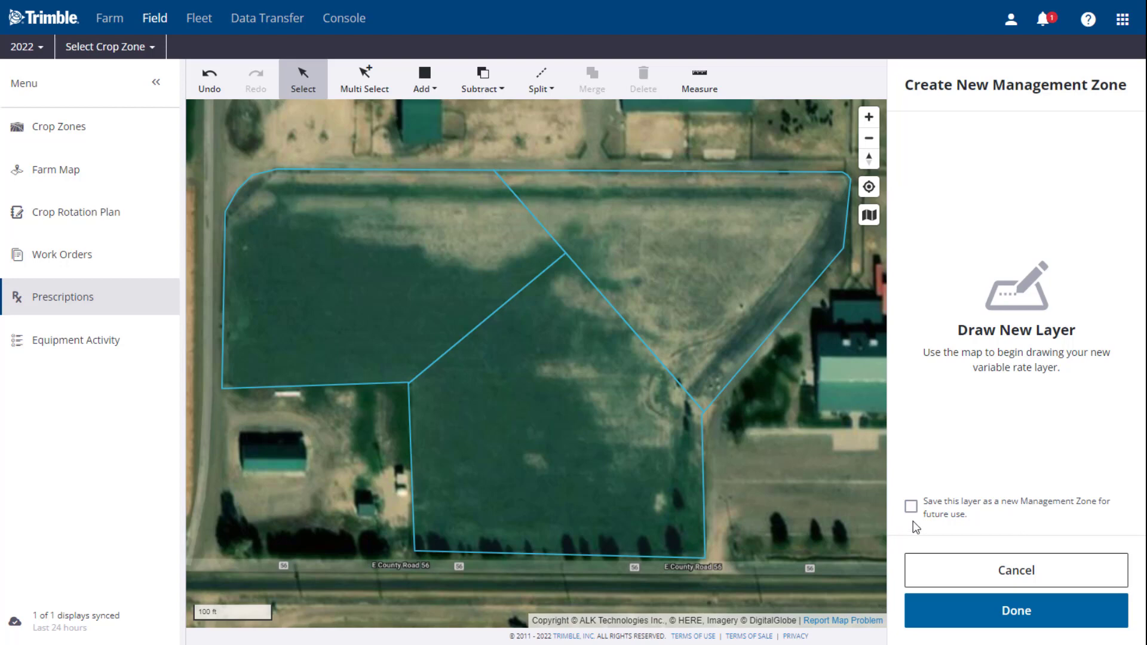
{"action": "left_click", "coordinate": [910, 506]}
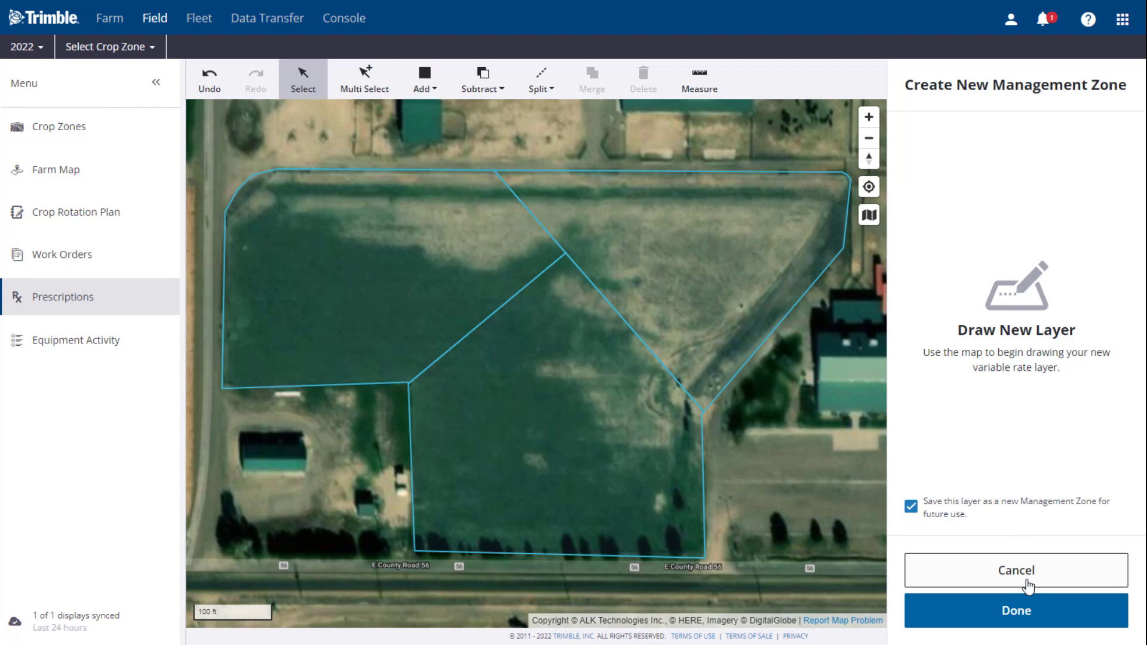
{"action": "mouse_move", "coordinate": [1037, 618]}
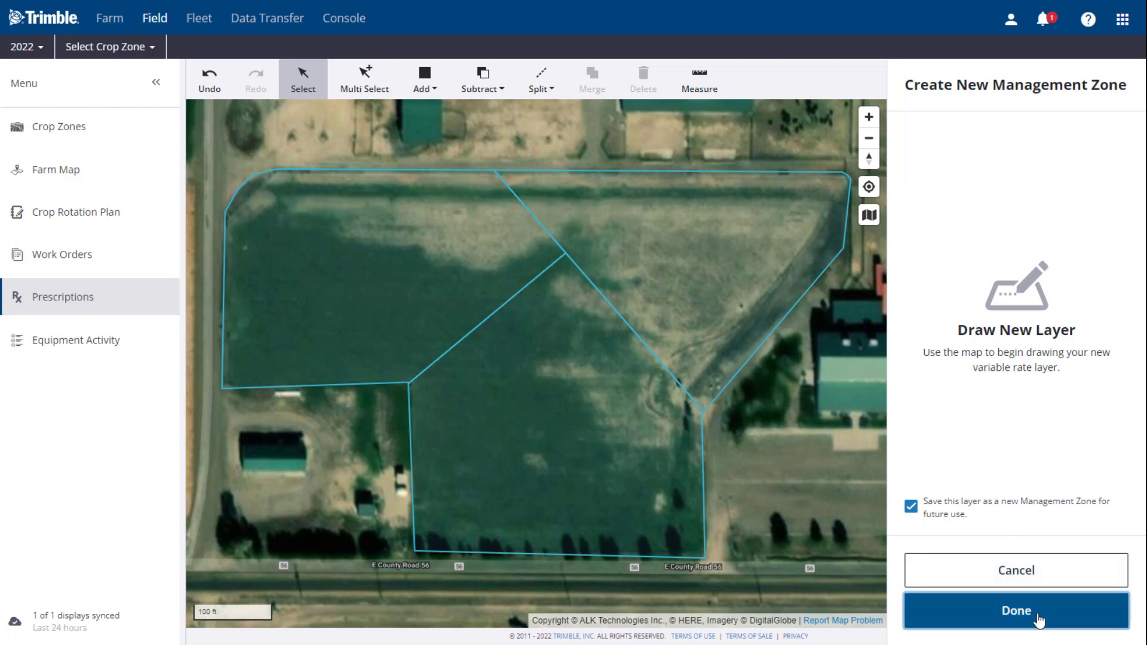
{"action": "left_click", "coordinate": [1015, 610]}
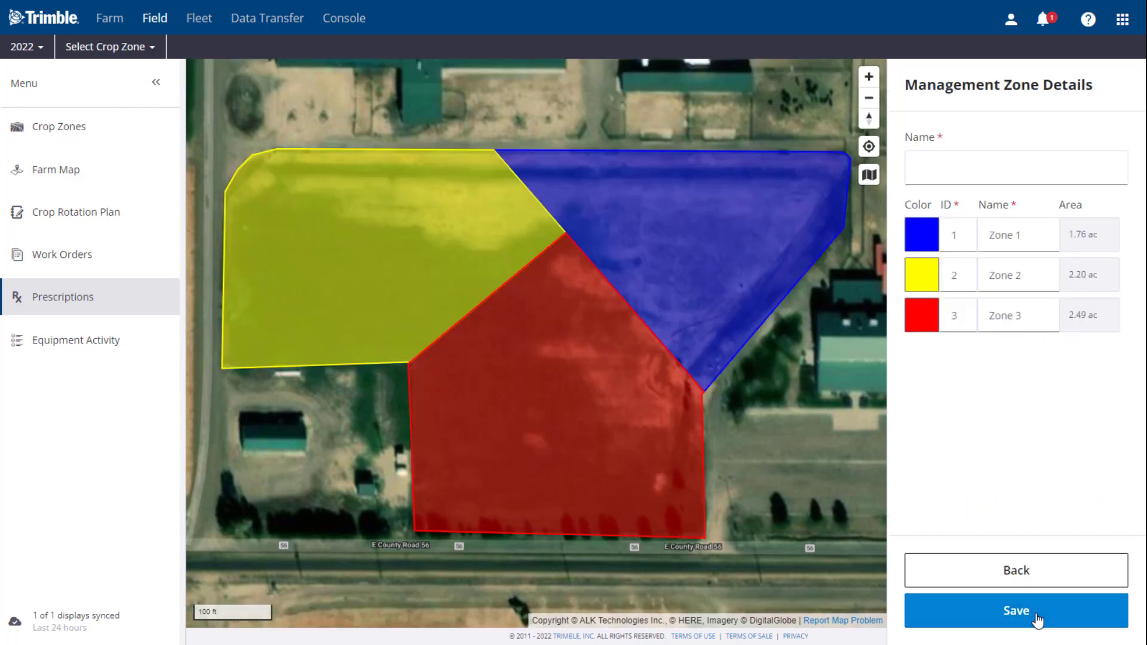
Step: Name the zone layer '3 Zones' and recolour Zone 1 from blue to green
{"action": "left_click", "coordinate": [1015, 167]}
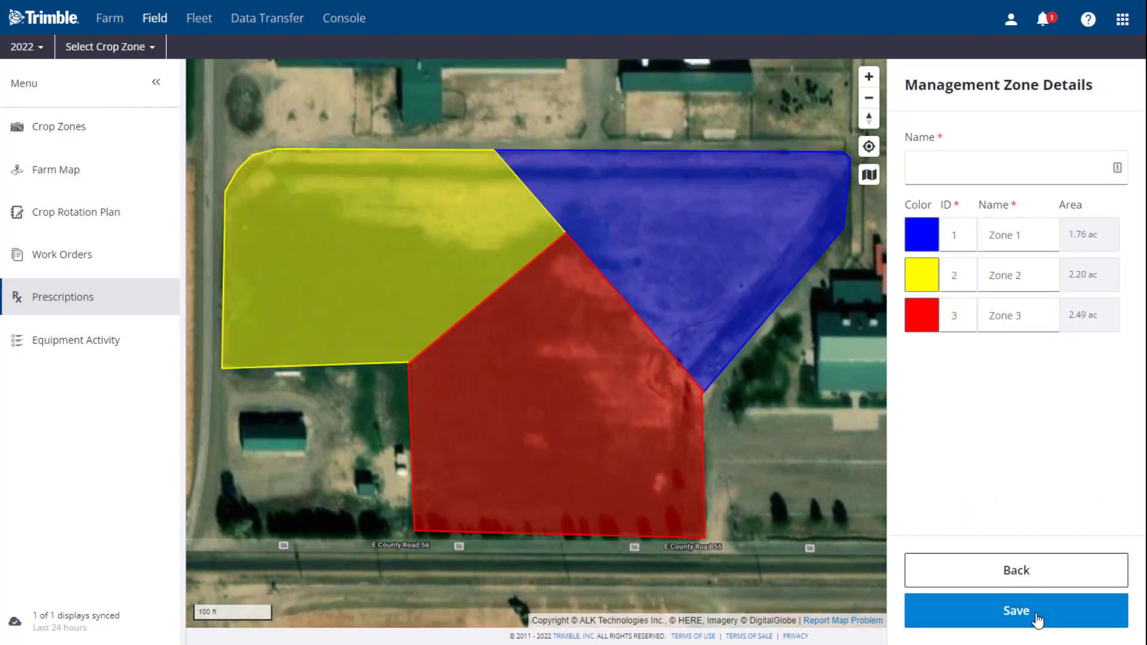
{"action": "left_click", "coordinate": [1013, 167]}
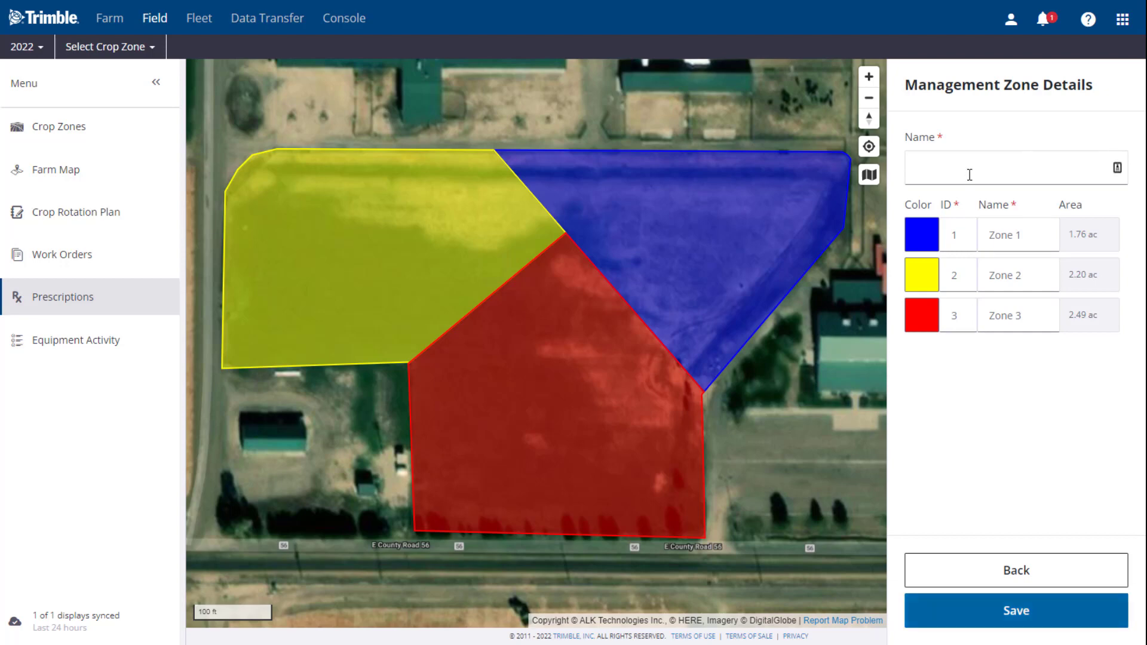
{"action": "type", "text": "3 Zones"}
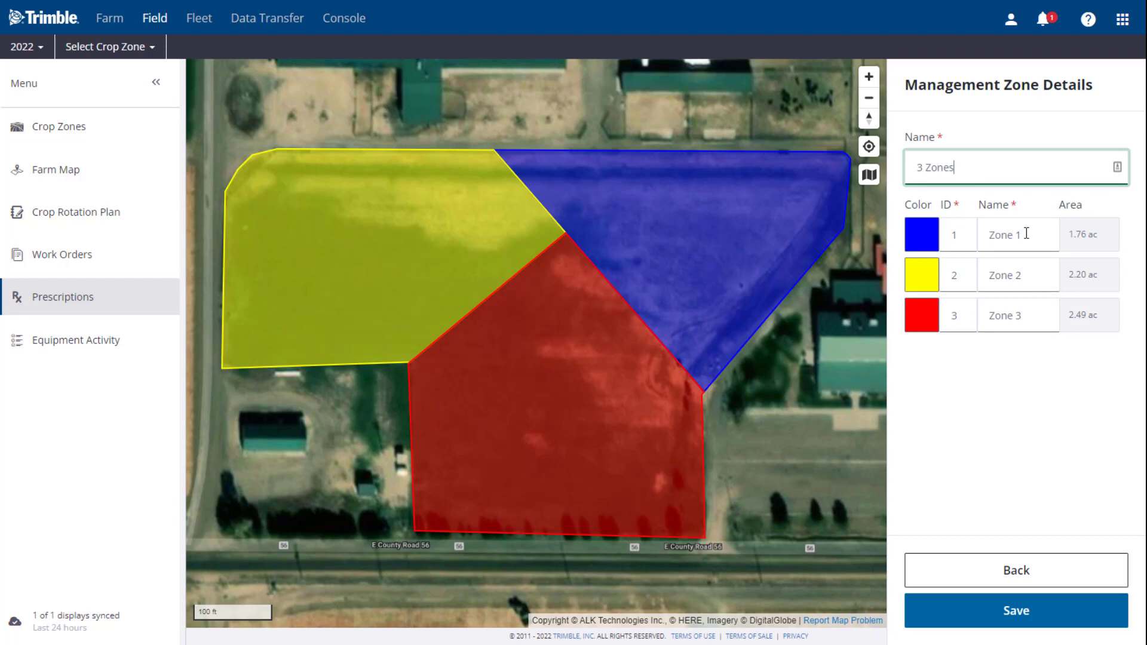
{"action": "left_click", "coordinate": [1016, 275]}
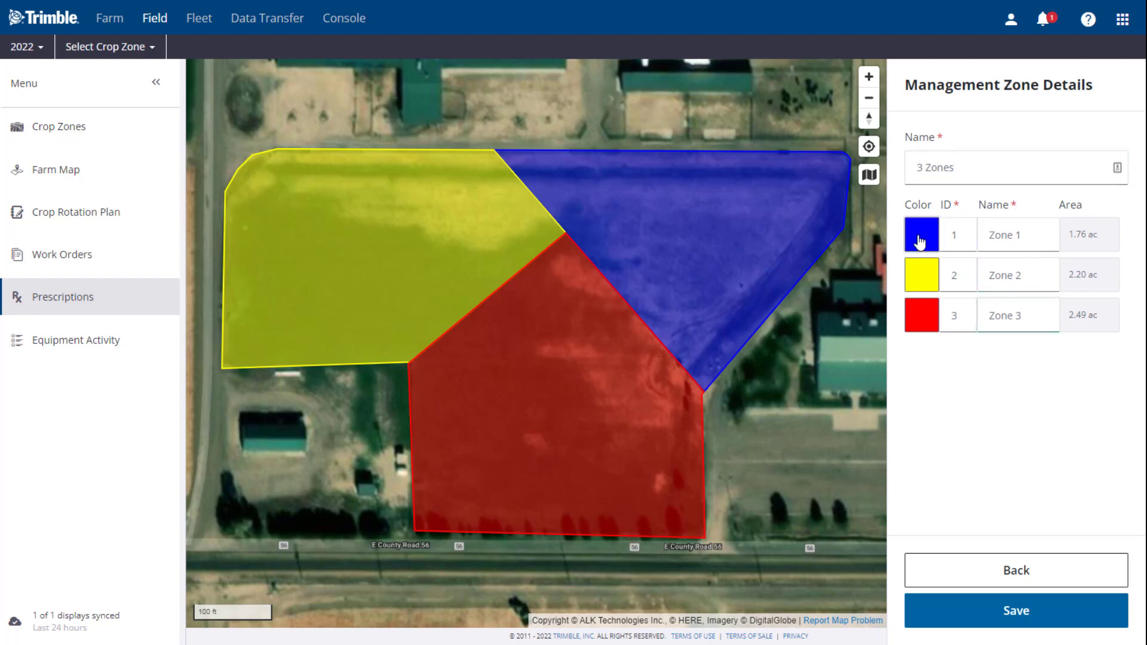
{"action": "left_click", "coordinate": [921, 236]}
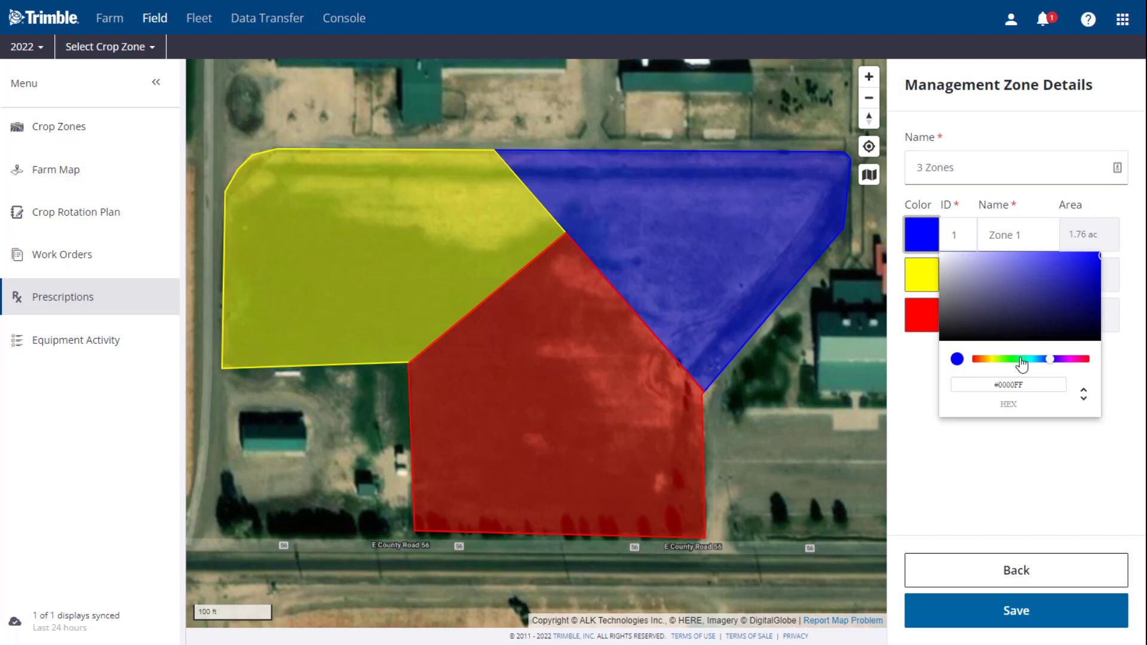
{"action": "left_click", "coordinate": [1022, 358]}
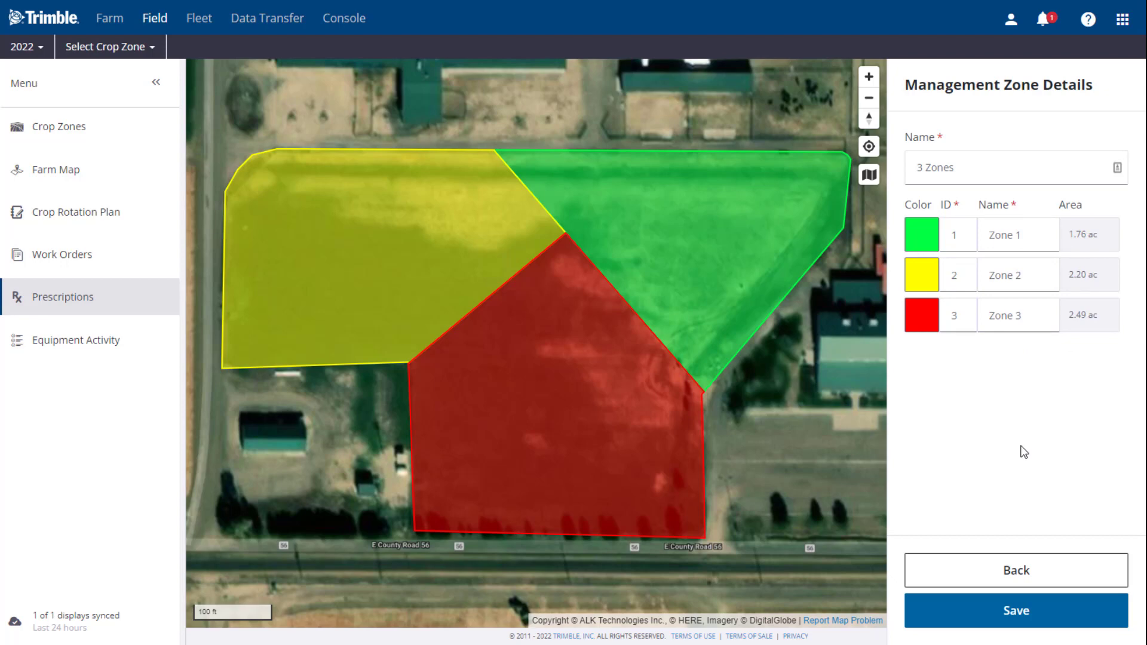
{"action": "mouse_move", "coordinate": [969, 531]}
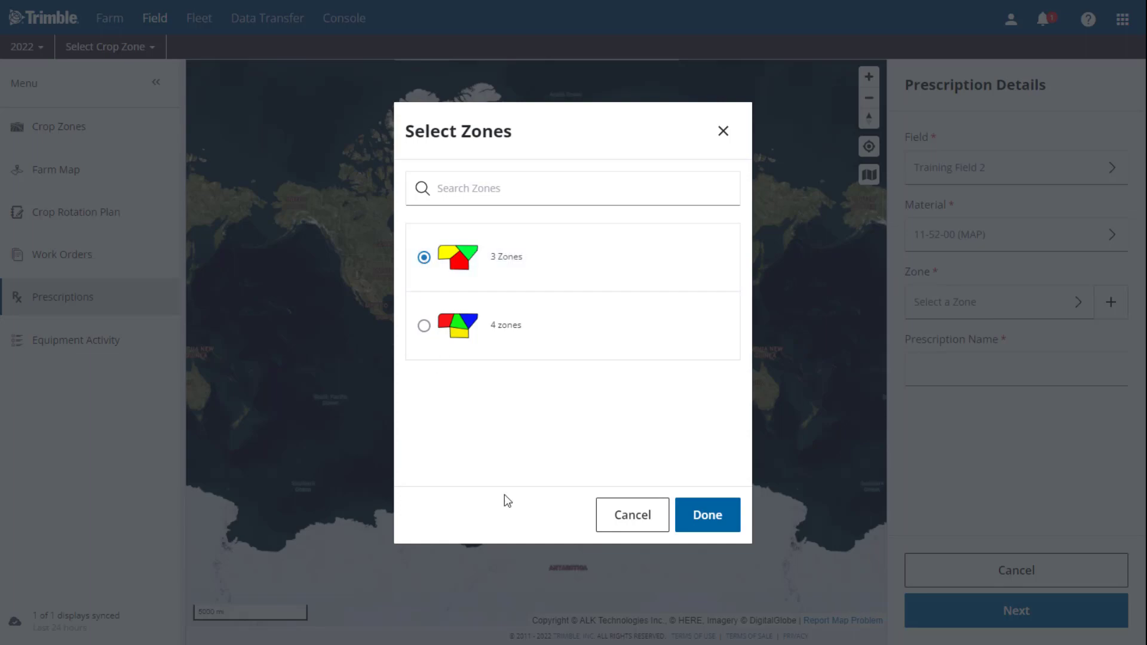
Step: Confirm the 3 Zones layer and name the prescription 'Fert Rx', proceeding to rates
{"action": "left_click", "coordinate": [706, 514]}
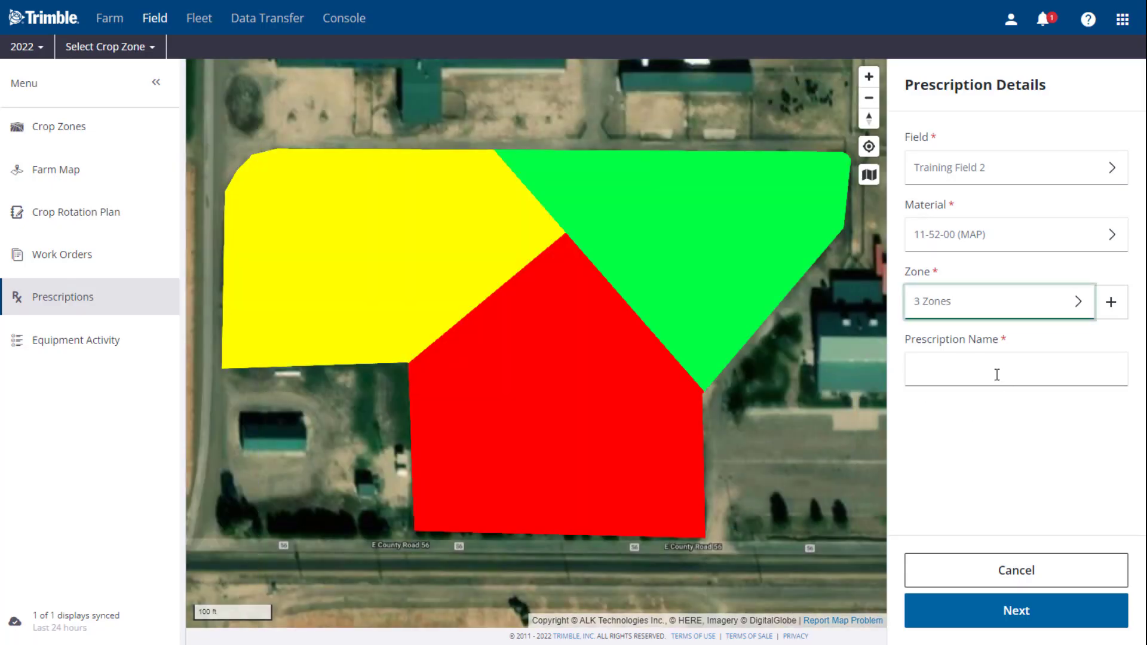
{"action": "type", "text": "Fert"}
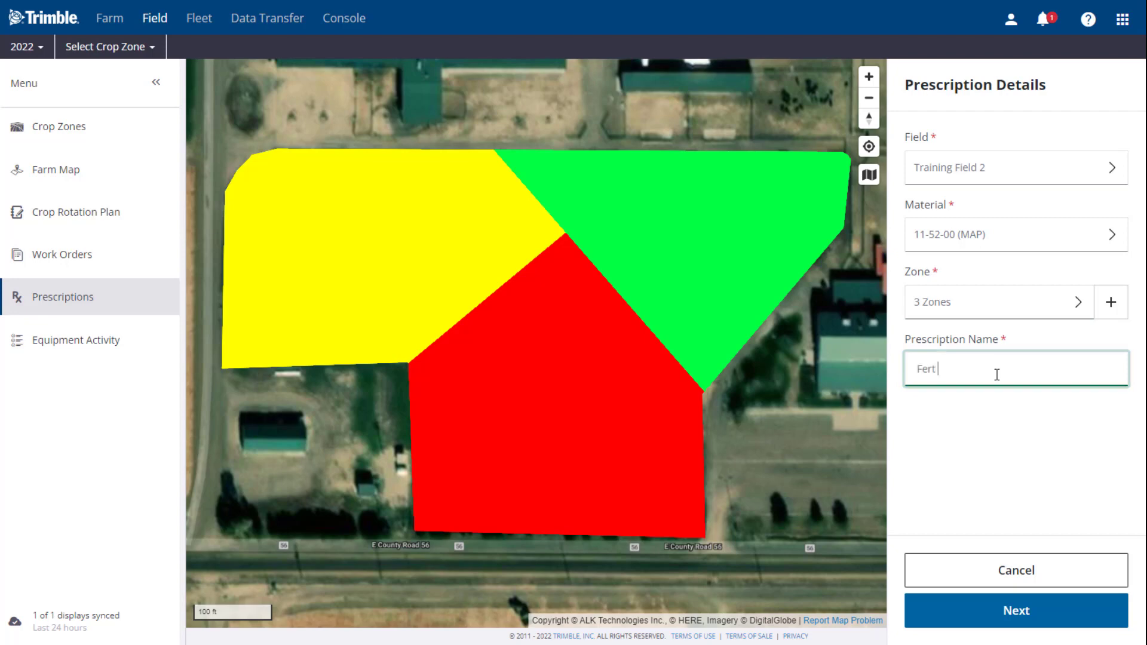
{"action": "type", "text": "Rx"}
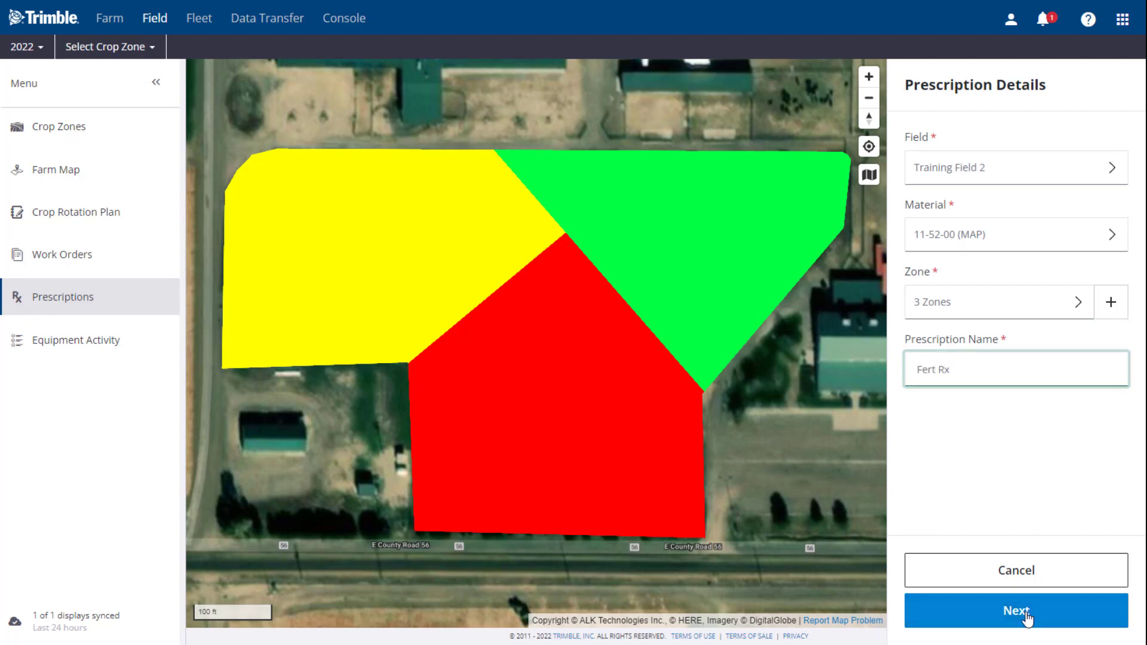
{"action": "left_click", "coordinate": [1016, 611]}
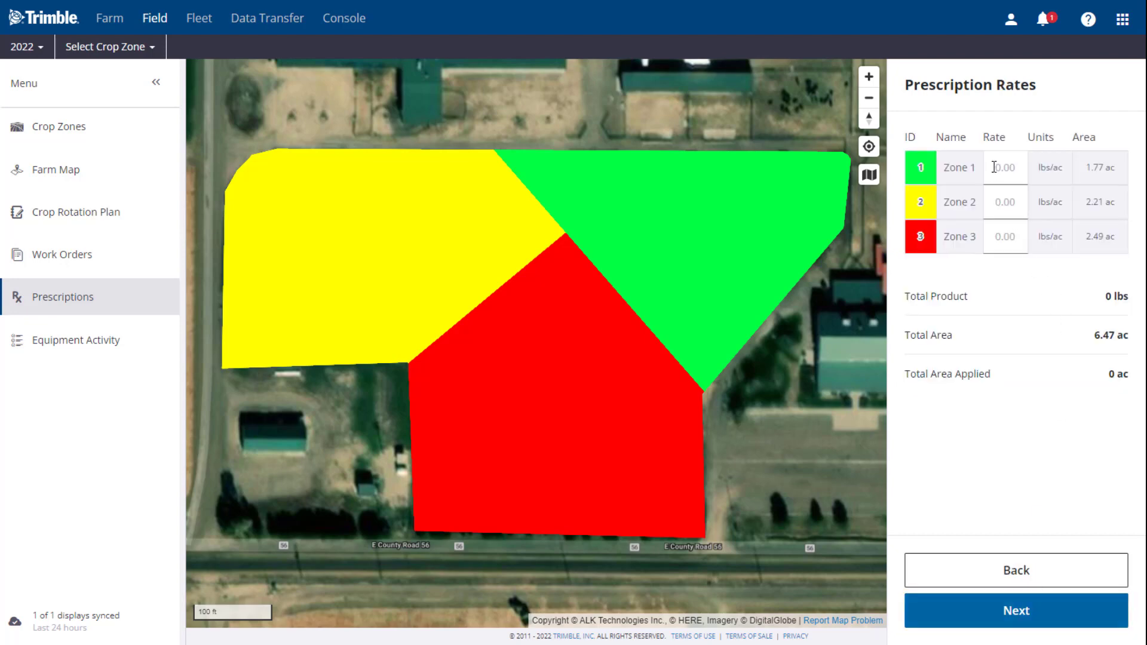
Step: Begin the Zone 1 rate entry and advance to Display Settings
{"action": "left_click", "coordinate": [1005, 167]}
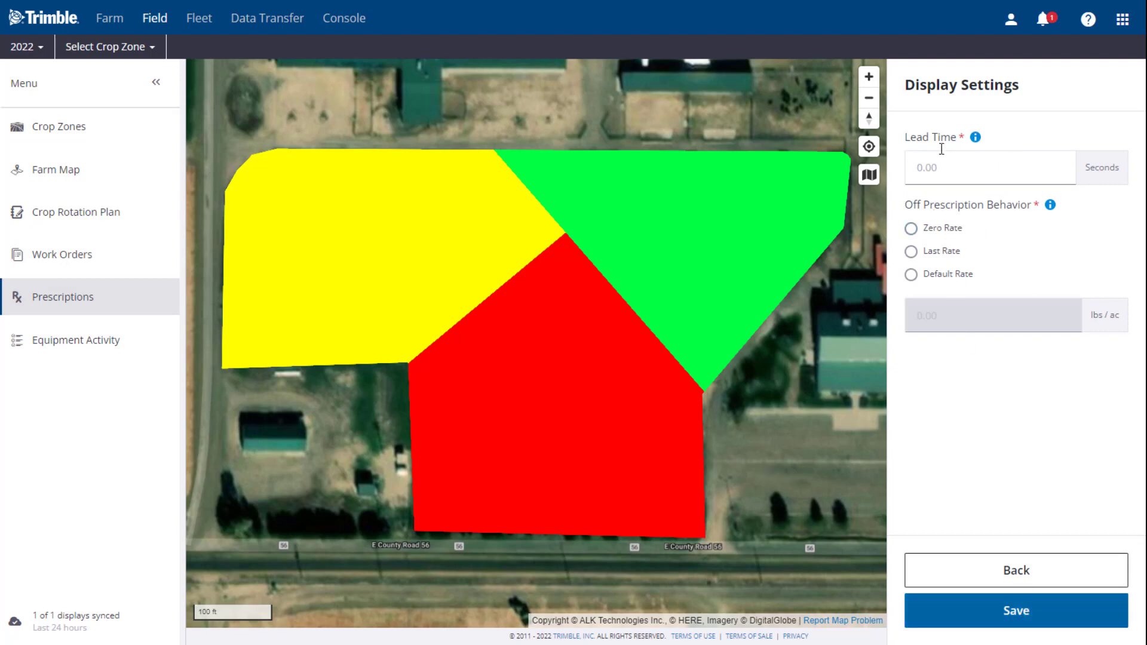
Step: Save Fert Rx with a 2-second lead time and zero rate off-prescription
{"action": "type", "text": "2.00"}
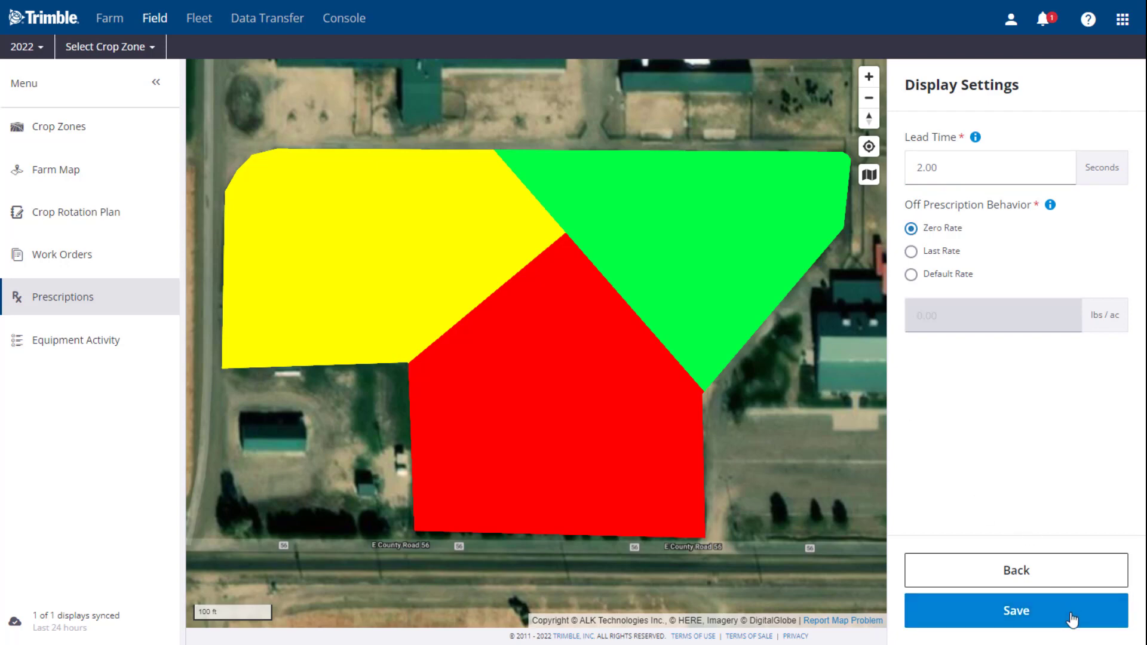
{"action": "left_click", "coordinate": [1015, 611]}
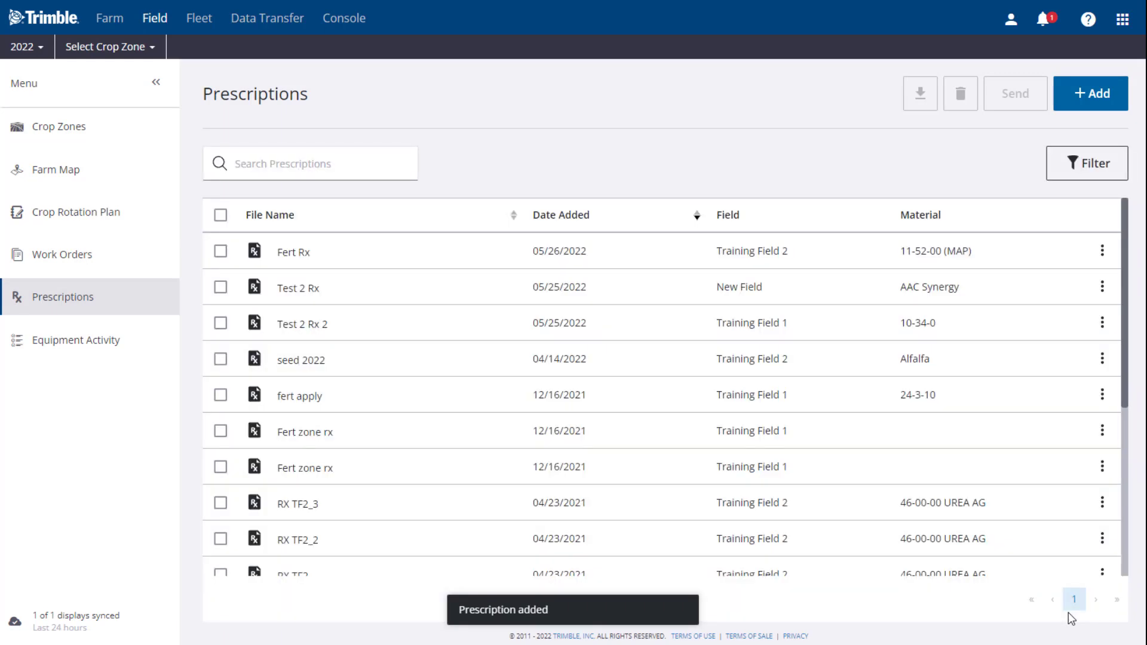
Step: Review Fert Rx's details and start Send to Vehicle from its actions menu
{"action": "left_click", "coordinate": [293, 251]}
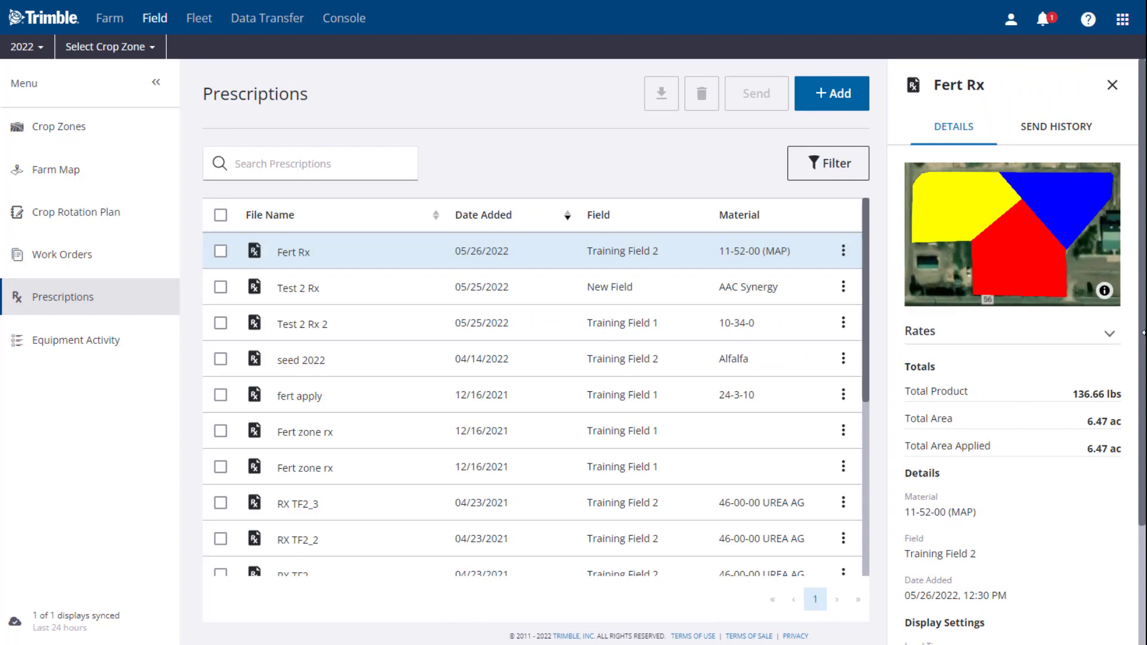
{"action": "scroll", "scroll_direction": "down", "scroll_amount": 3}
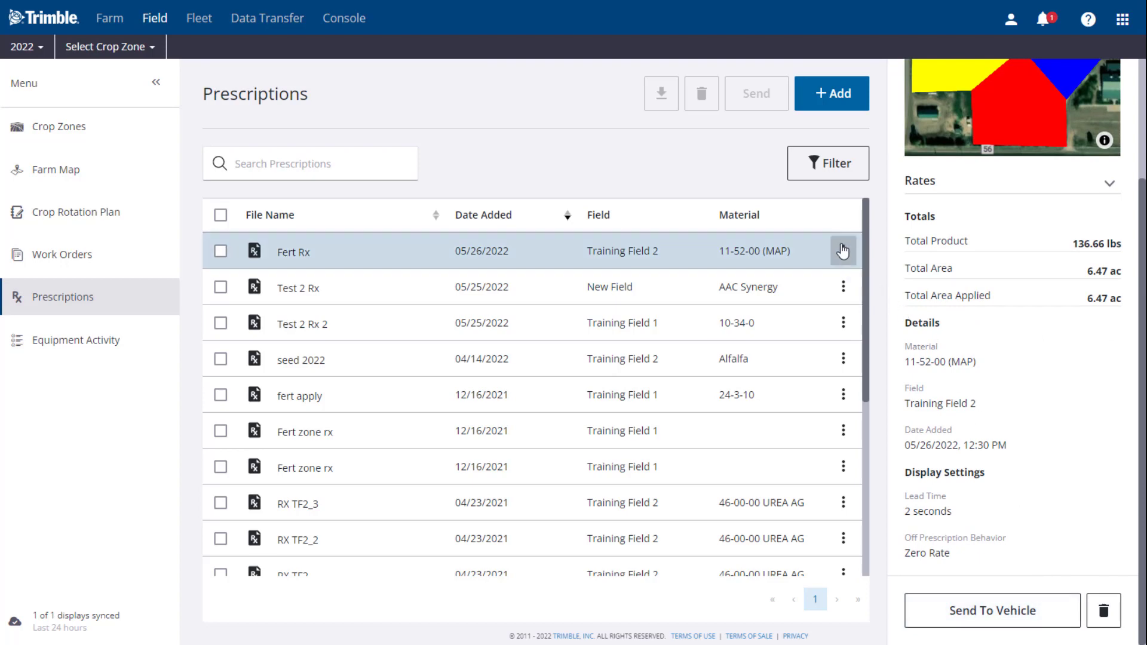
{"action": "left_click", "coordinate": [842, 251]}
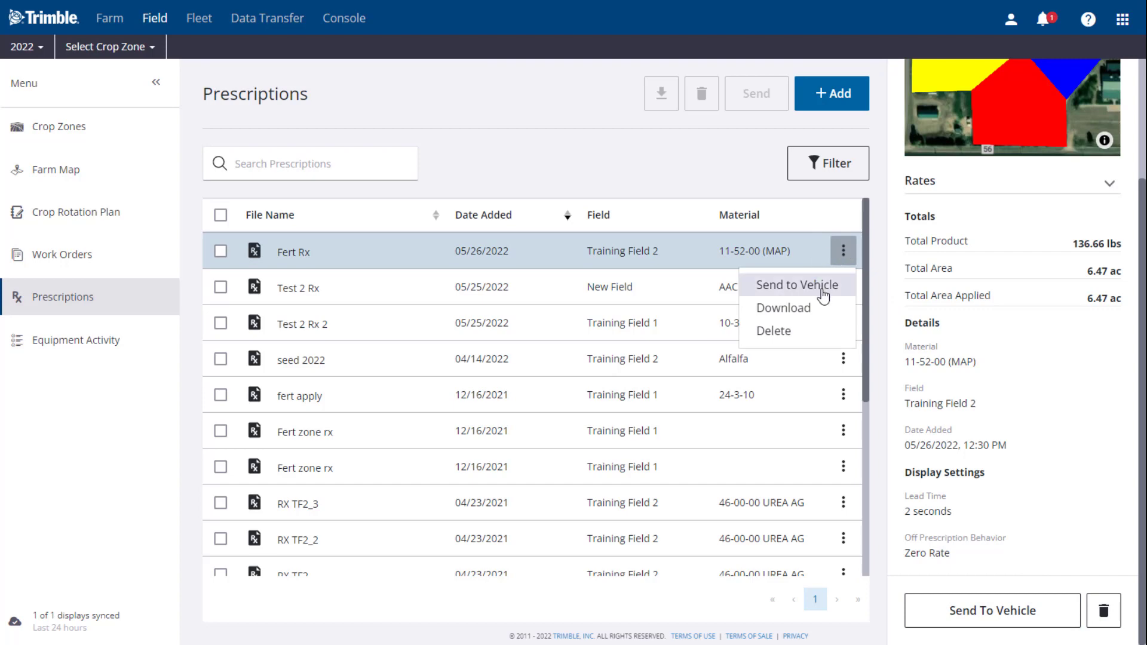
{"action": "left_click", "coordinate": [221, 251]}
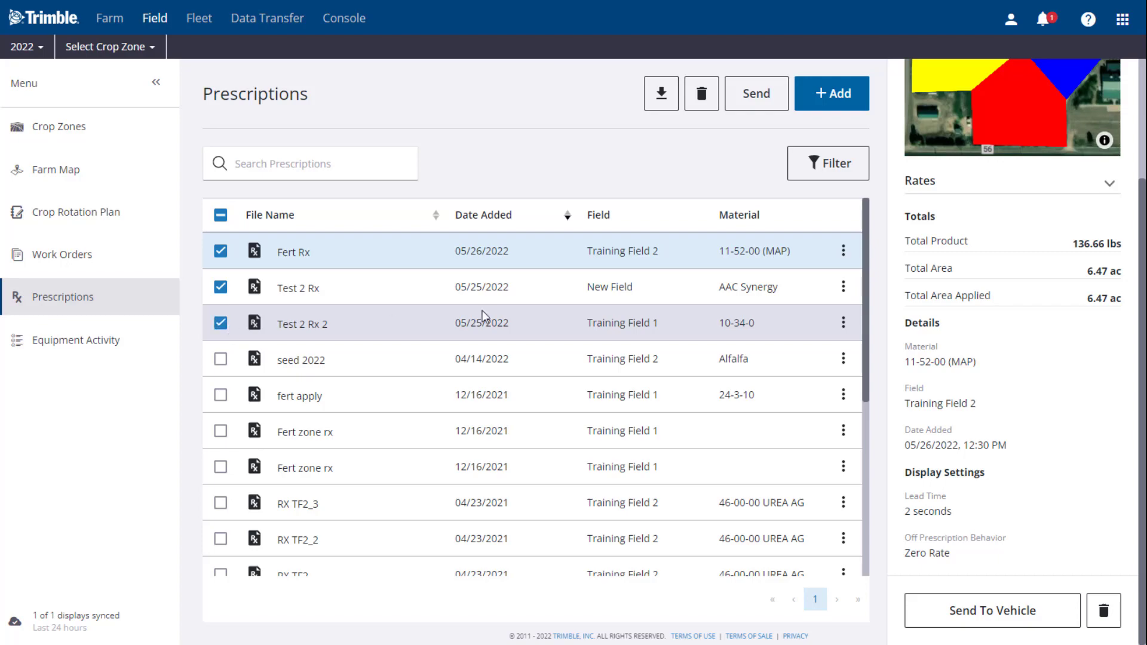
Step: Send Fert Rx to the Tractor, then return to the Farm home overview
{"action": "left_click", "coordinate": [755, 93]}
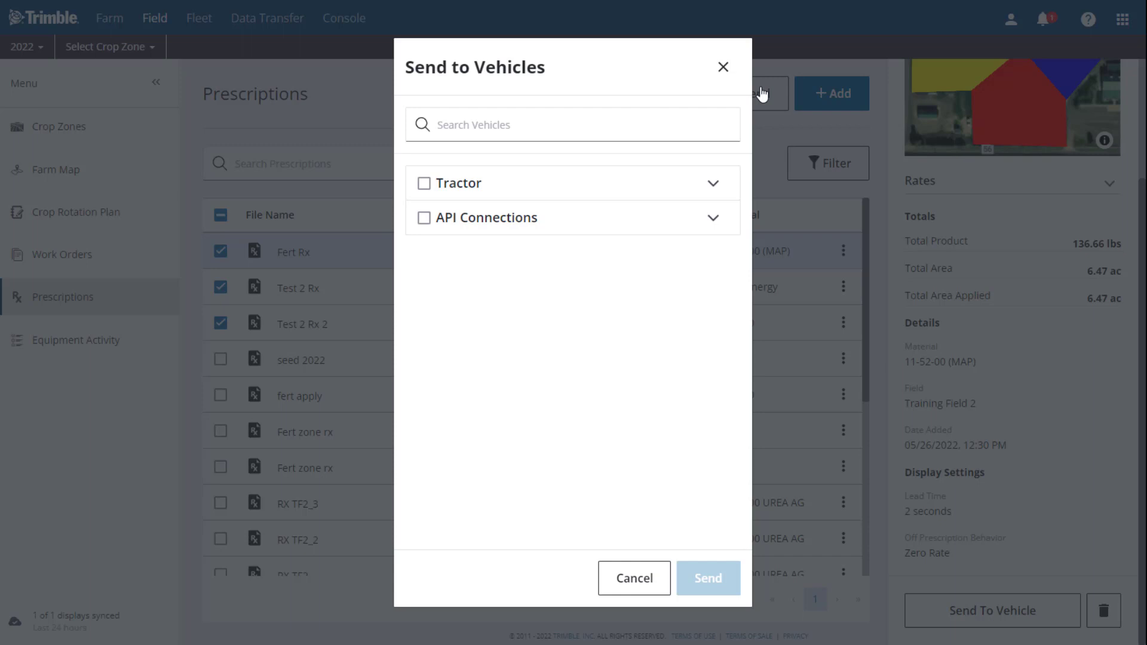
{"action": "left_click", "coordinate": [423, 182]}
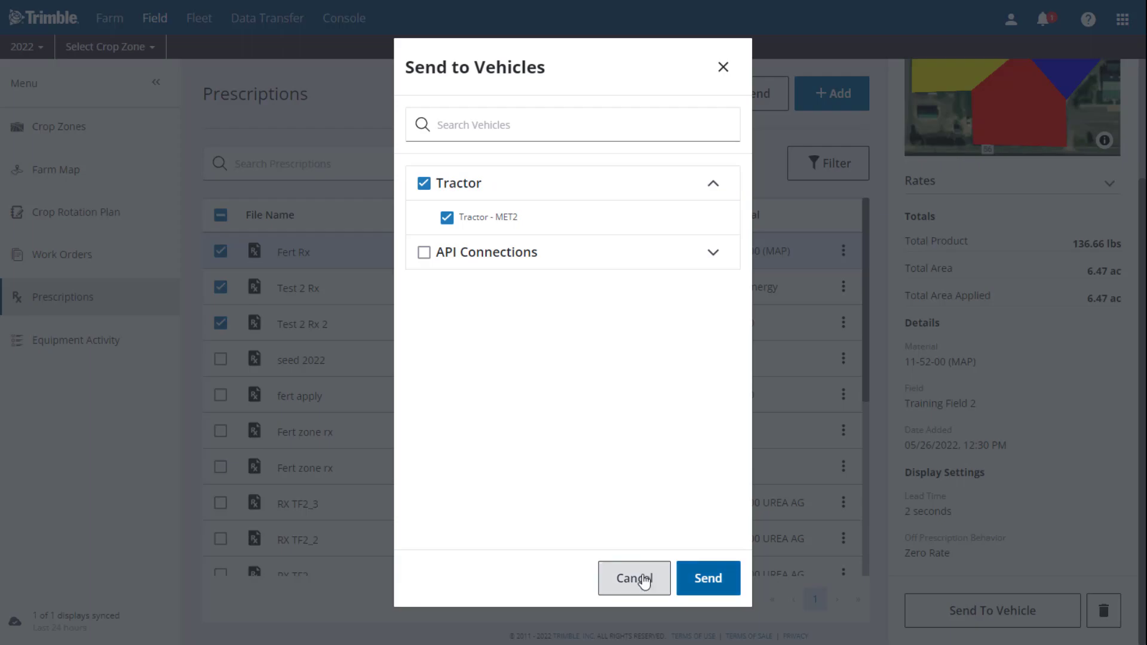
{"action": "left_click", "coordinate": [109, 18]}
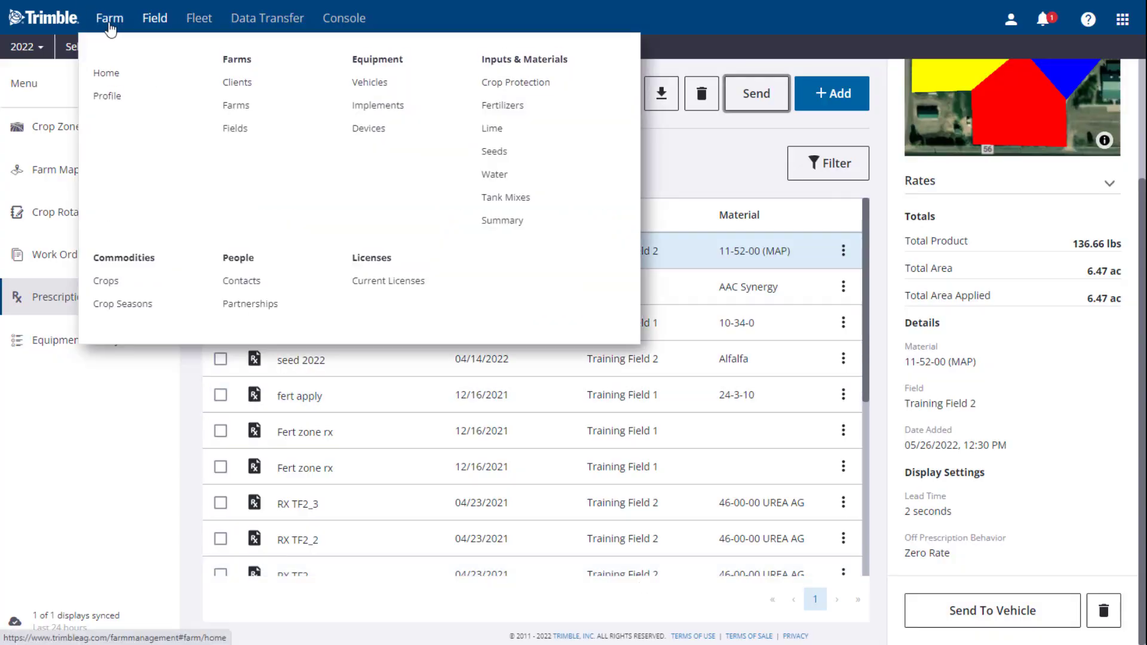
{"action": "left_click", "coordinate": [107, 72]}
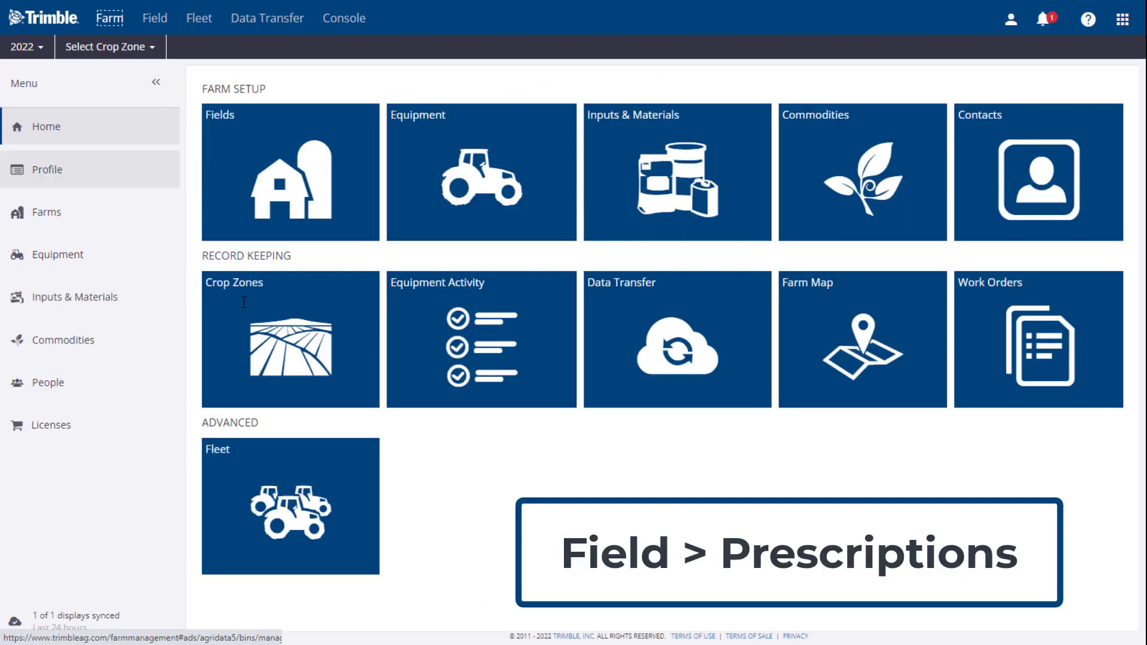